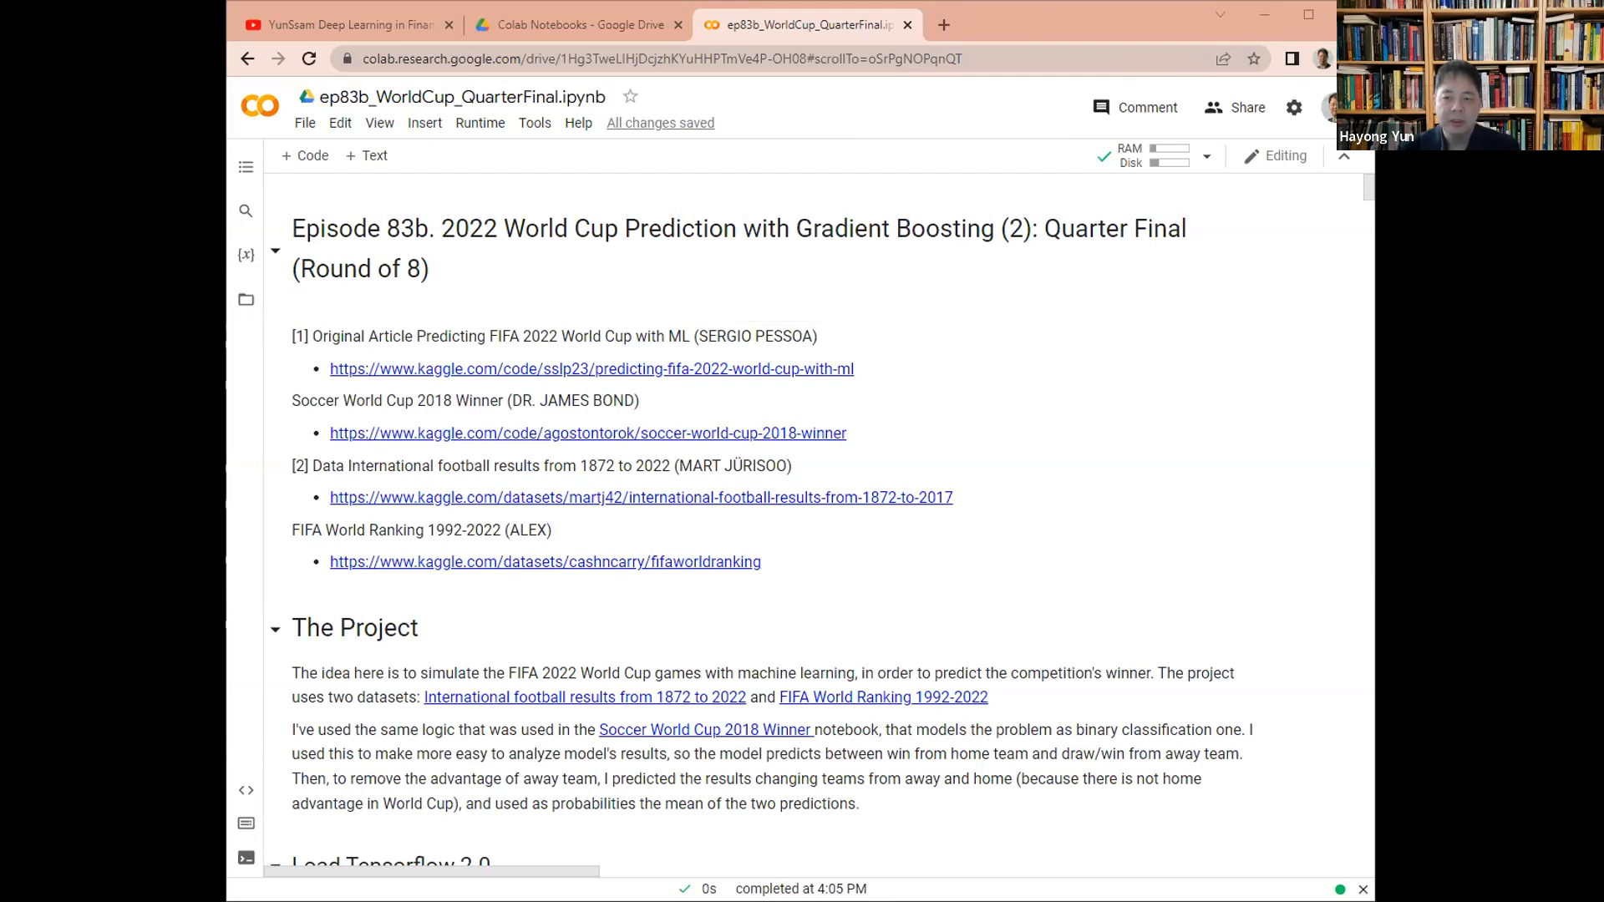
Rerun the Round of 16 knockout simulation cell
scroll(down, 3)
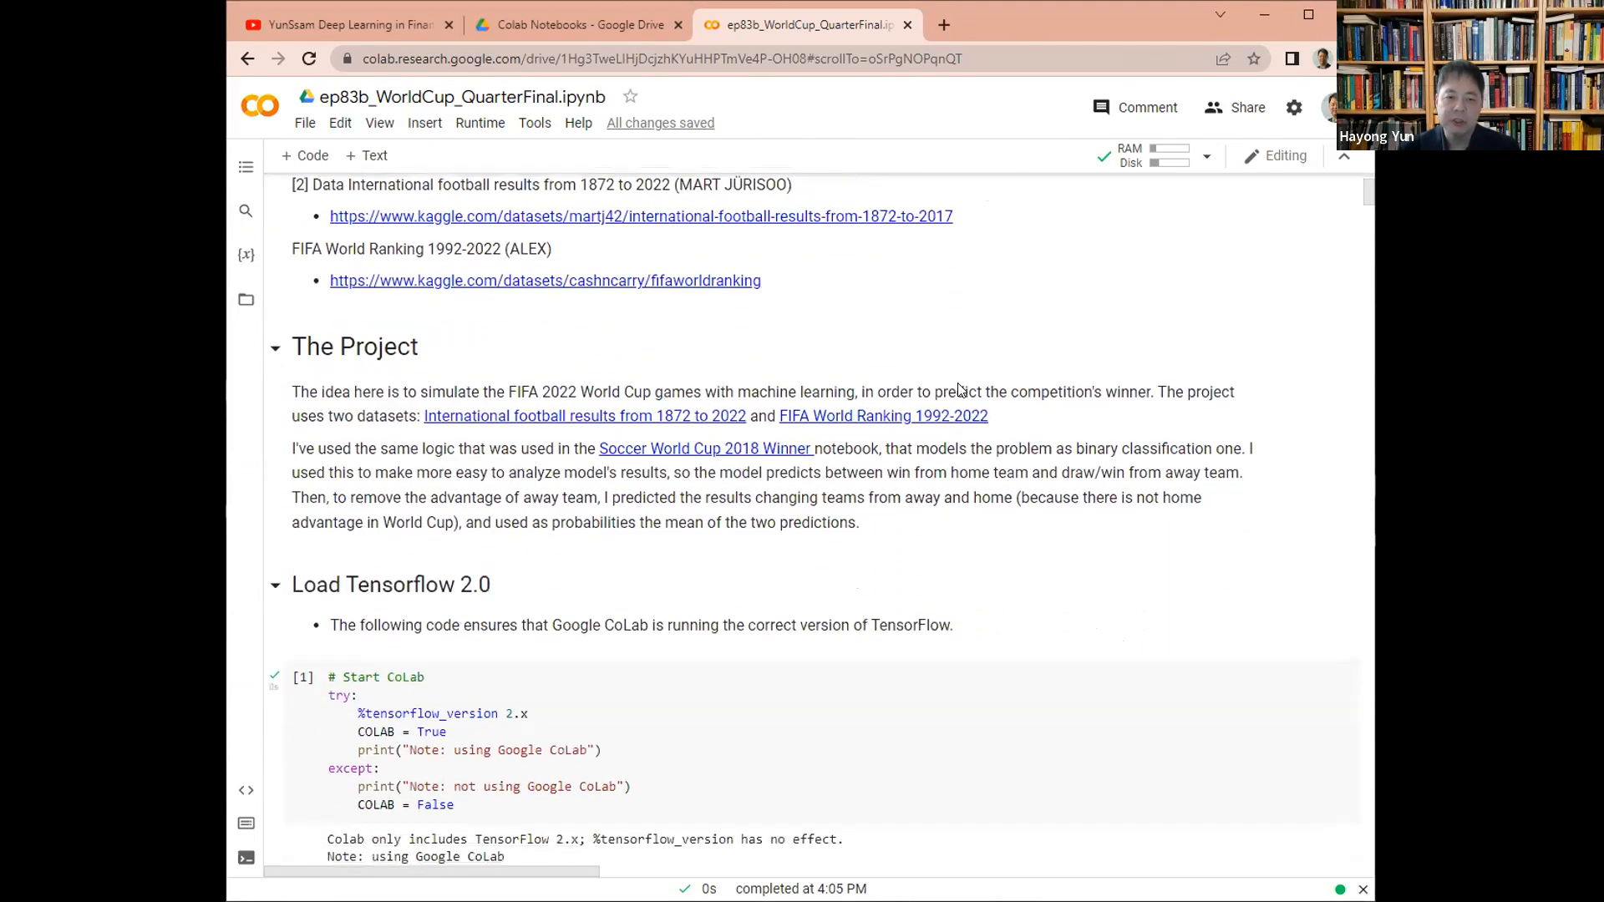
scroll(down, 3)
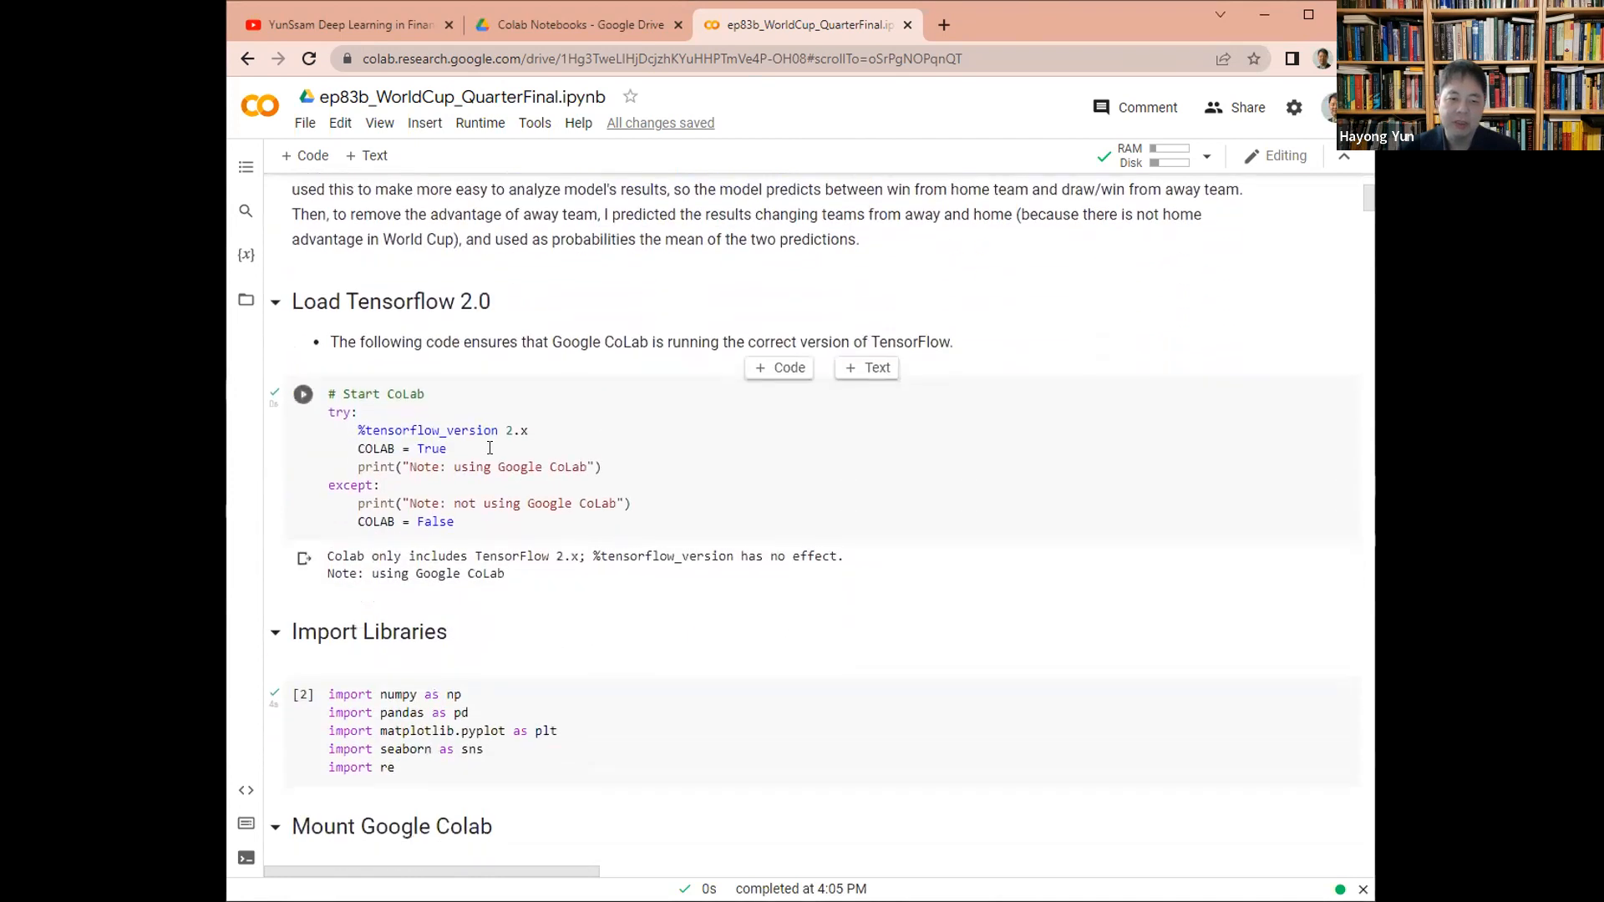
scroll(down, 3)
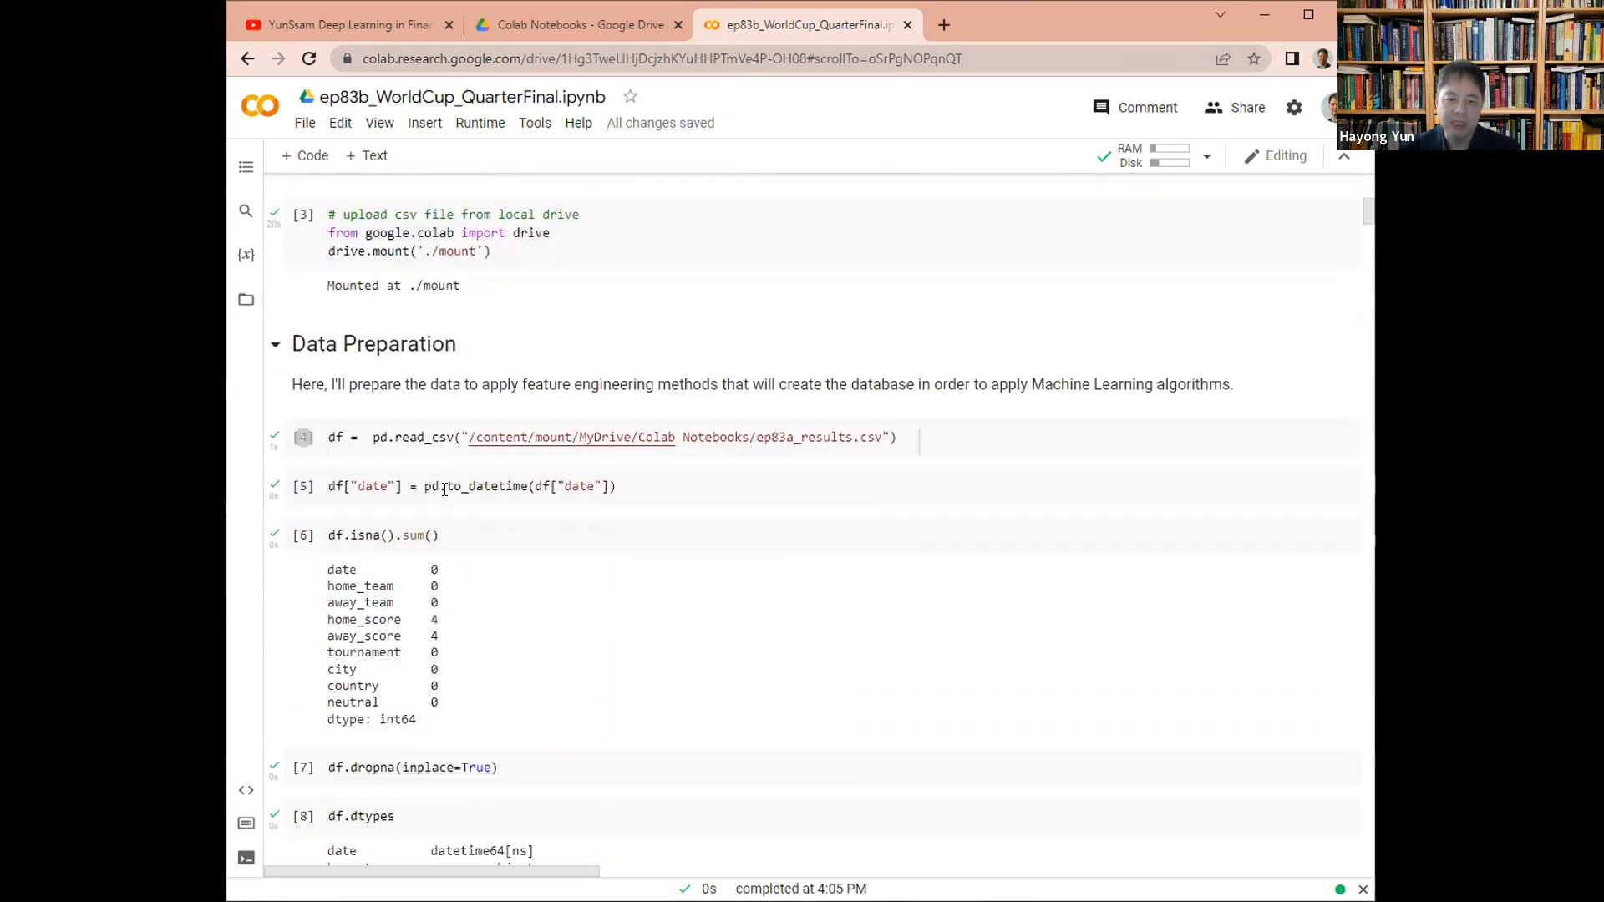
scroll(down, 3)
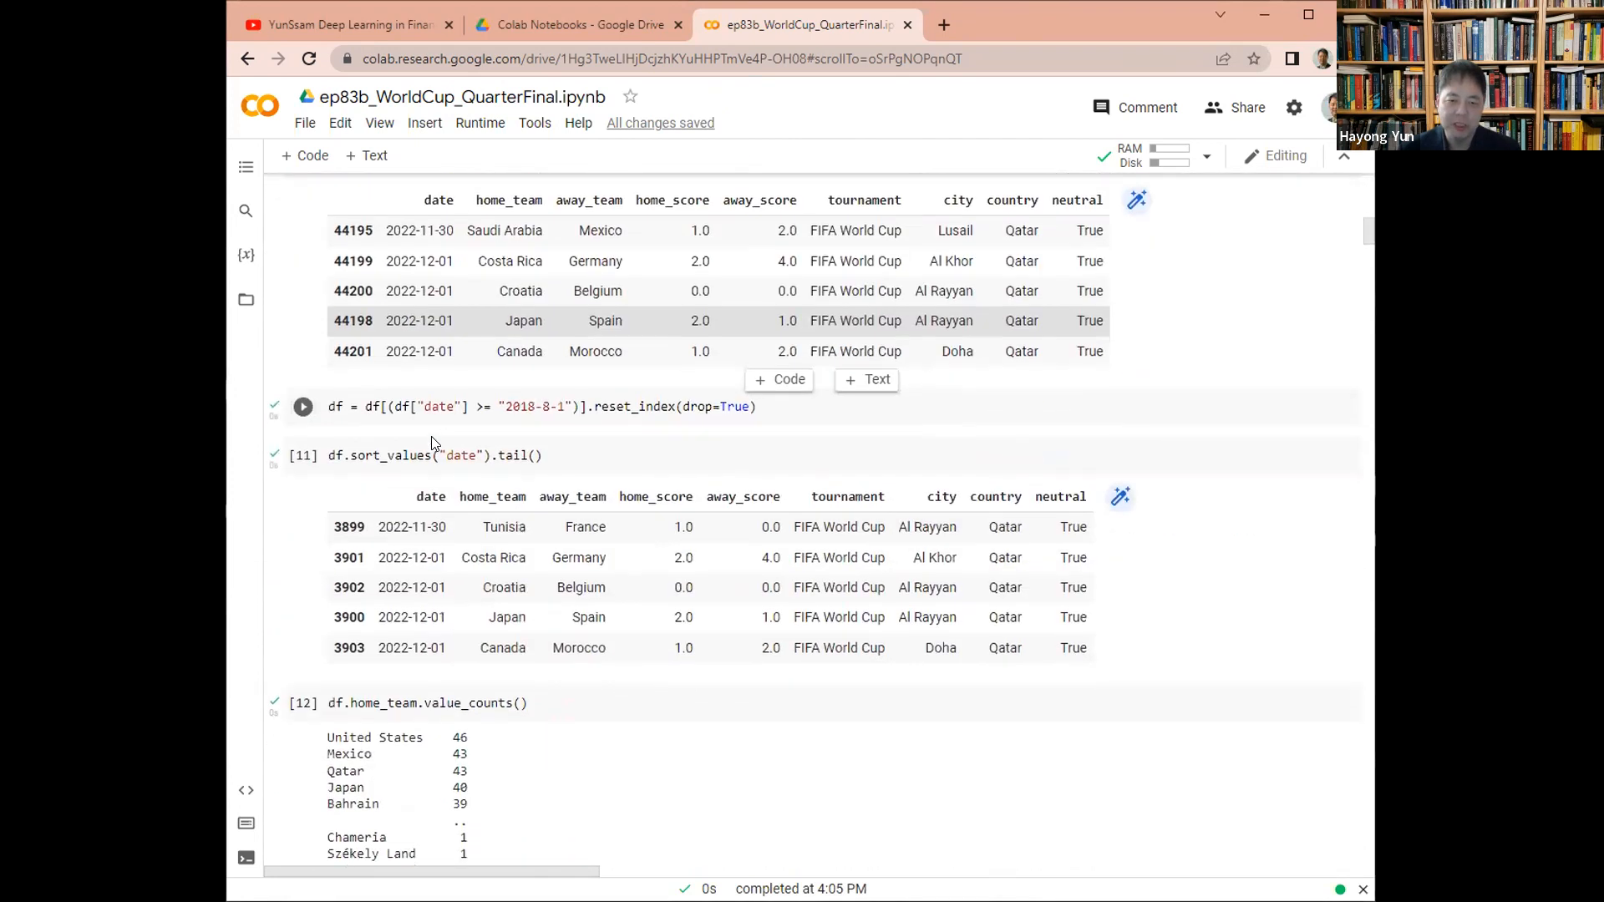
scroll(down, 3)
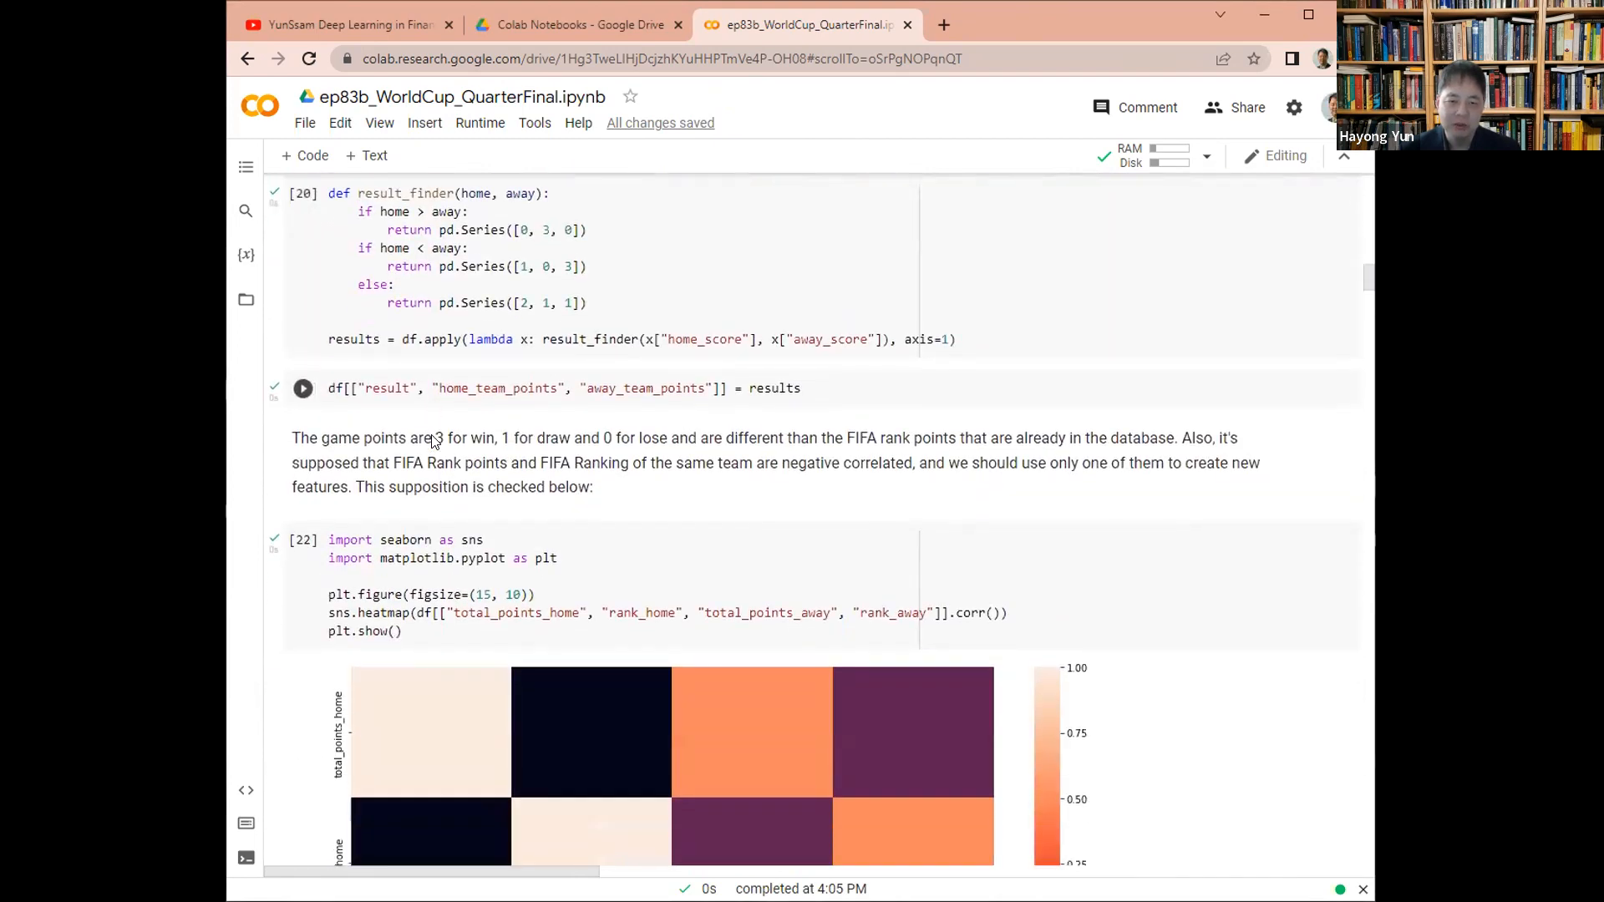
scroll(down, 3)
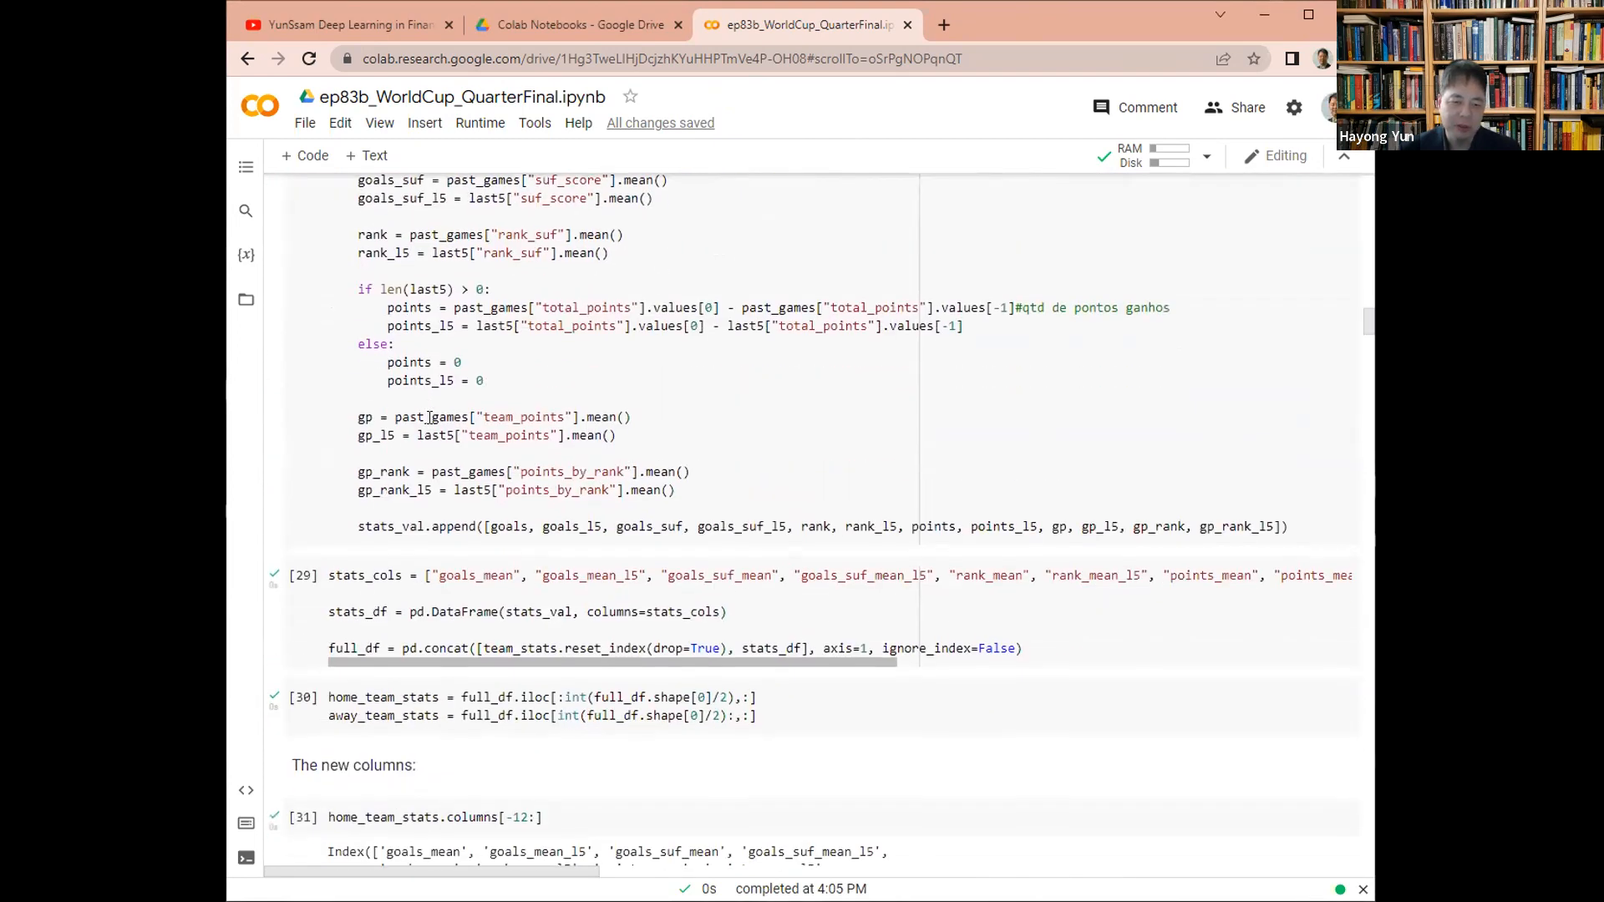
scroll(down, 3)
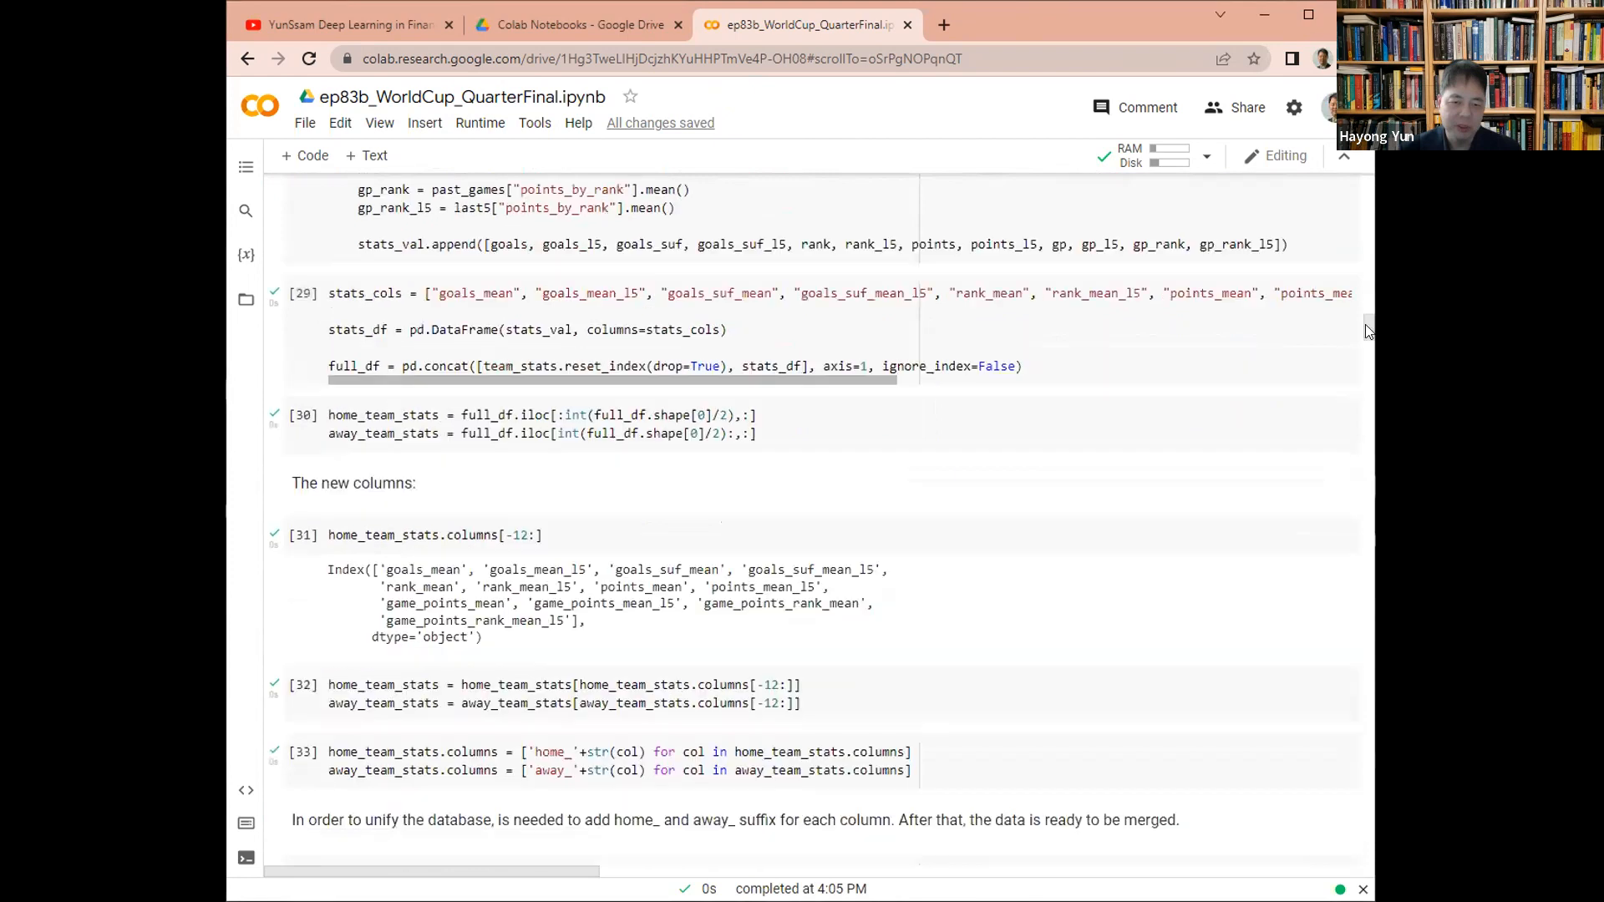
scroll(up, 3)
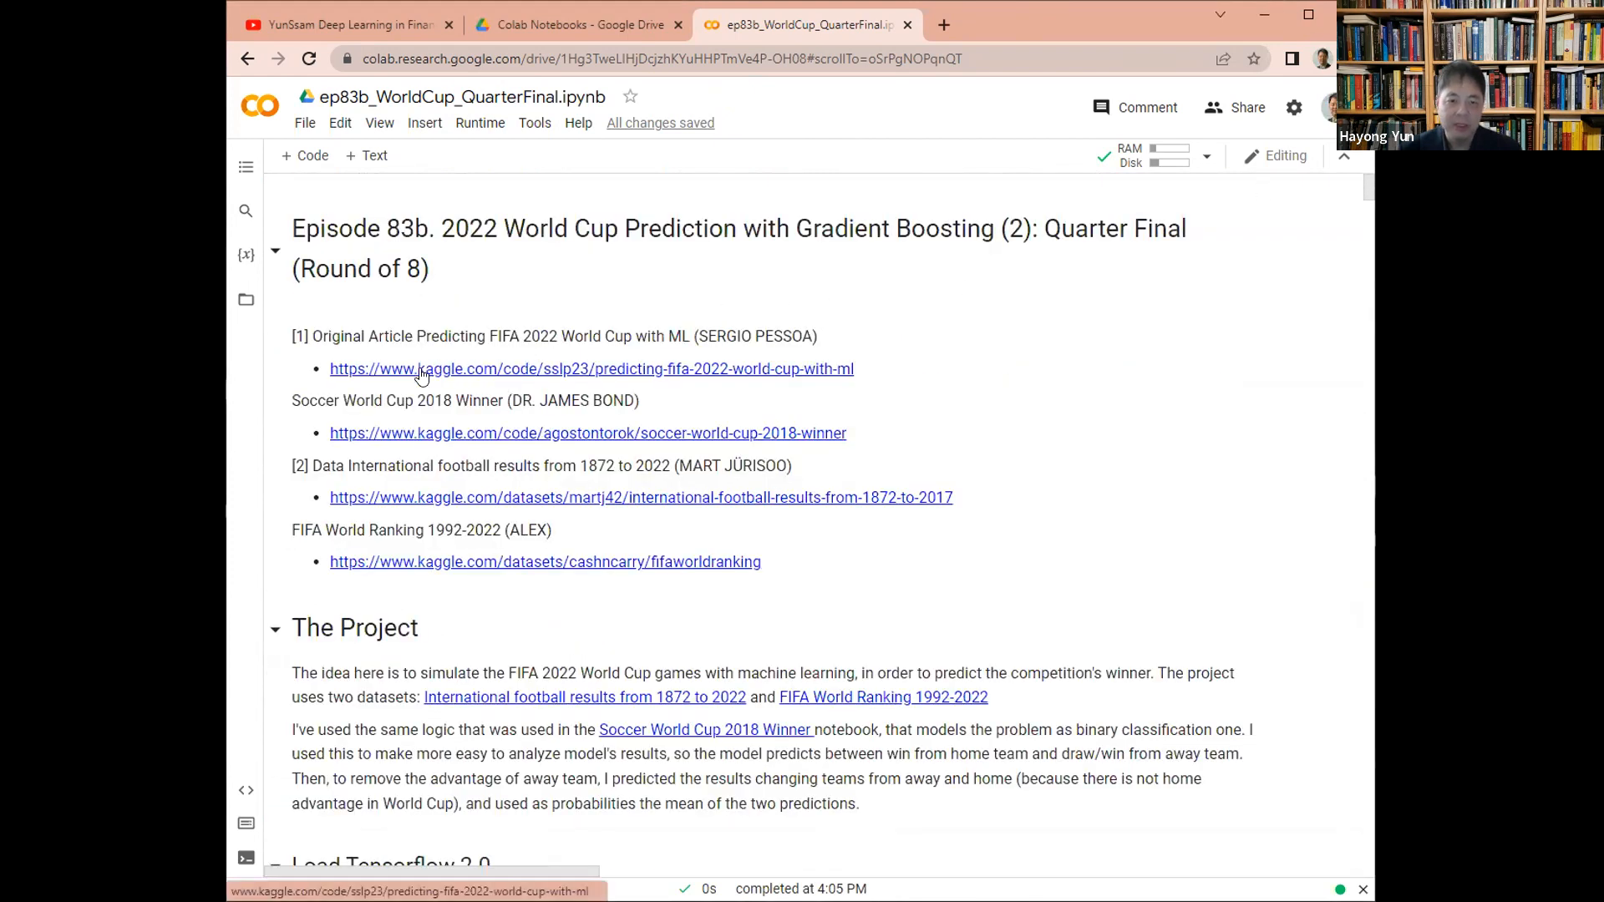
mouse_move(511, 441)
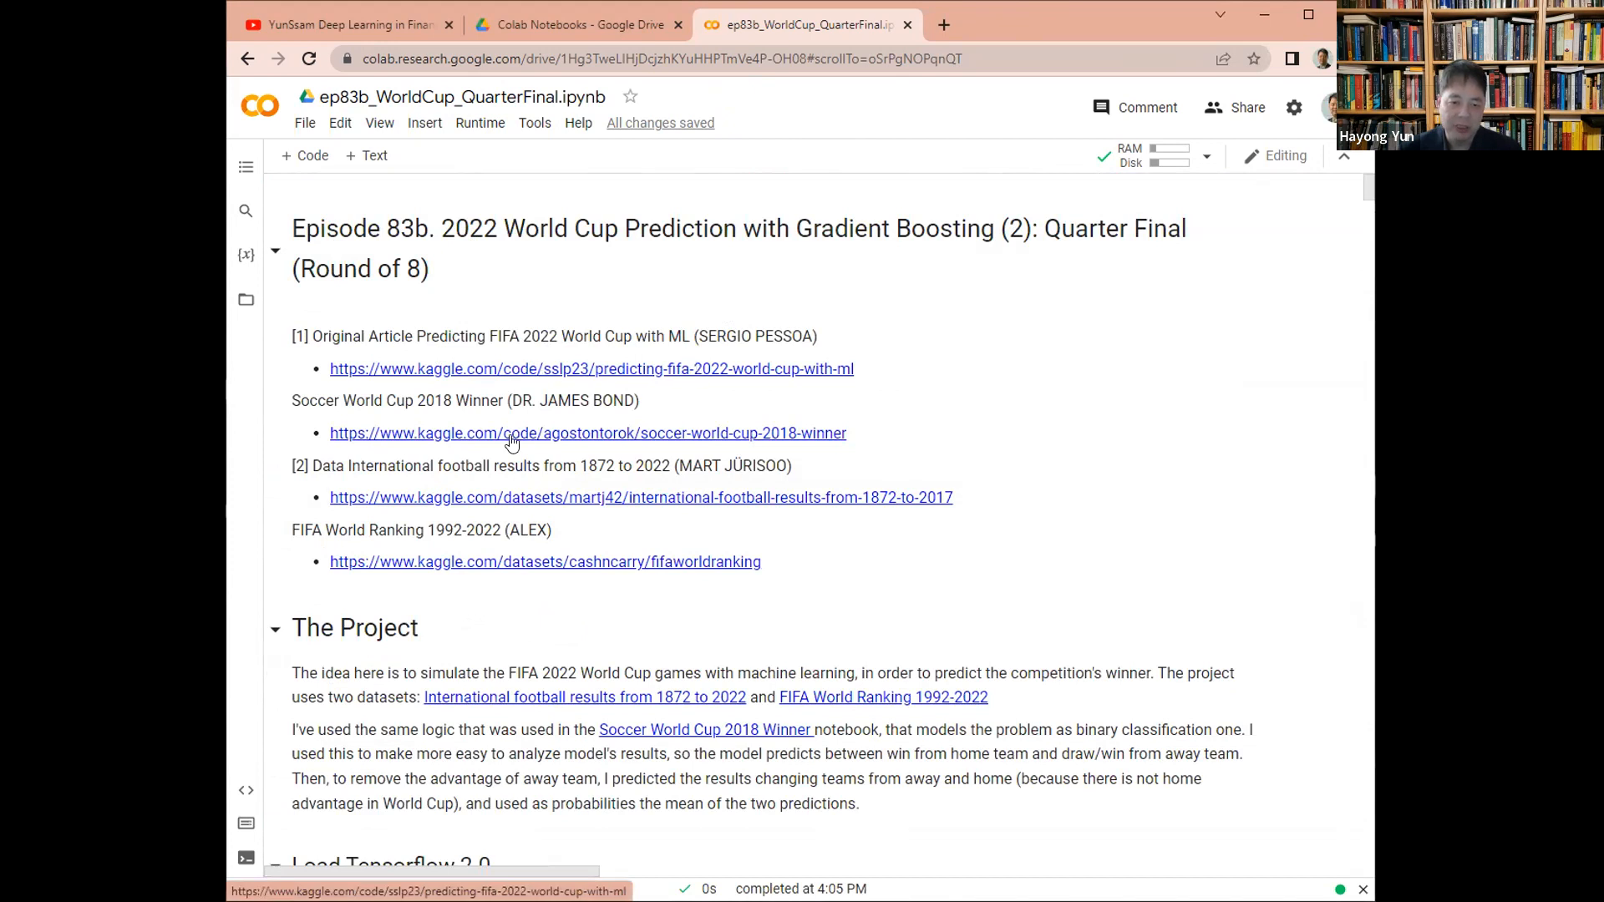
mouse_move(539, 368)
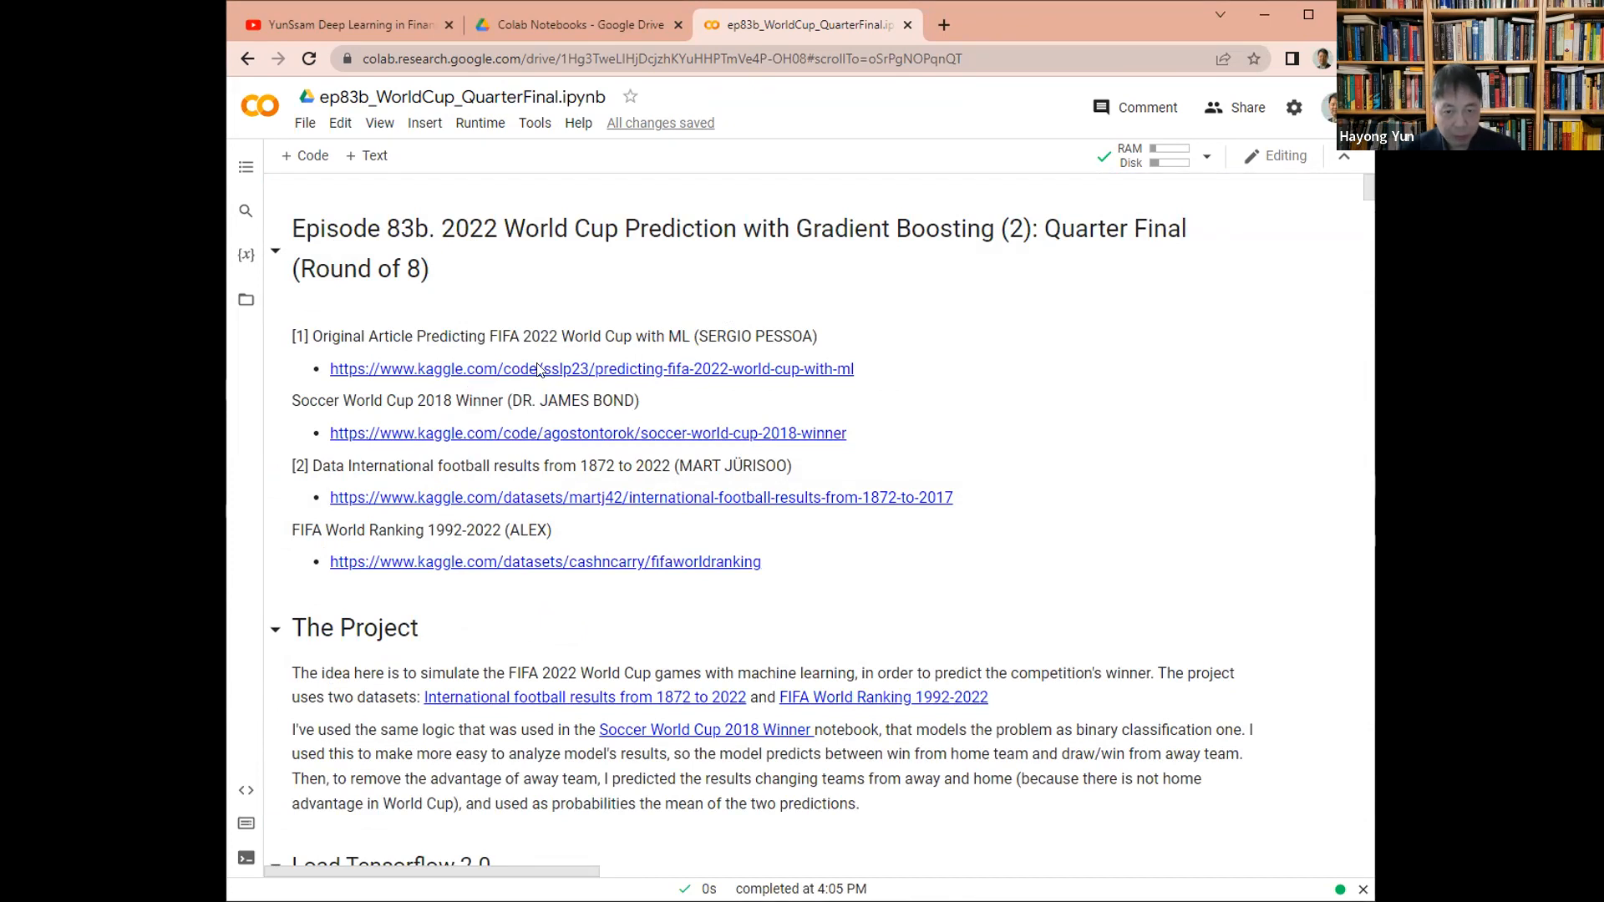
mouse_move(735, 354)
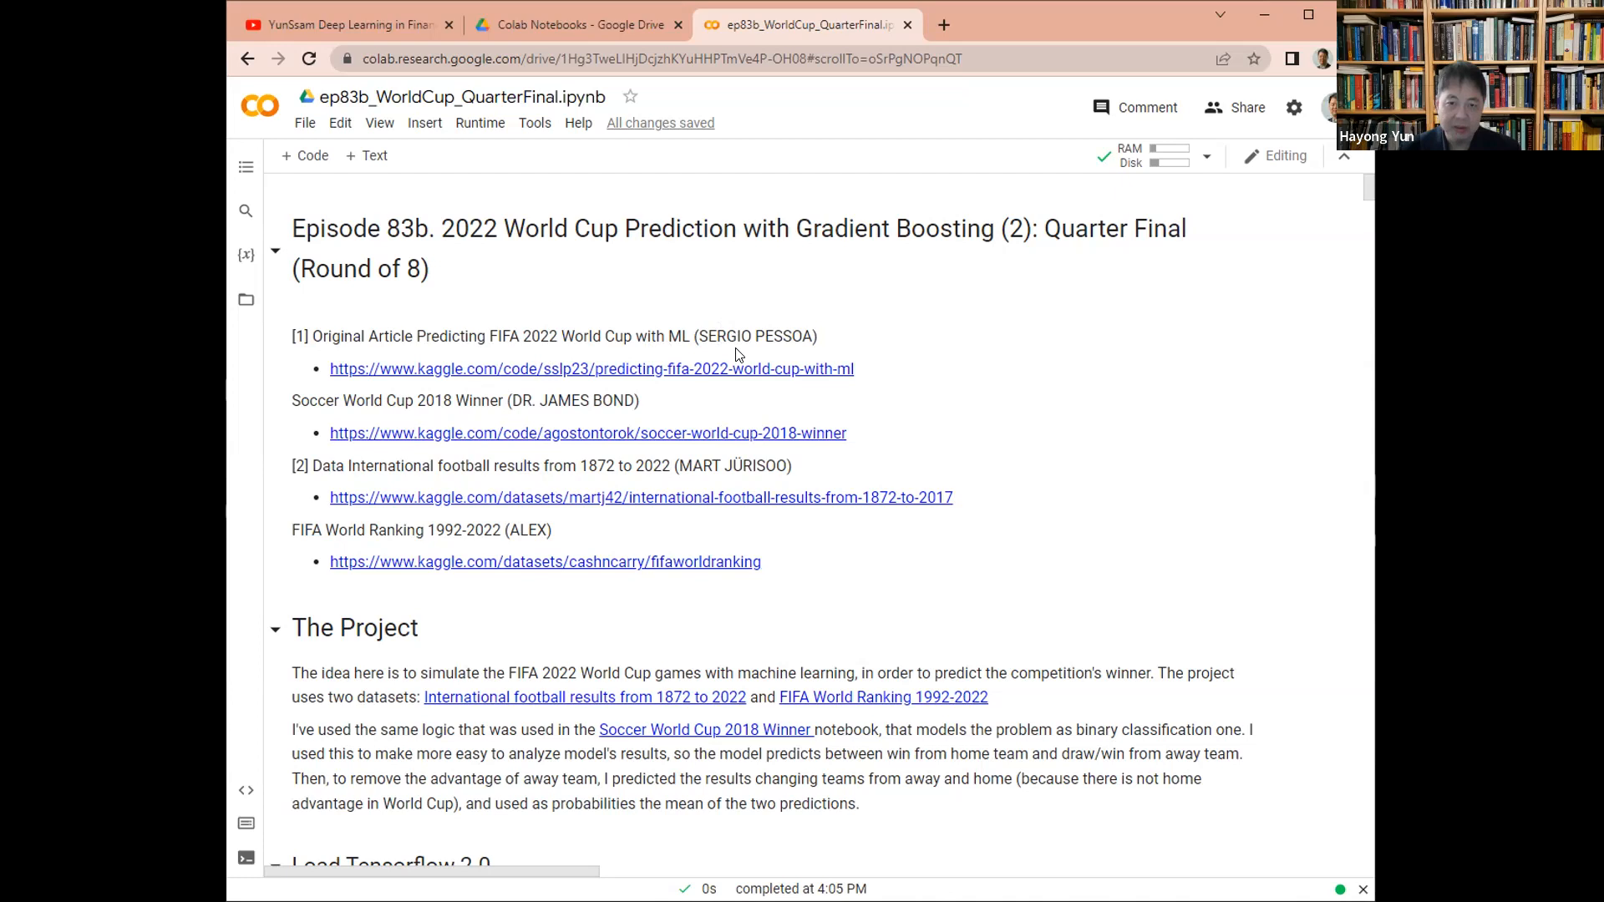
mouse_move(1226, 367)
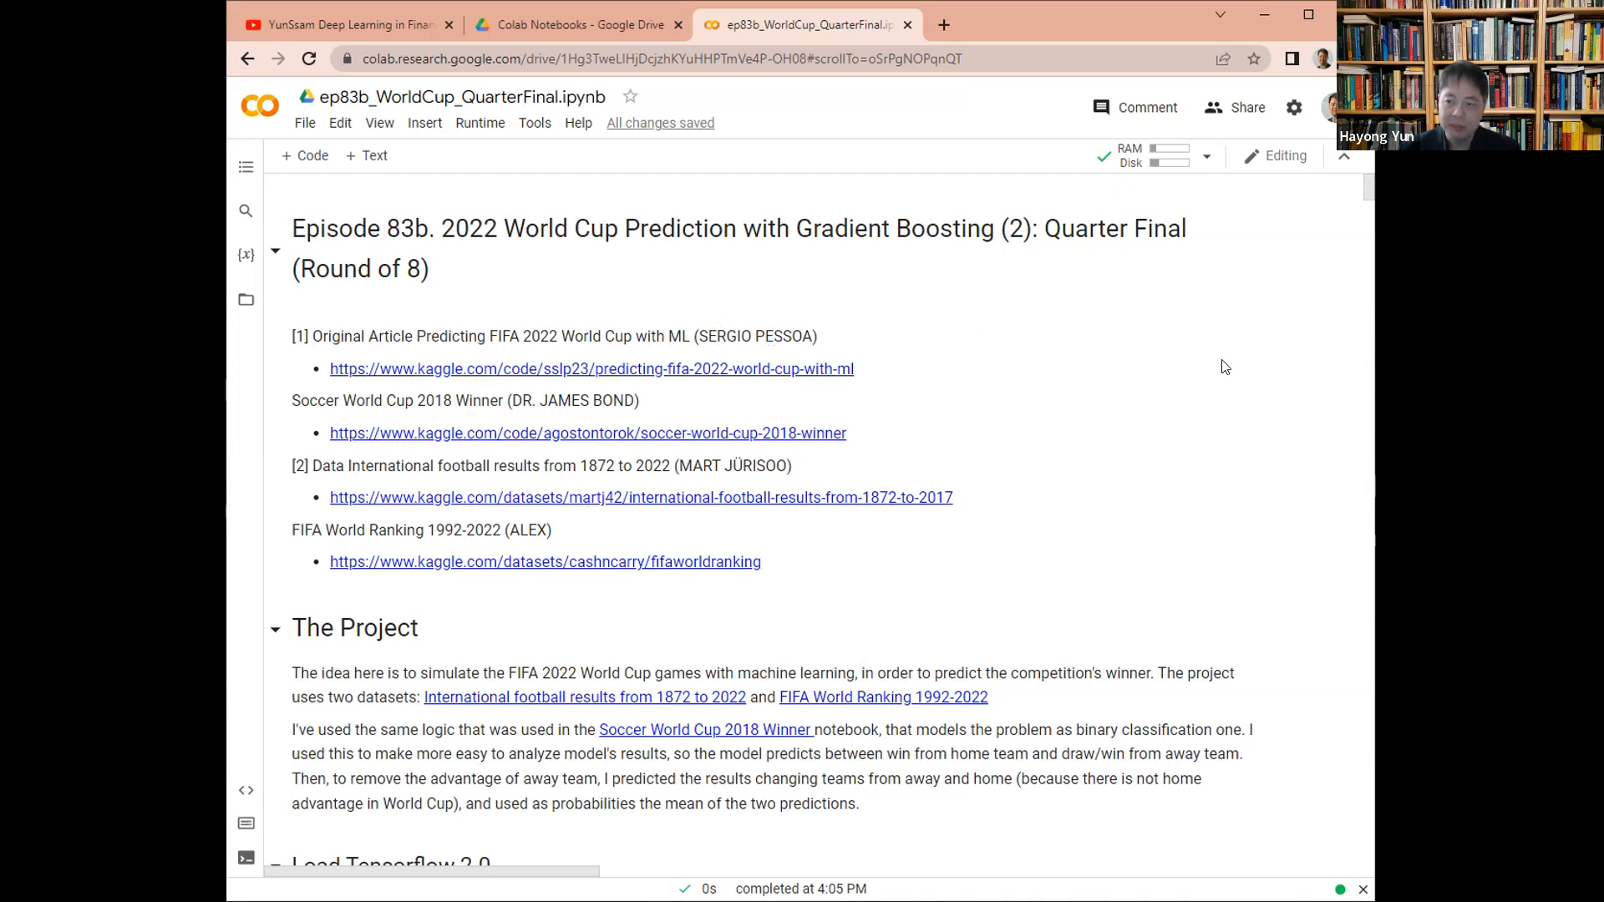
scroll(down, 3)
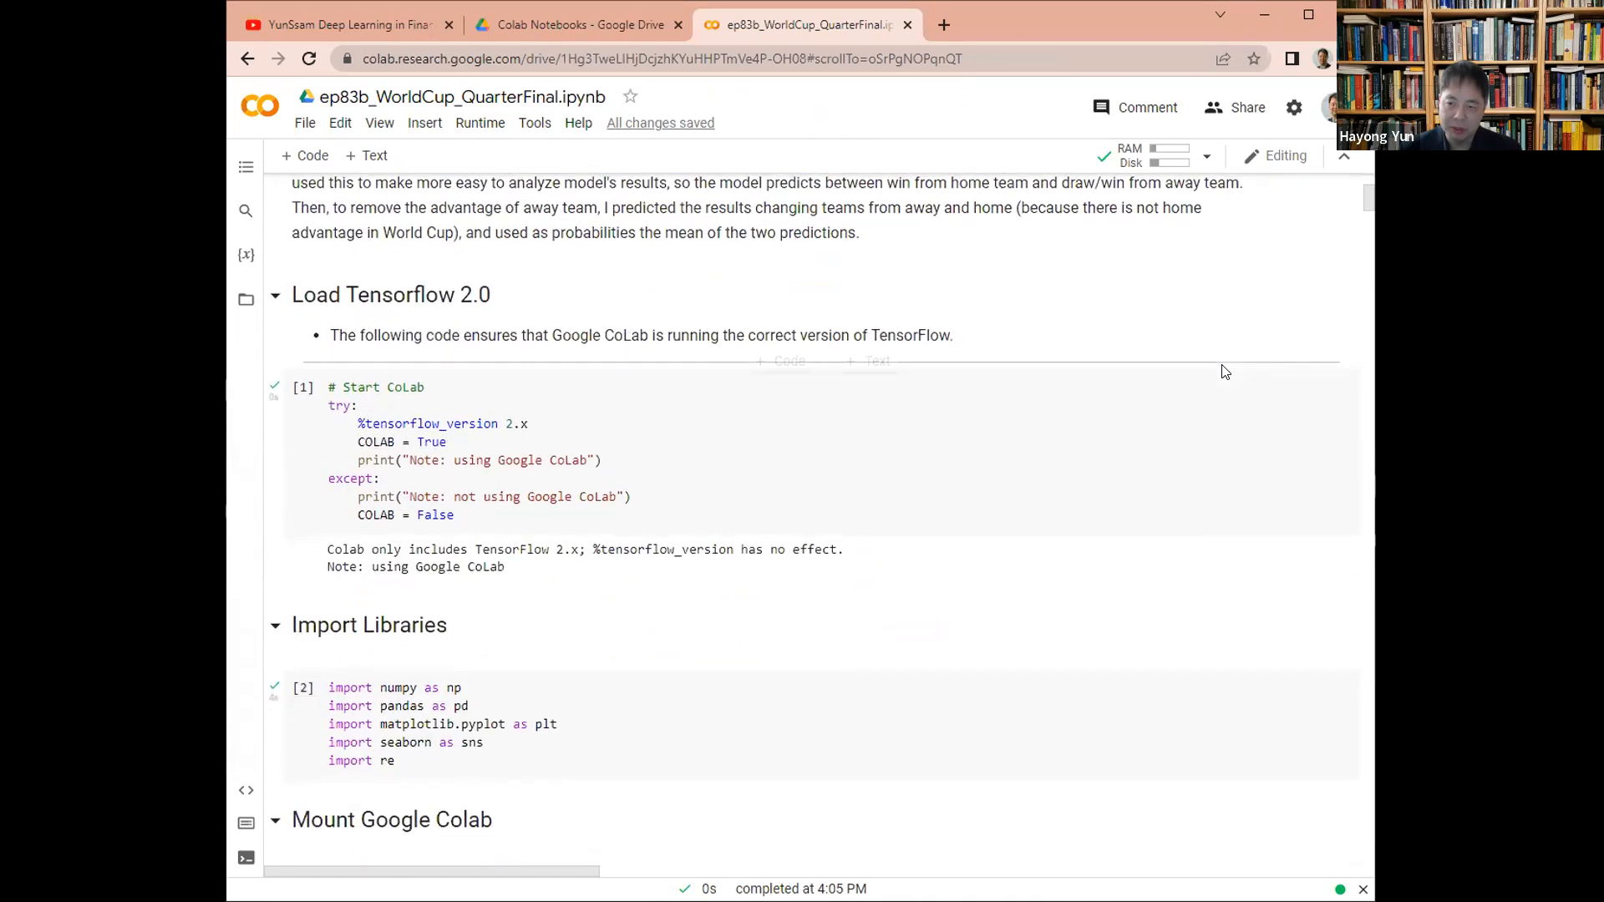
scroll(up, 3)
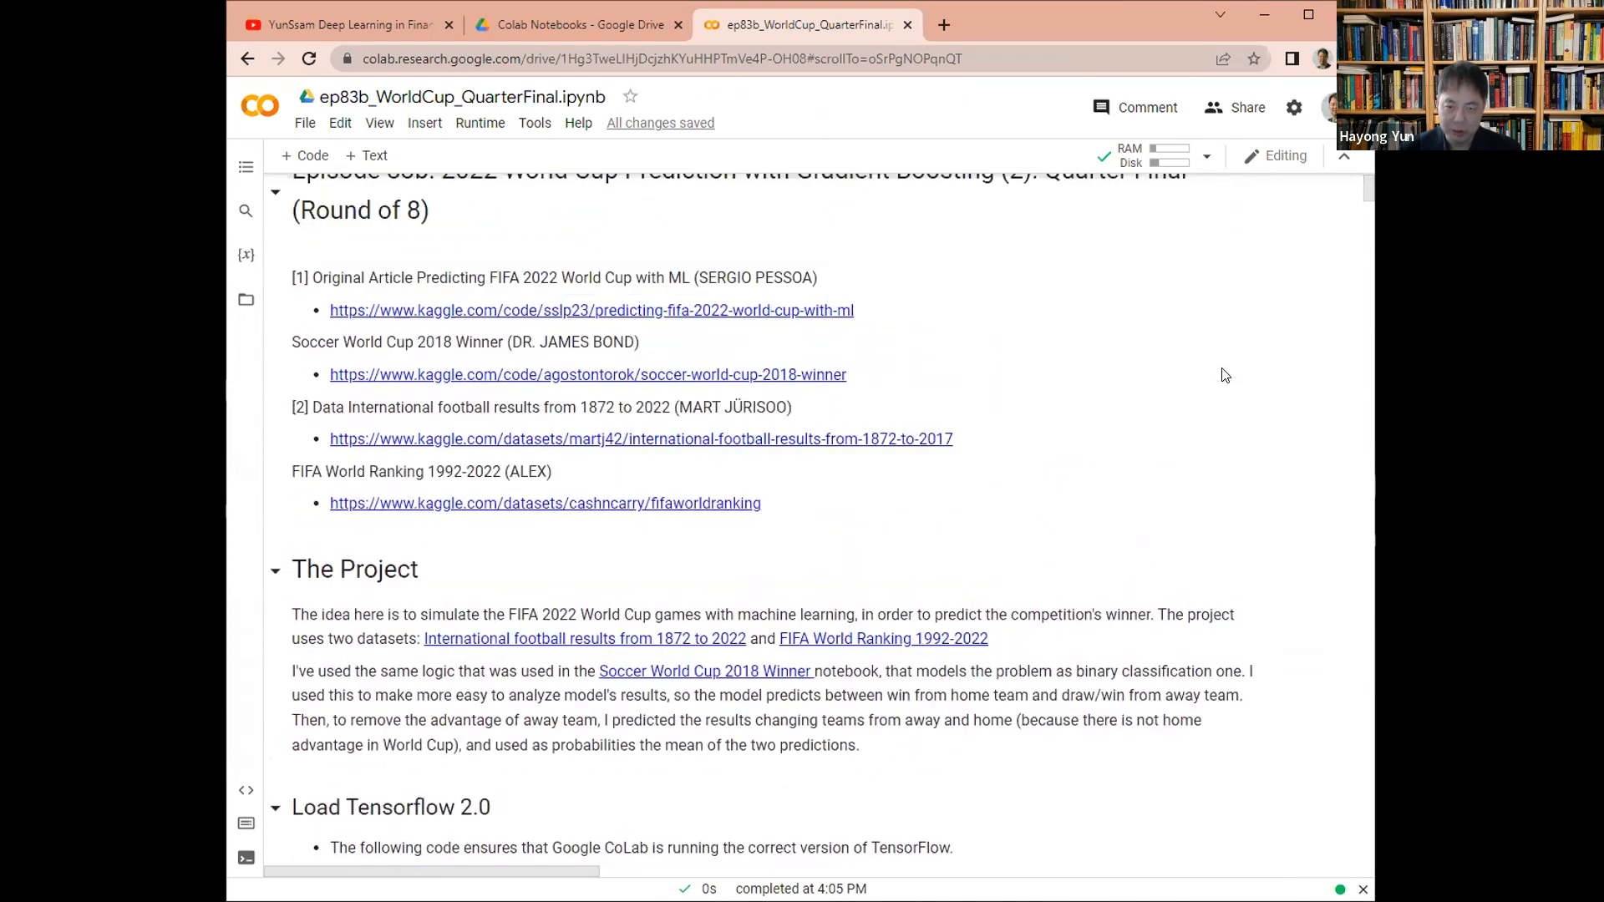
scroll(down, 3)
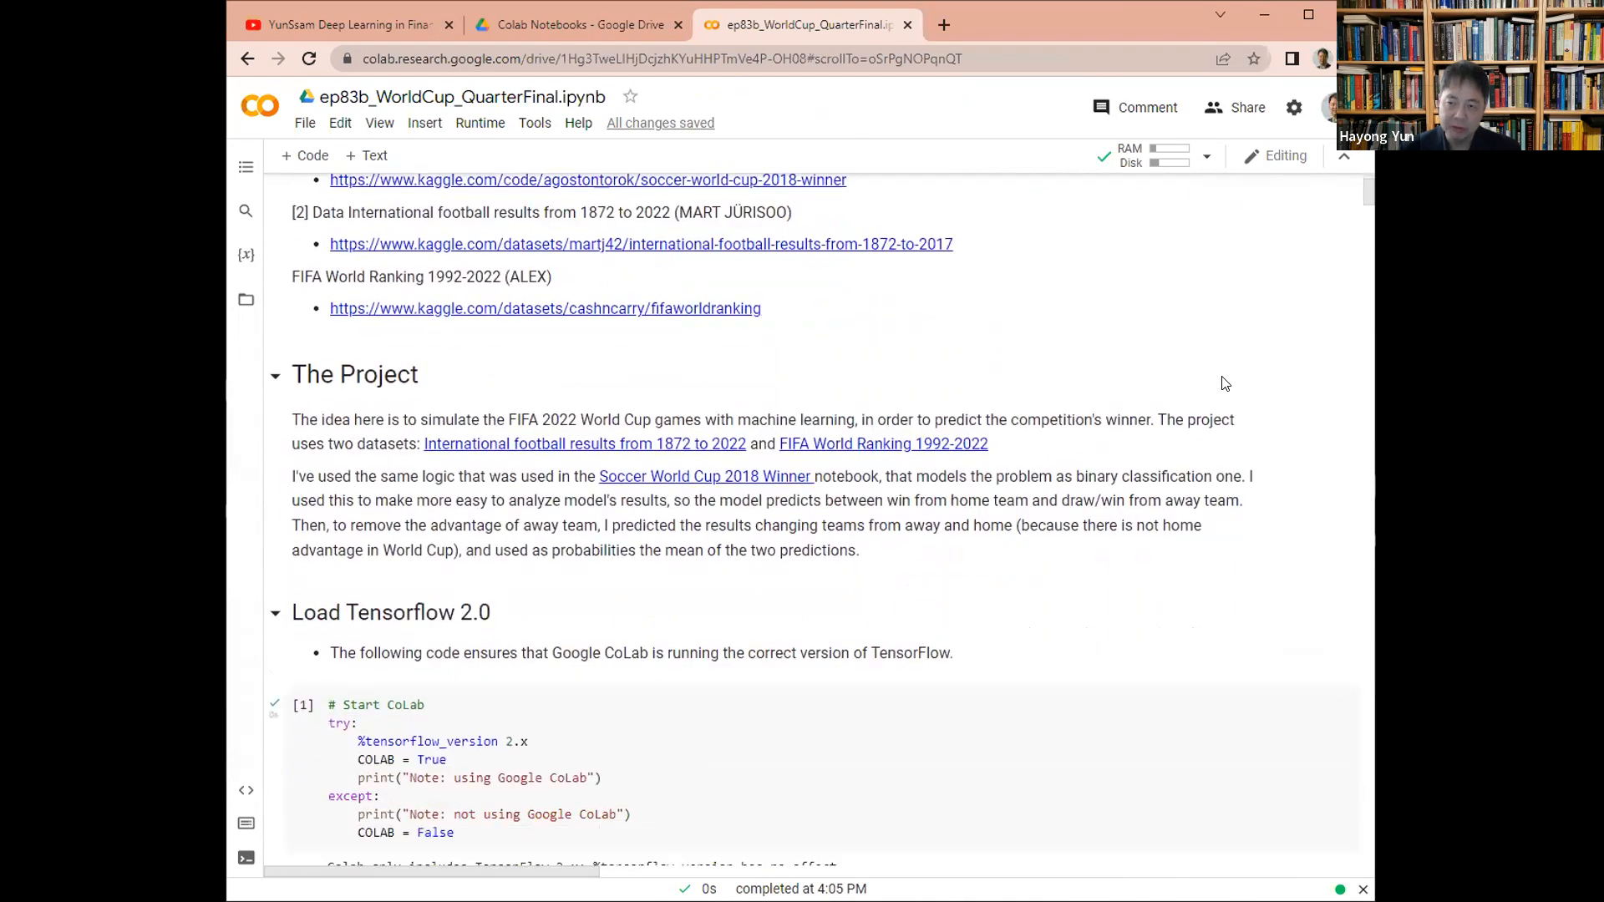
scroll(down, 3)
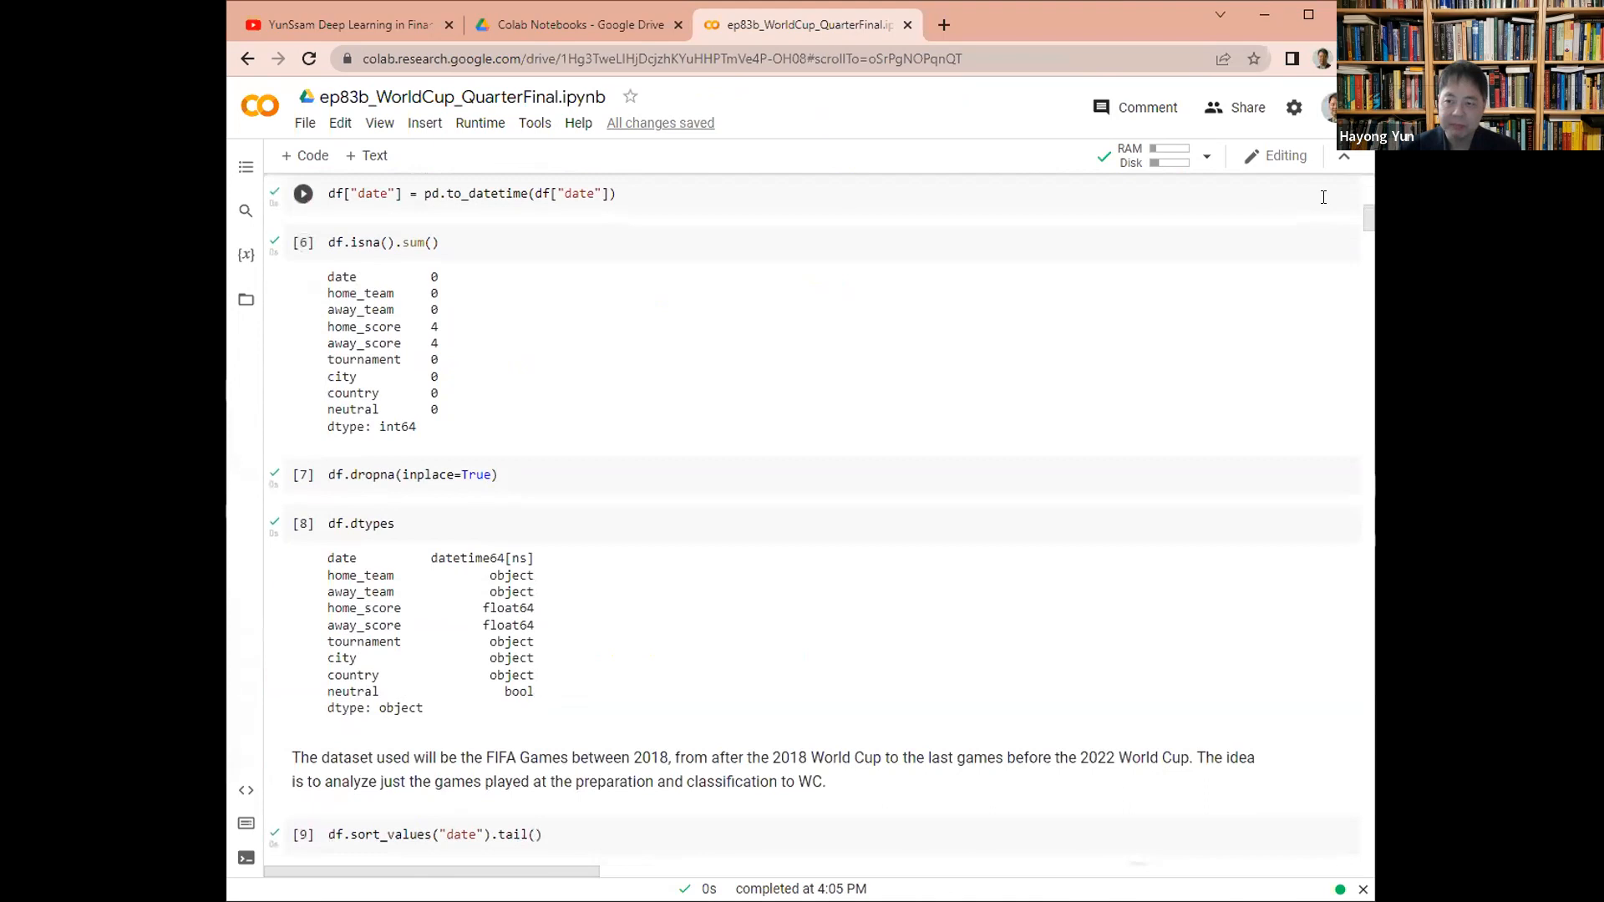
scroll(down, 3)
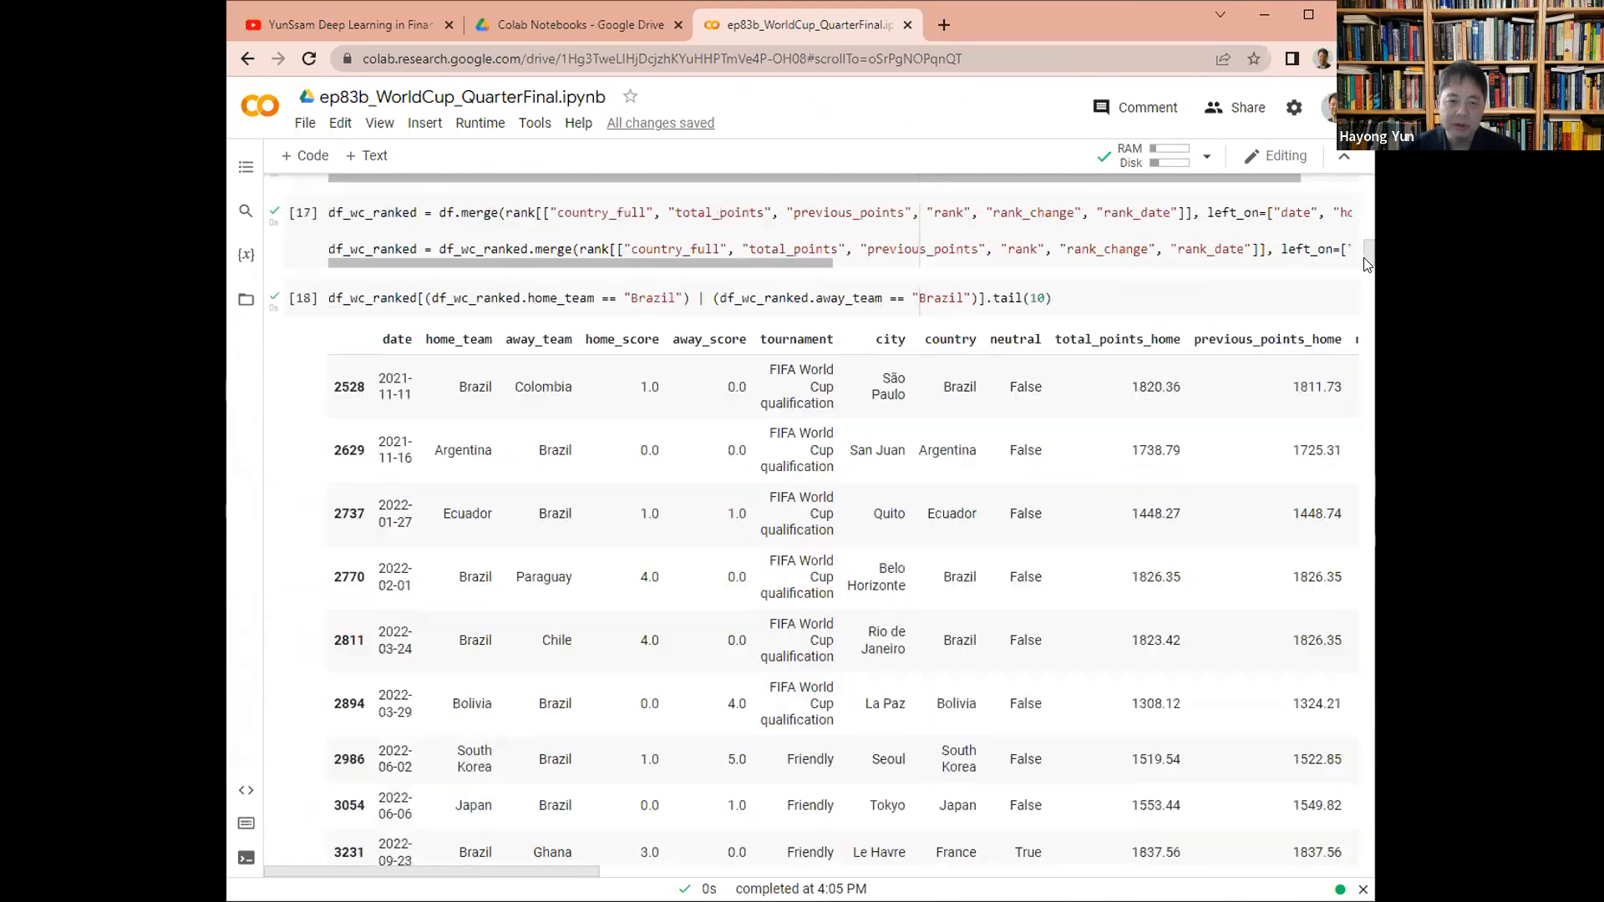
scroll(down, 3)
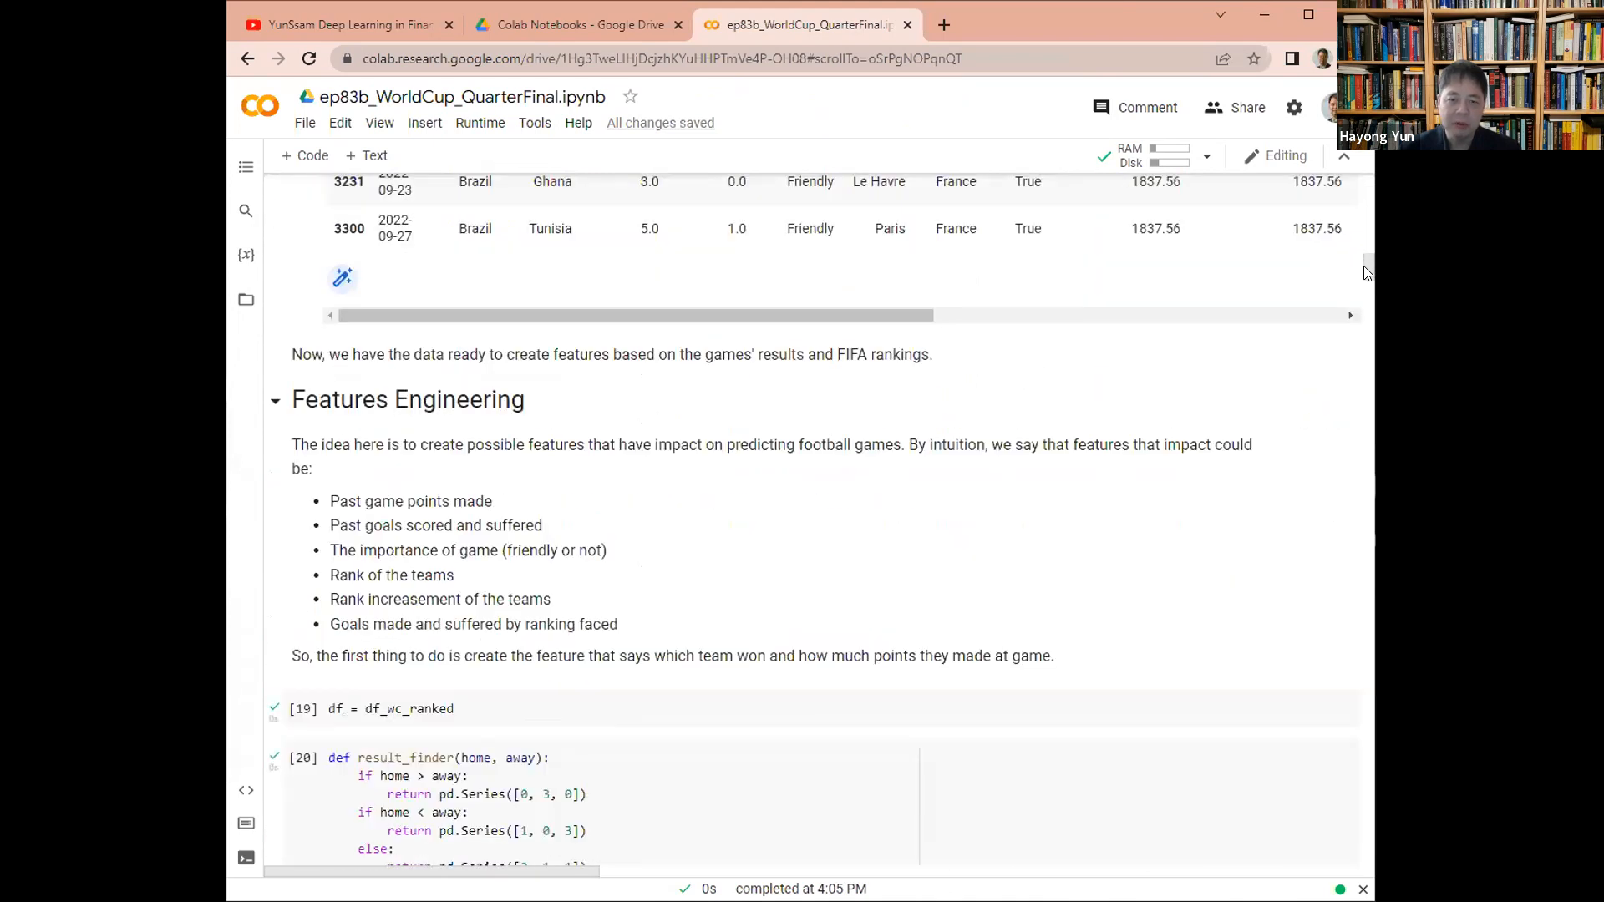
scroll(down, 3)
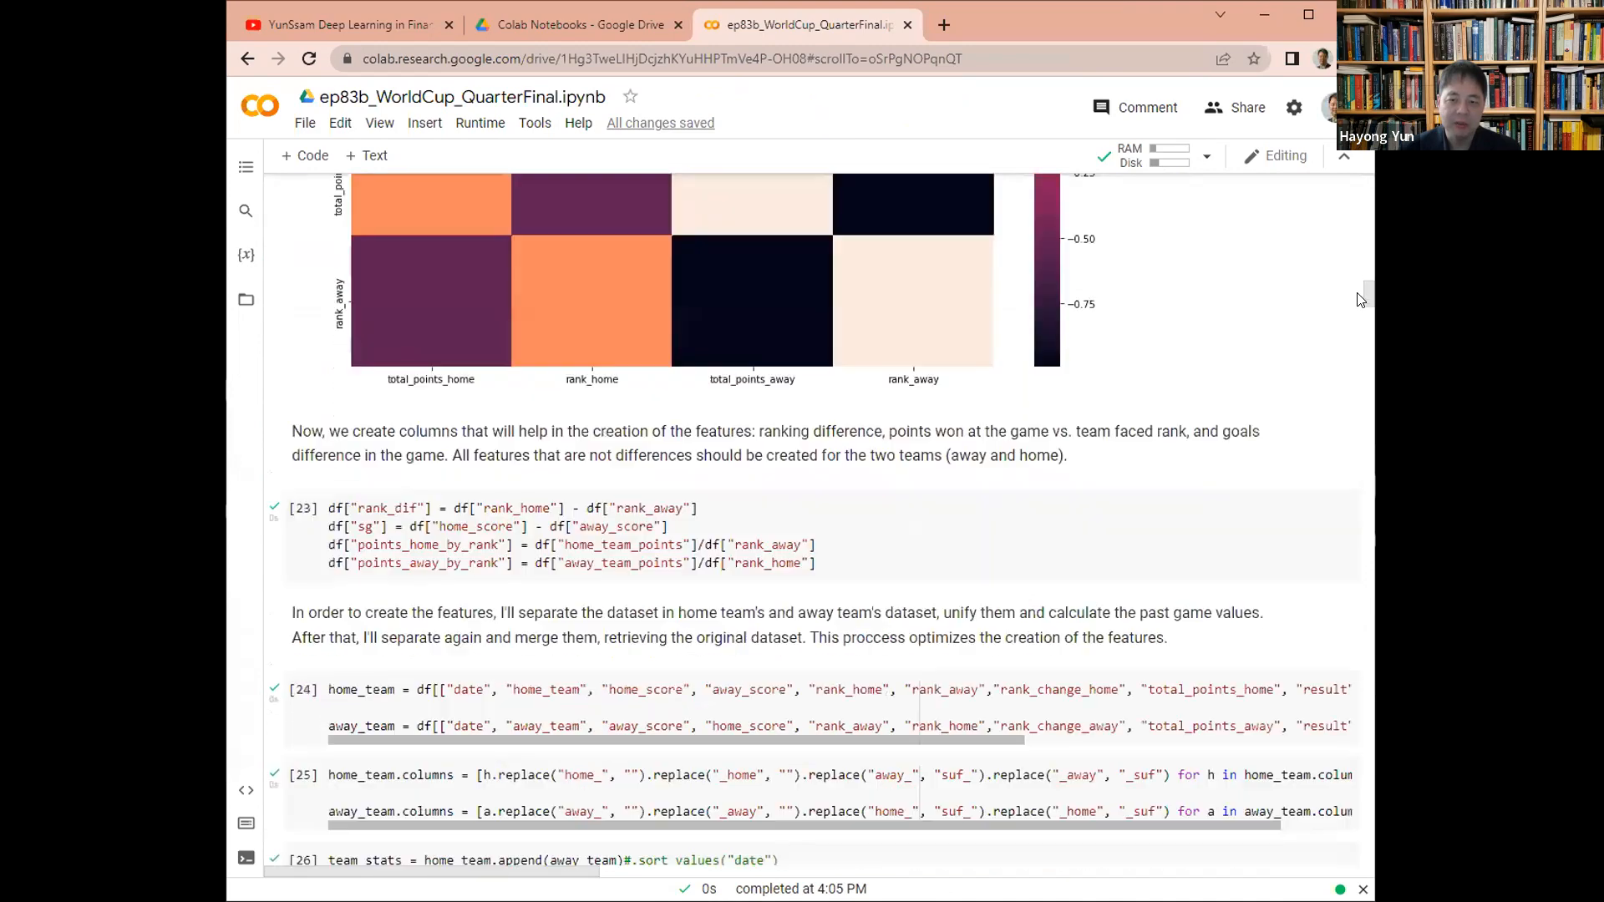
scroll(down, 3)
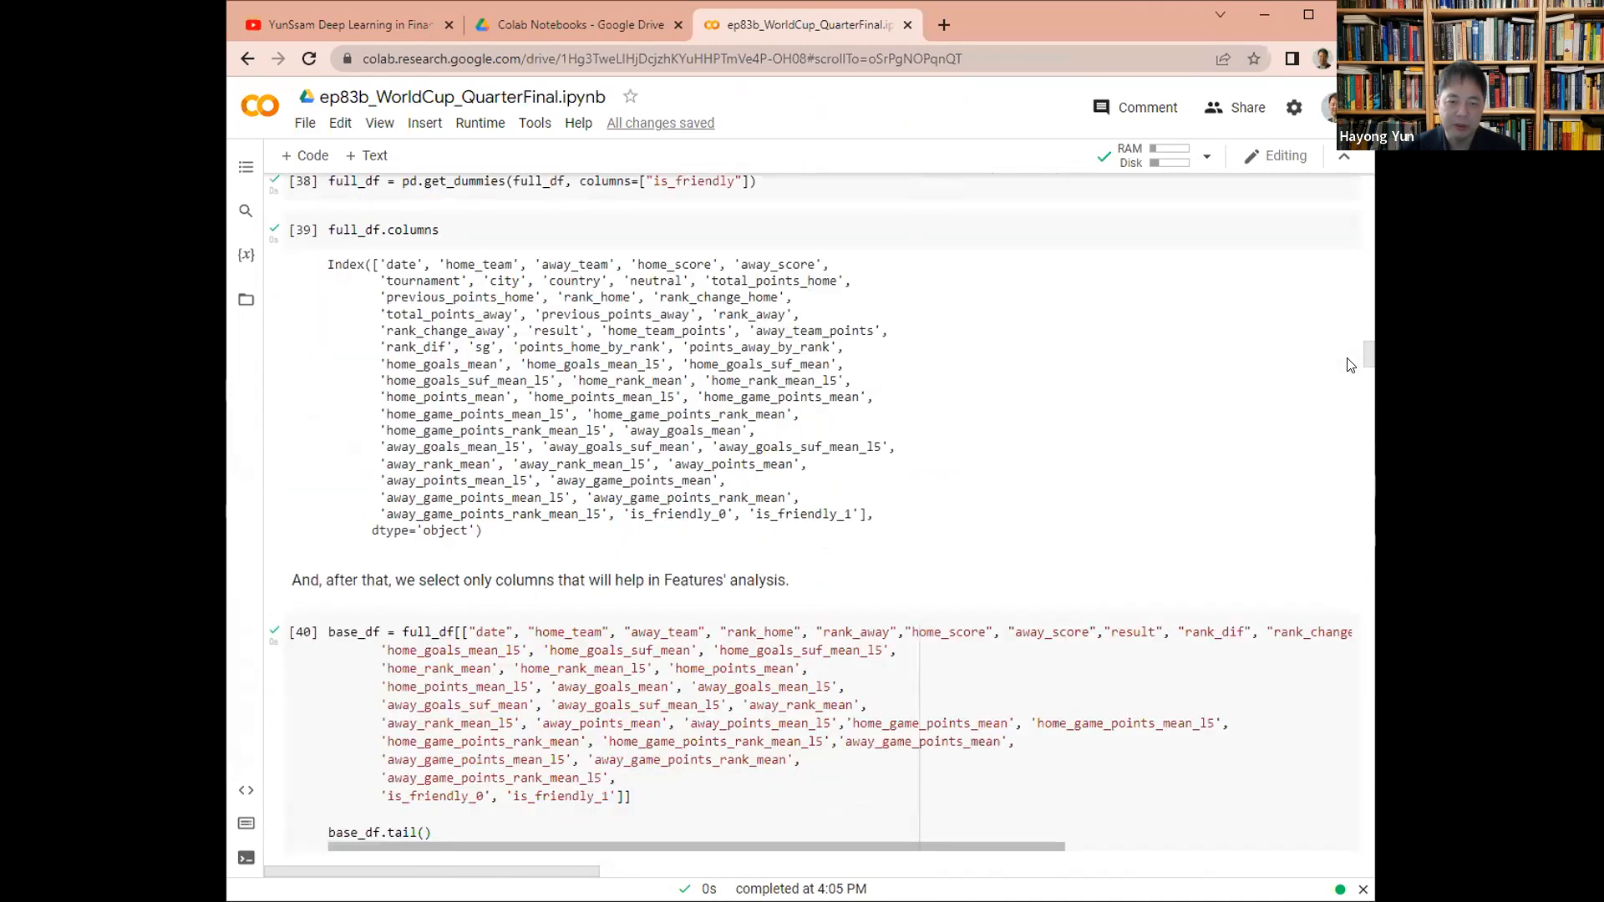
scroll(down, 3)
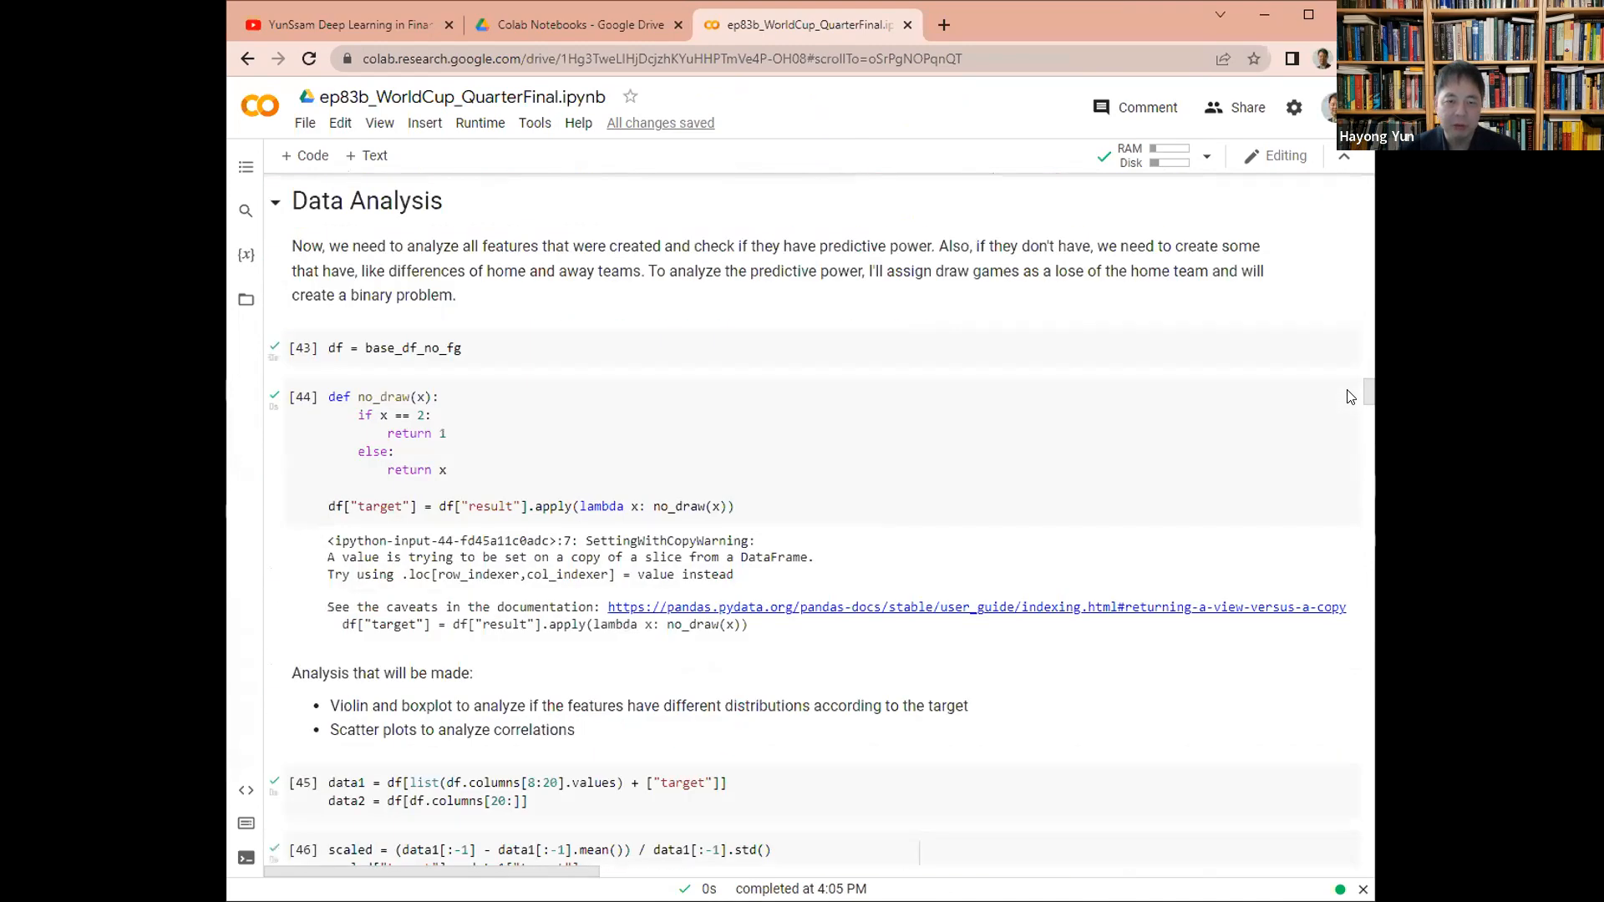
scroll(down, 3)
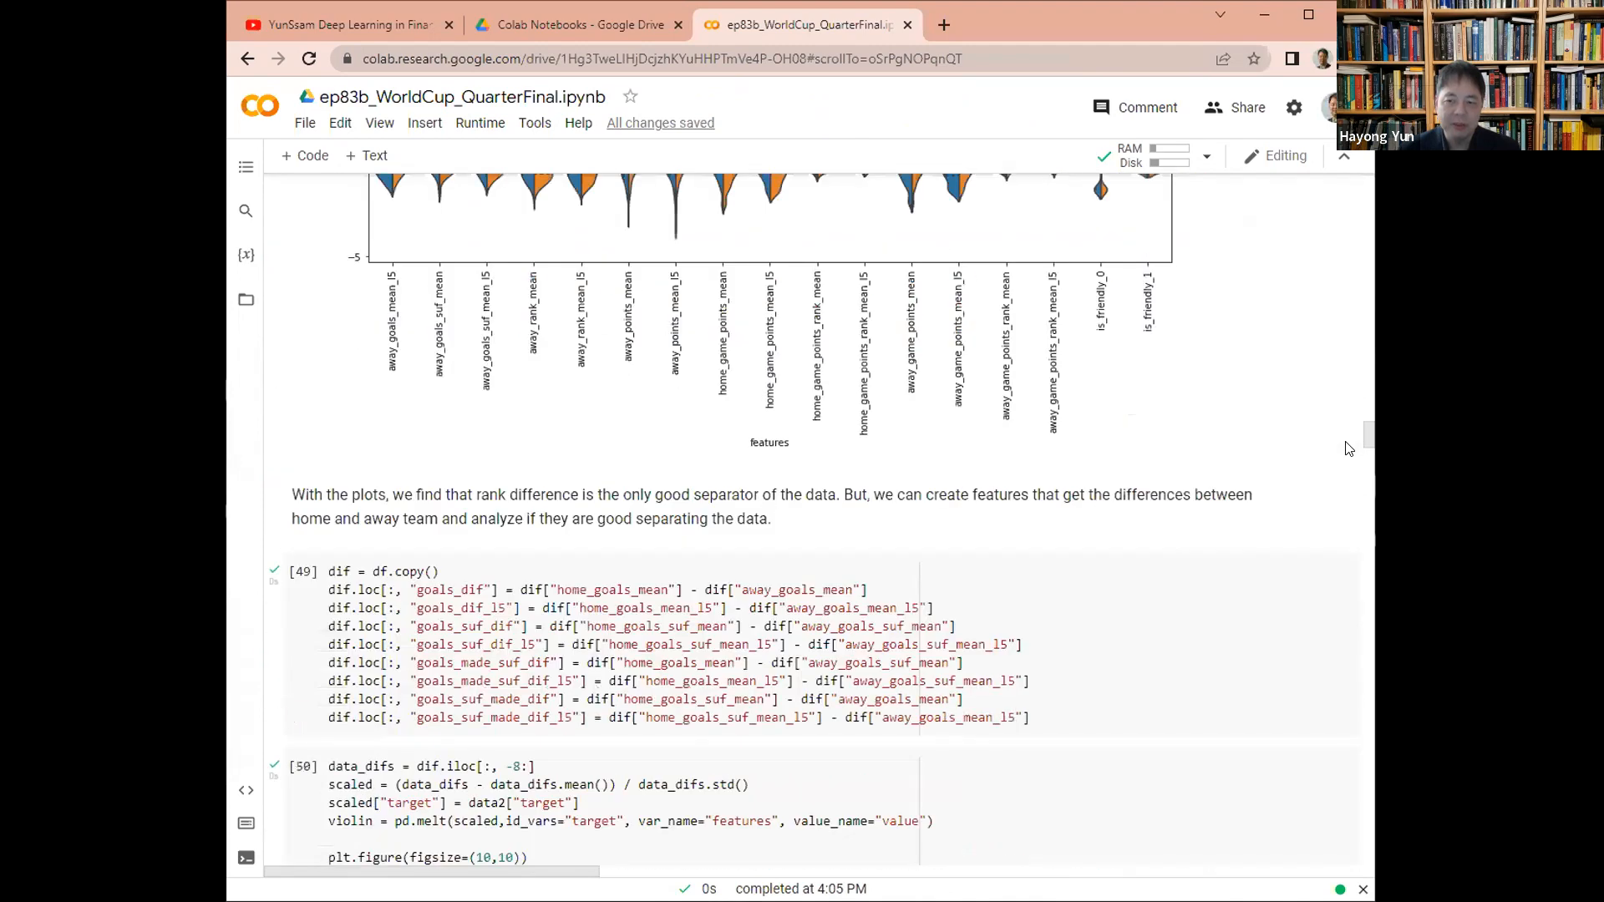
scroll(down, 3)
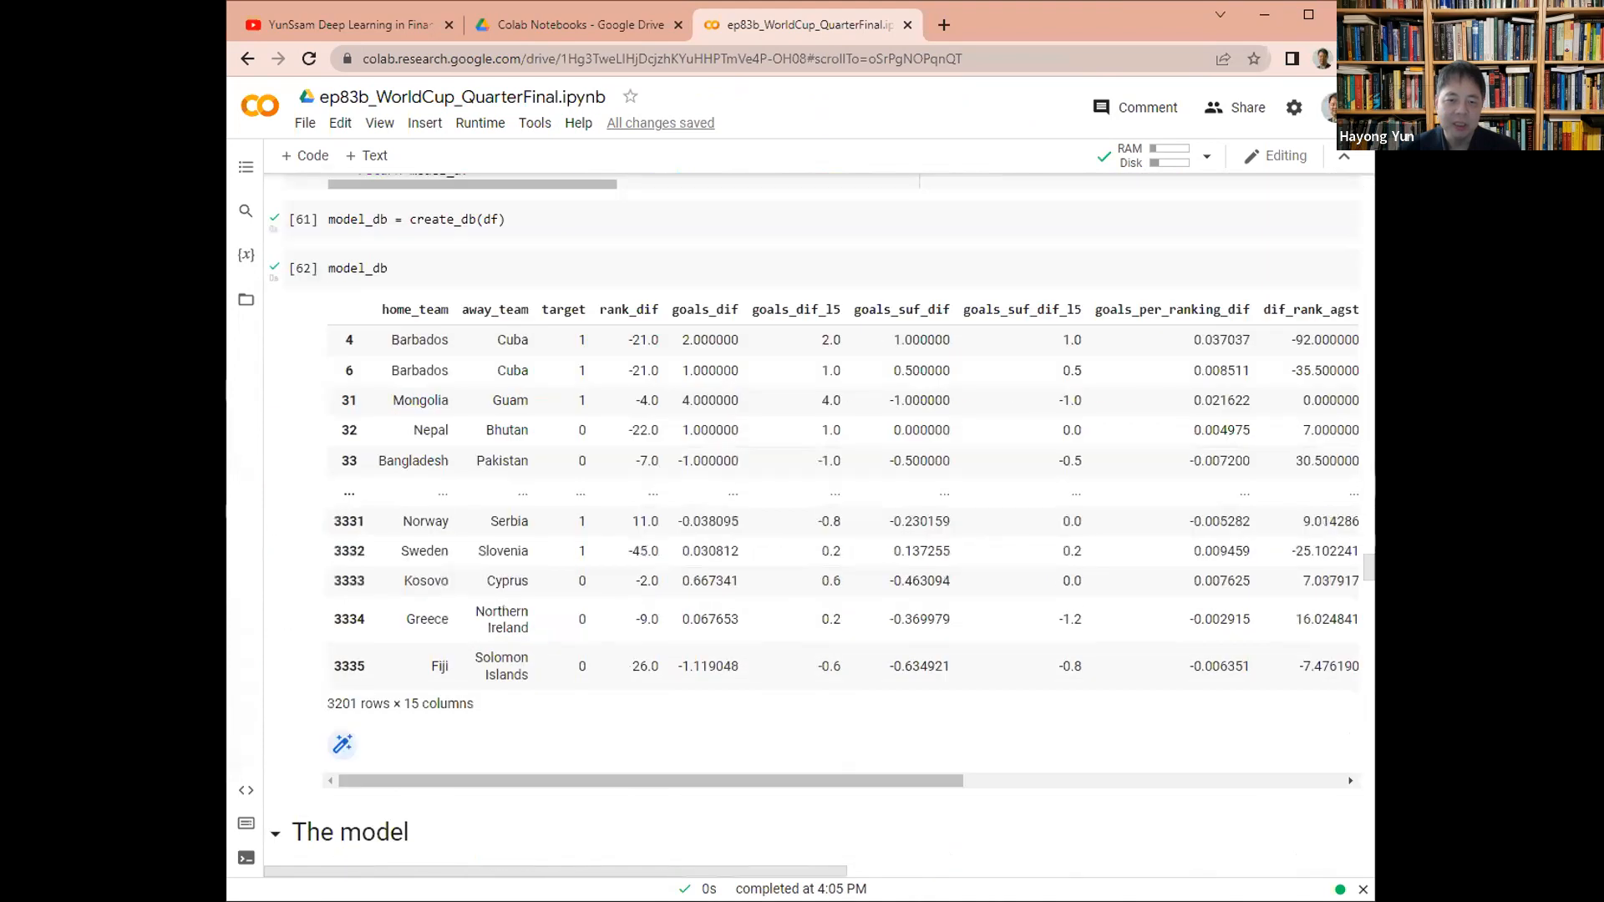
scroll(down, 3)
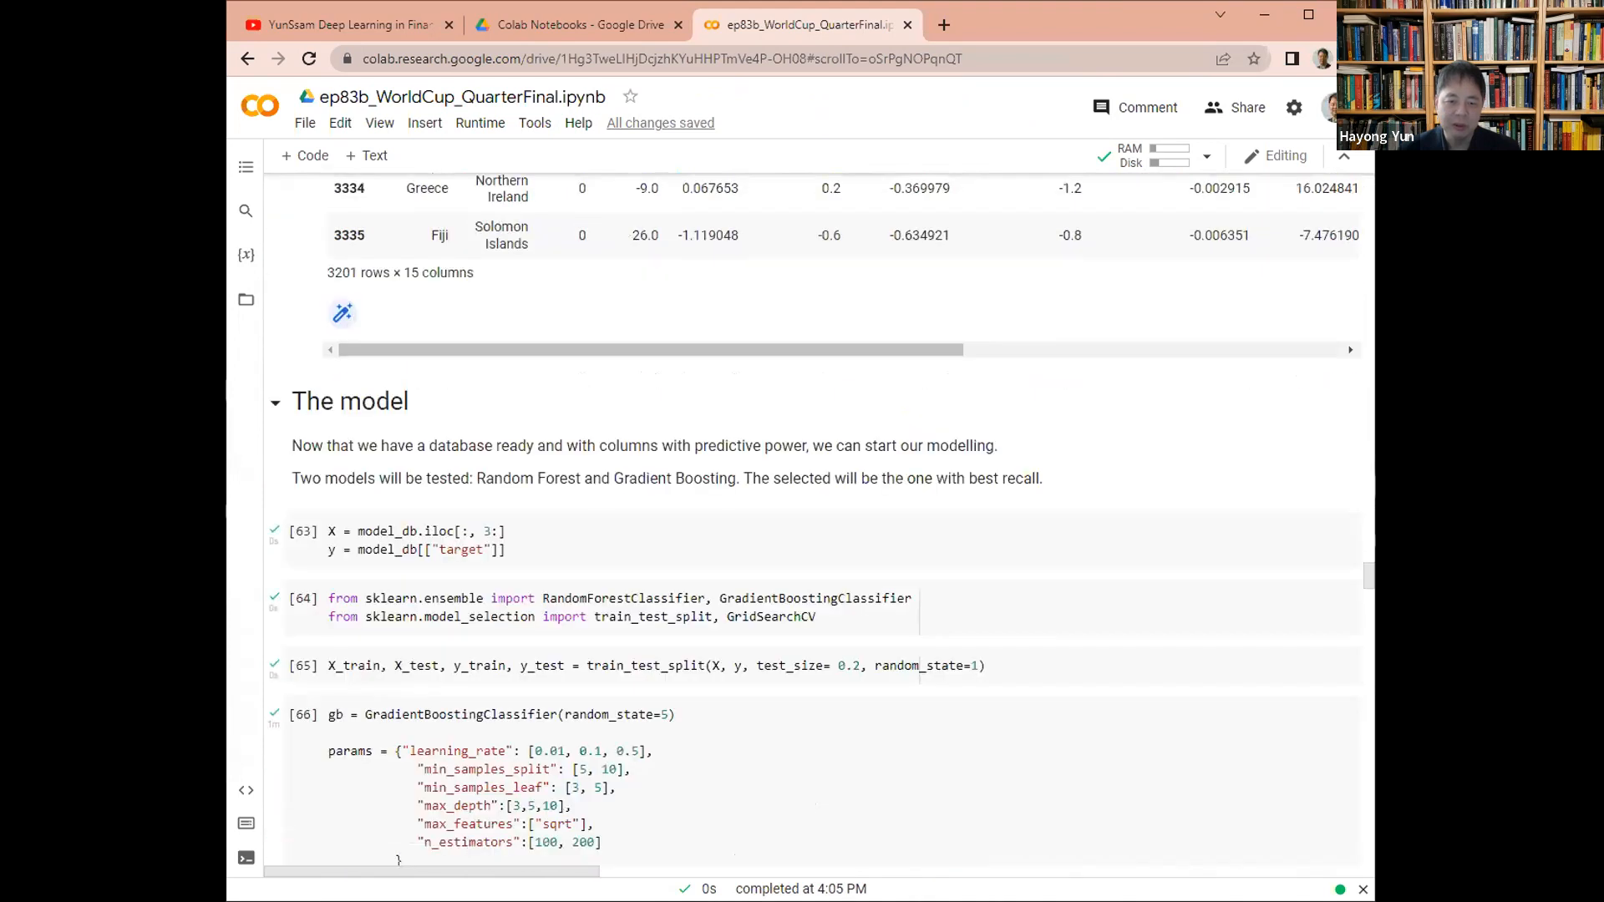
scroll(down, 3)
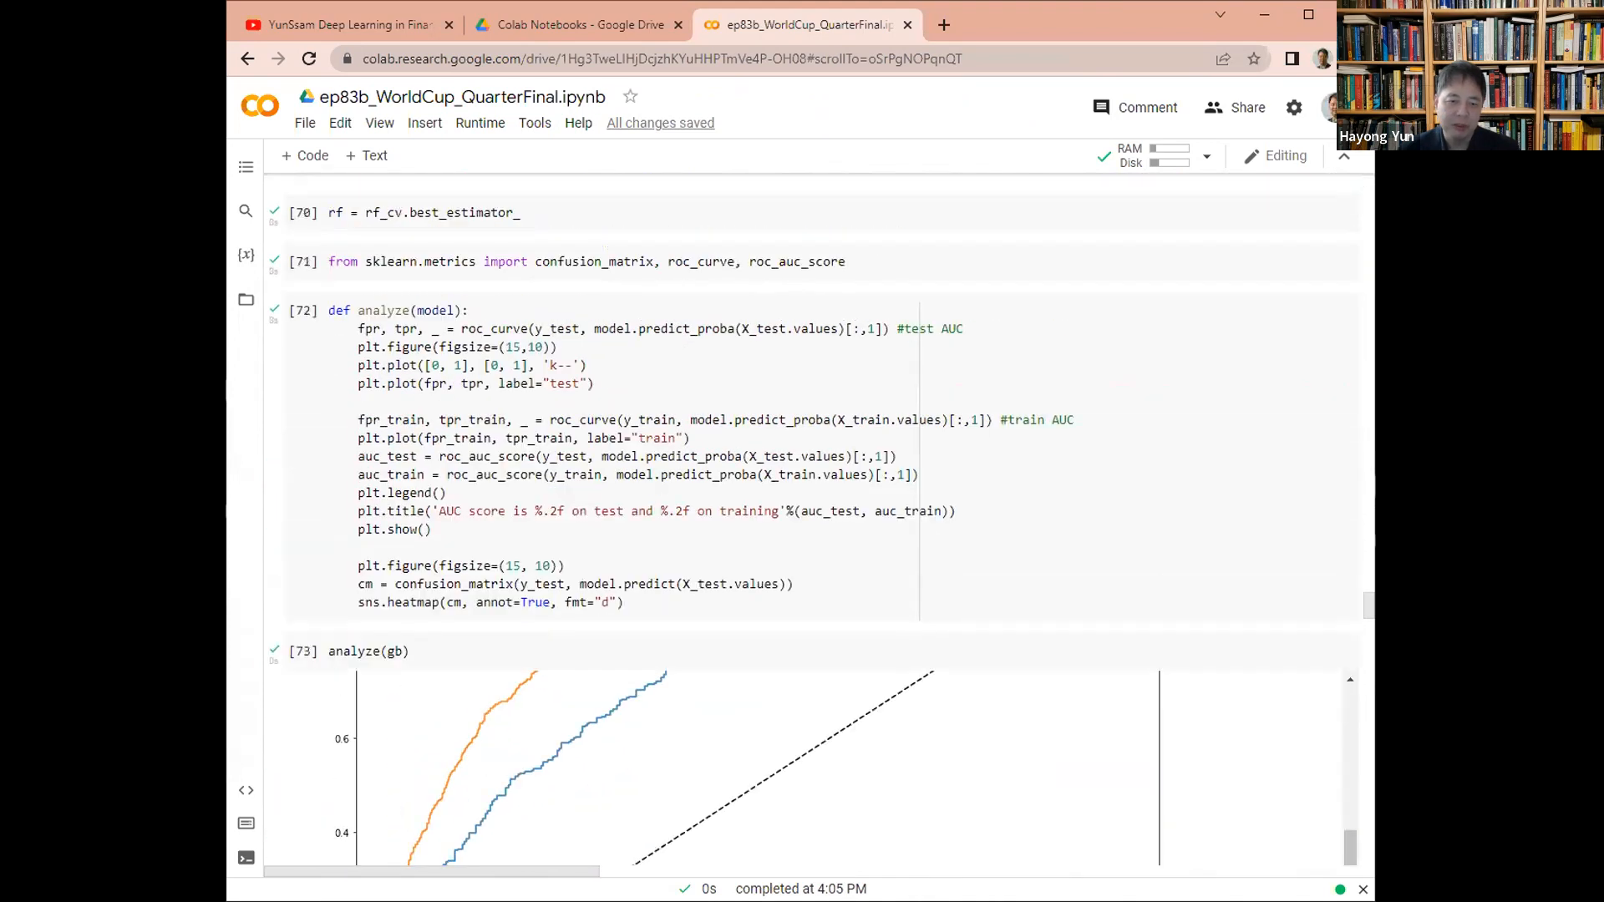
scroll(up, 3)
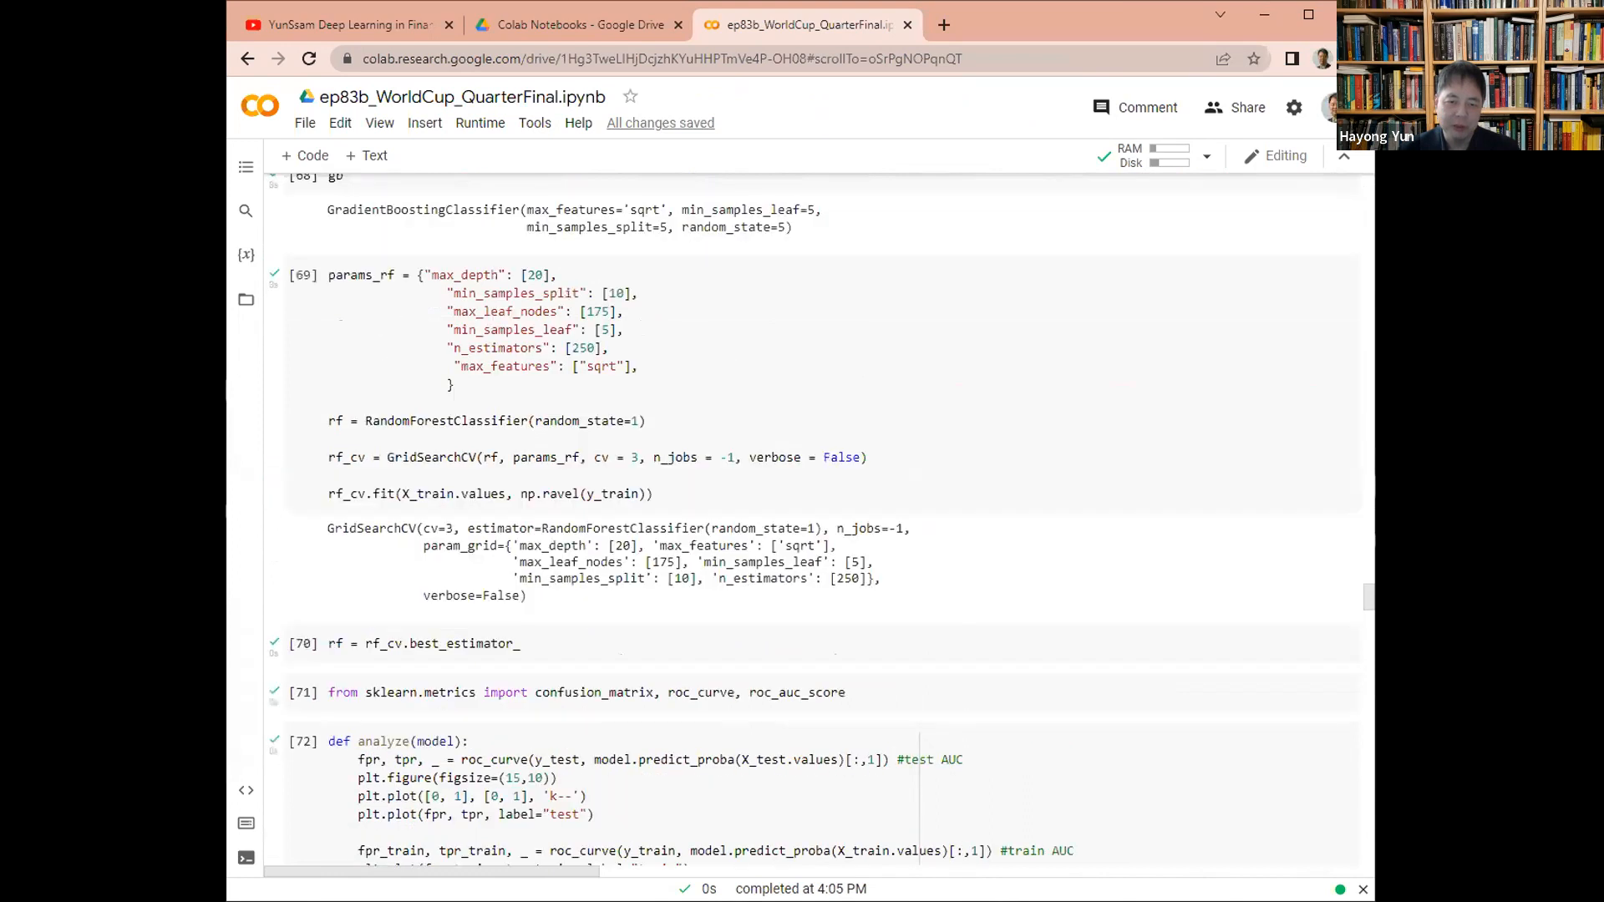
scroll(down, 3)
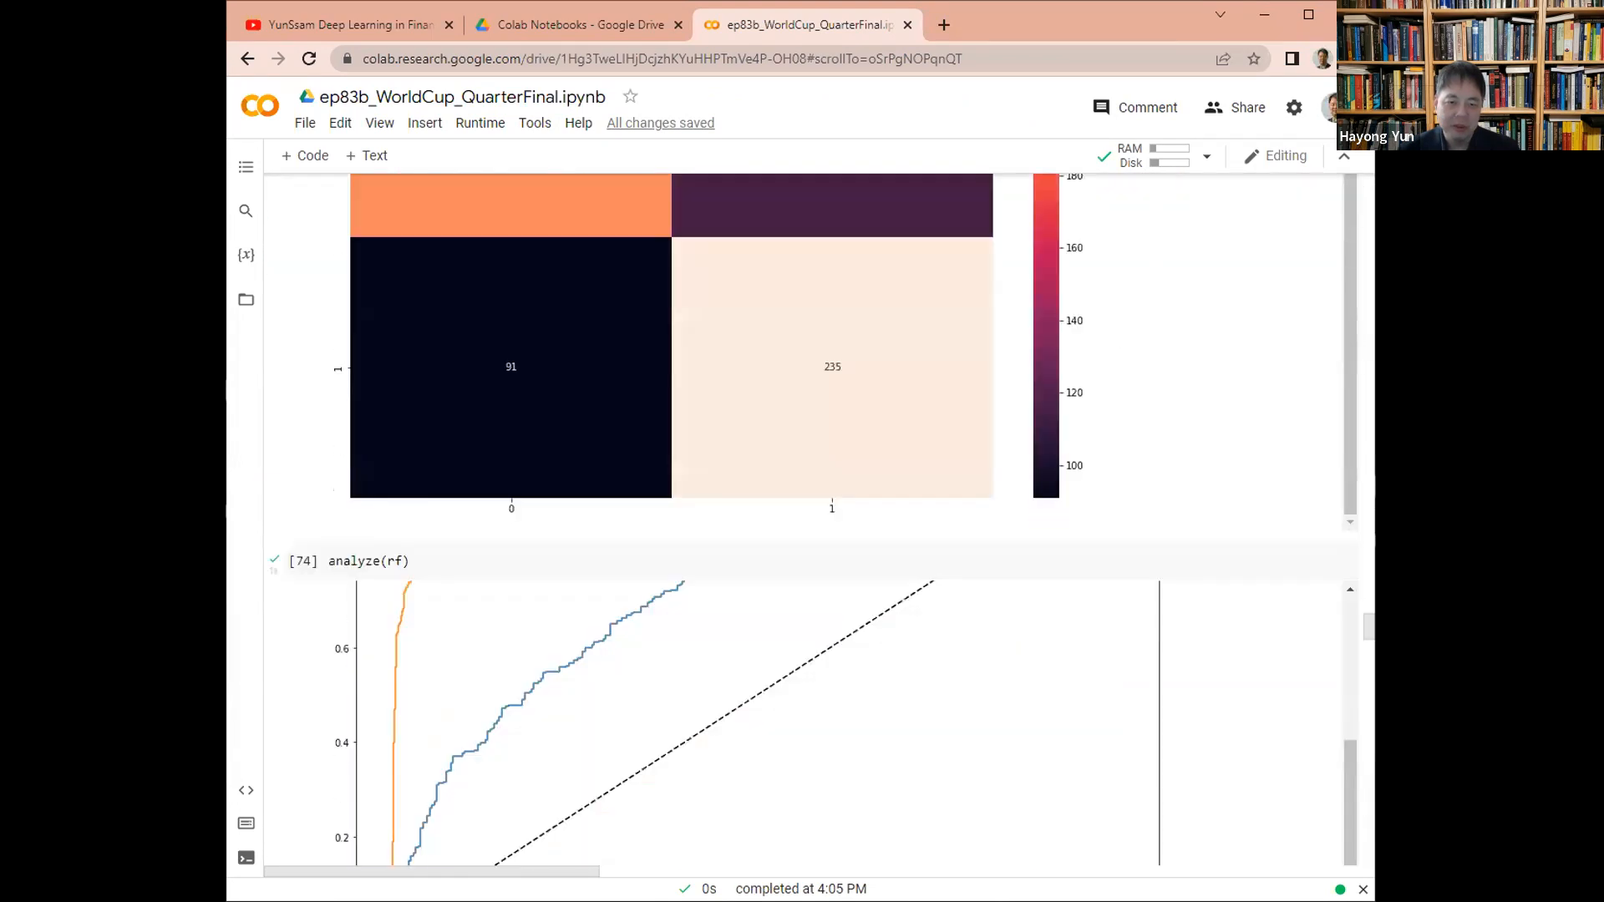
scroll(down, 3)
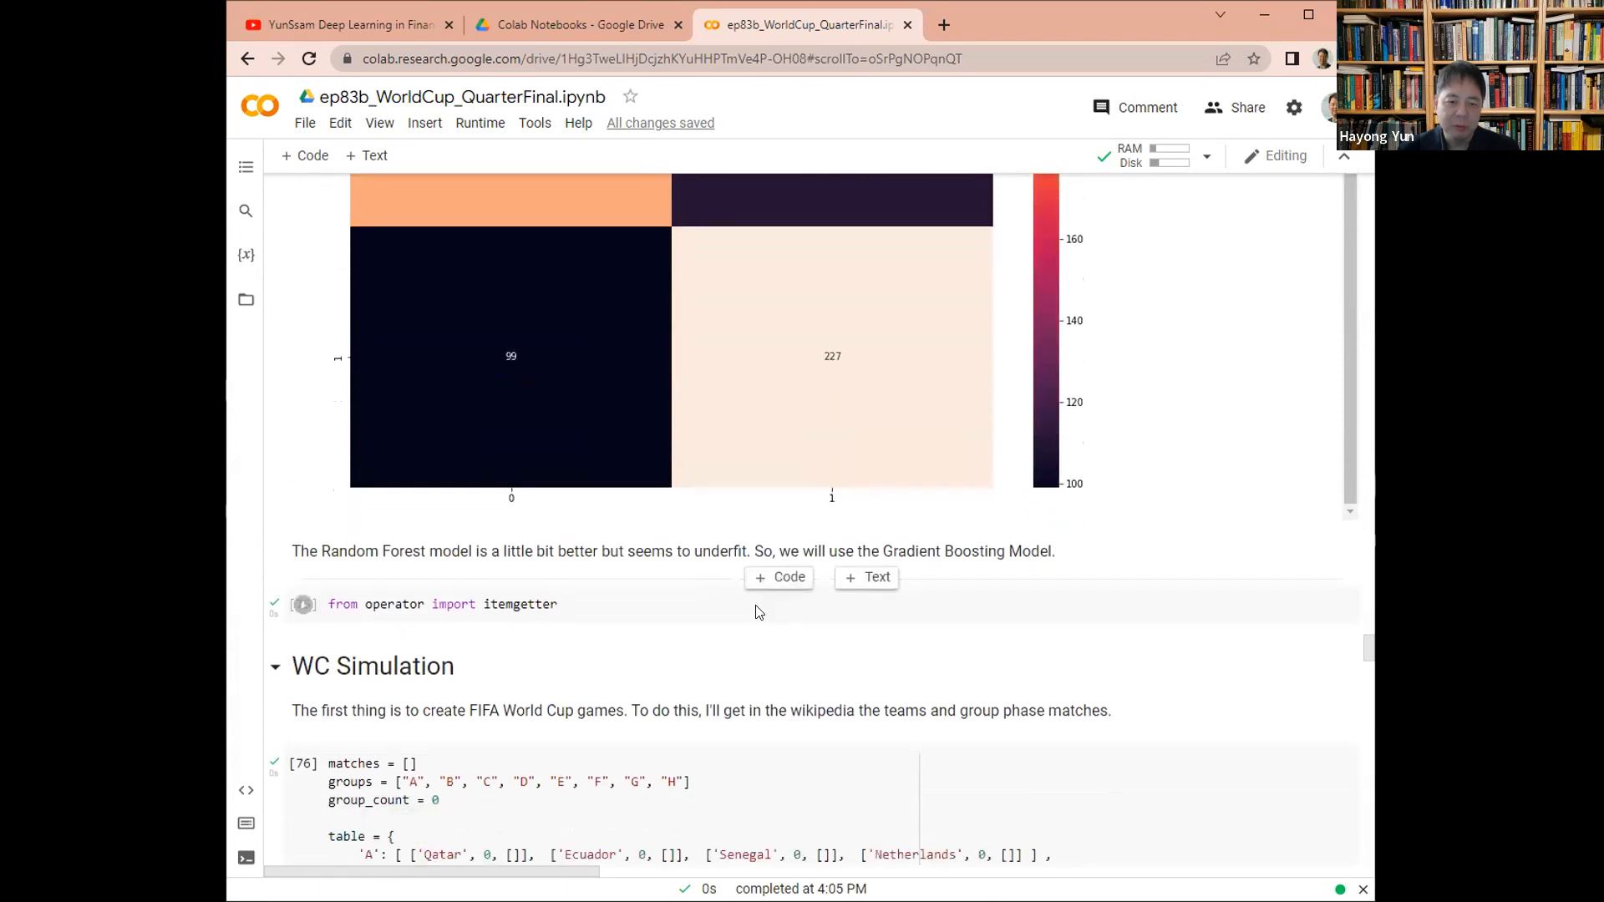
scroll(down, 3)
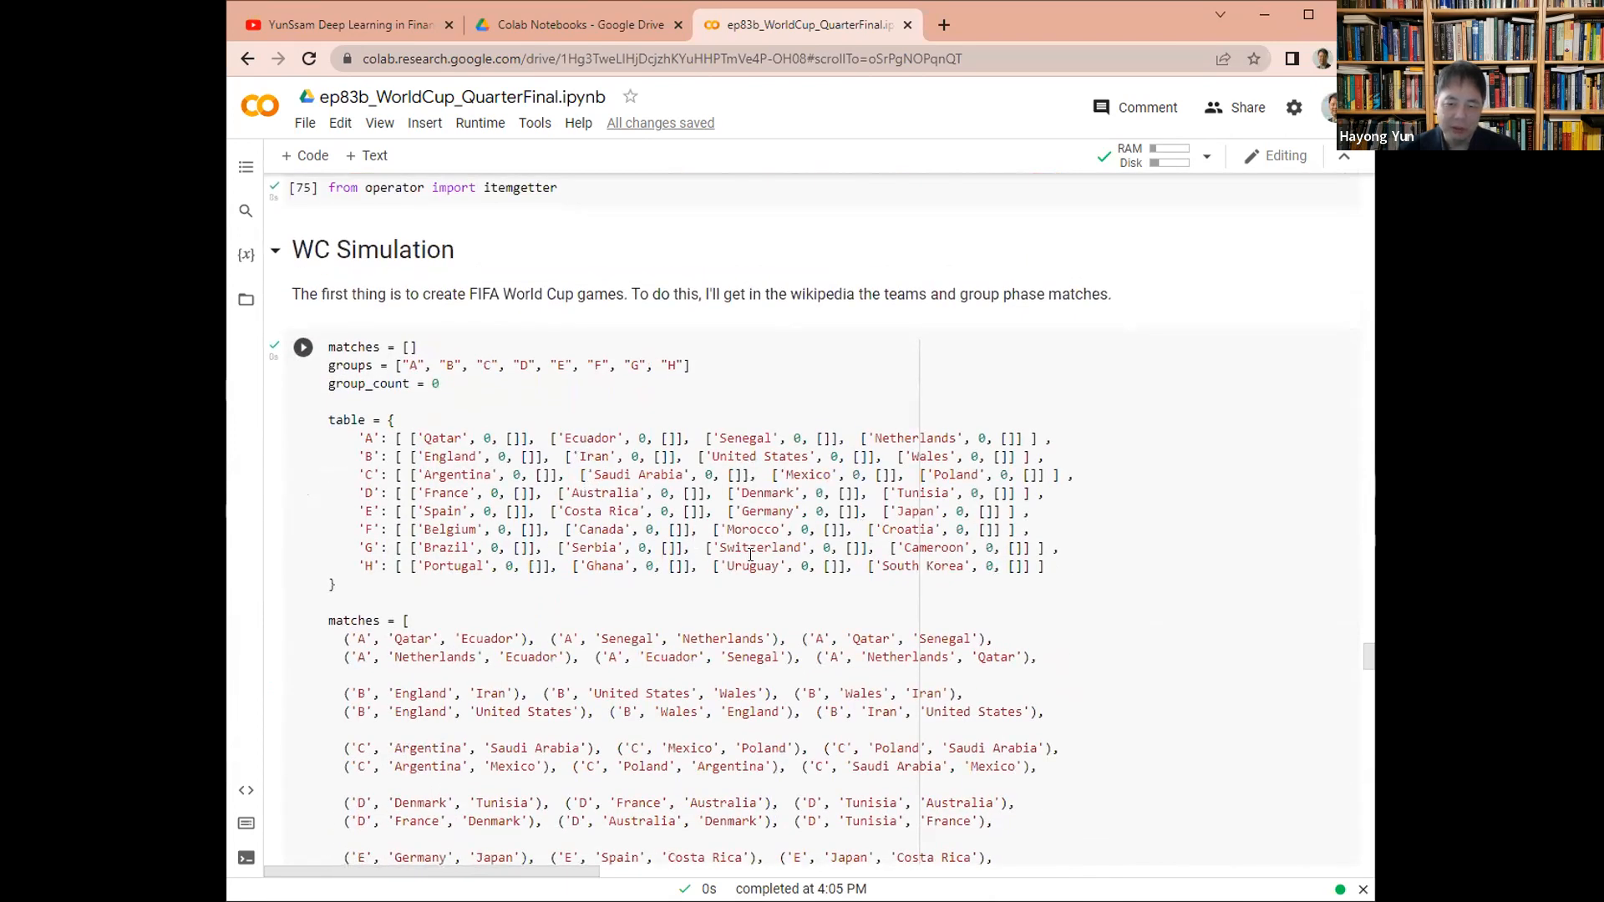
scroll(down, 3)
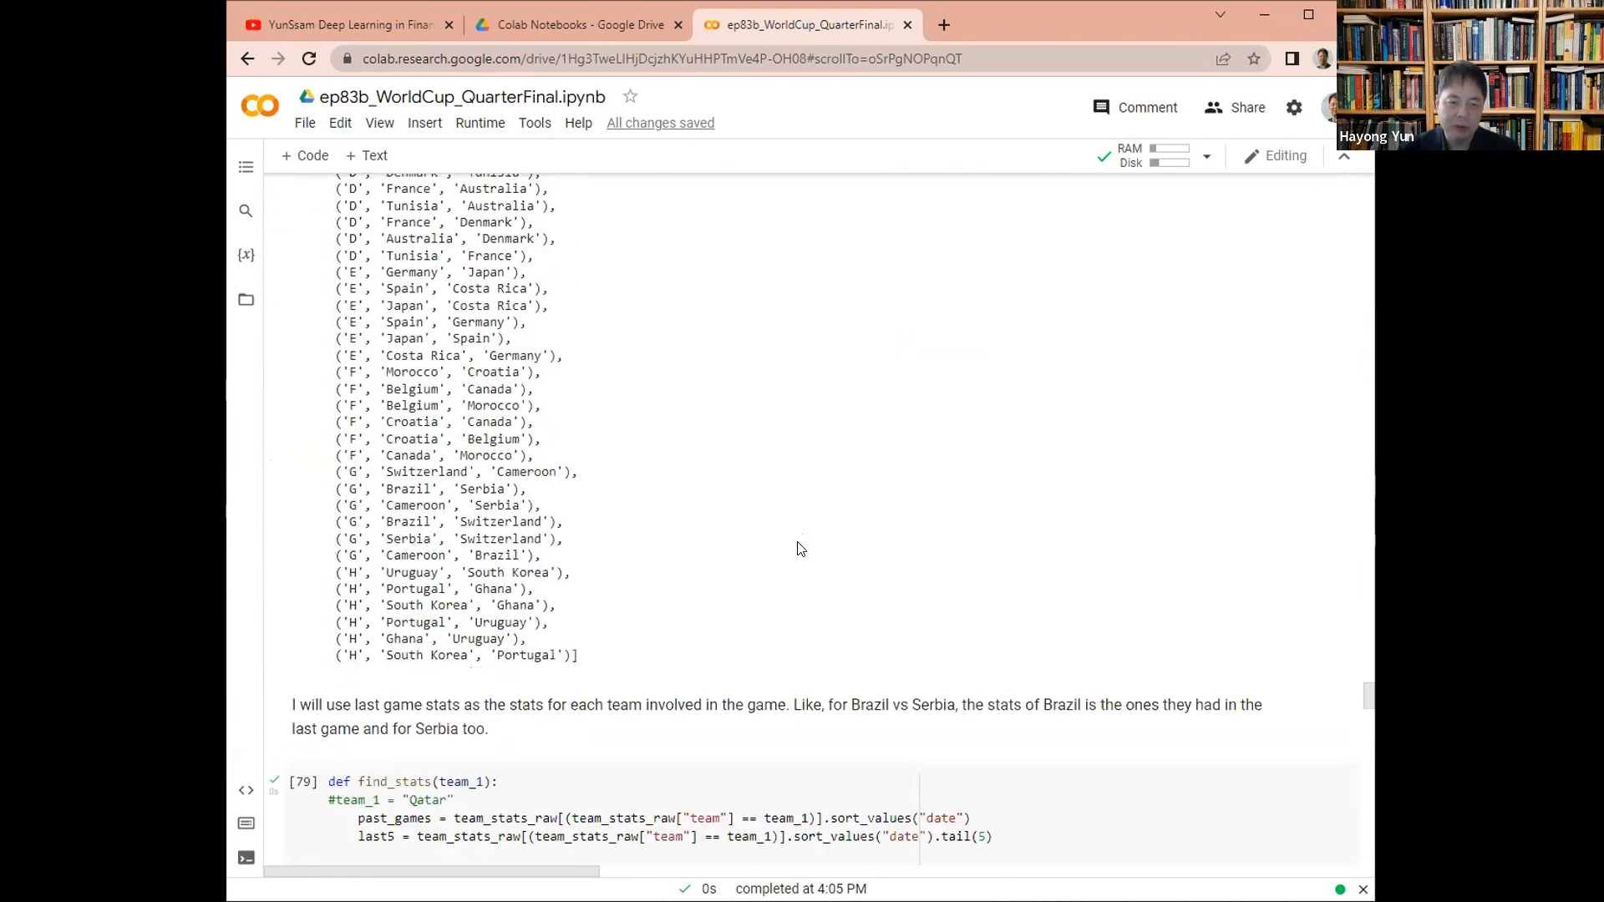
scroll(down, 3)
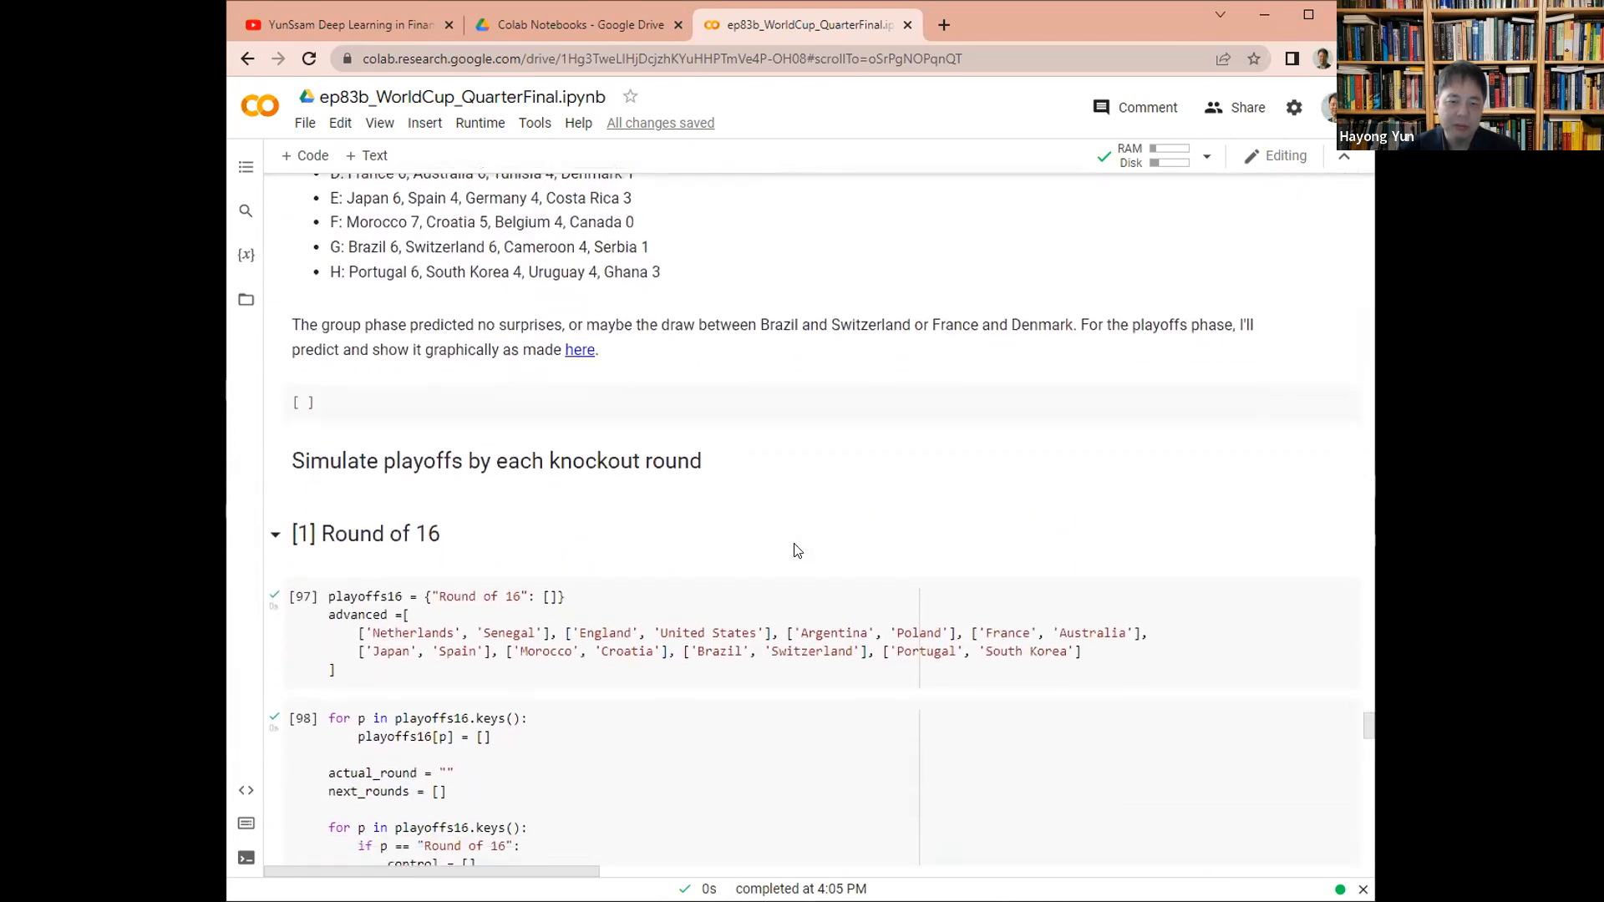
scroll(down, 3)
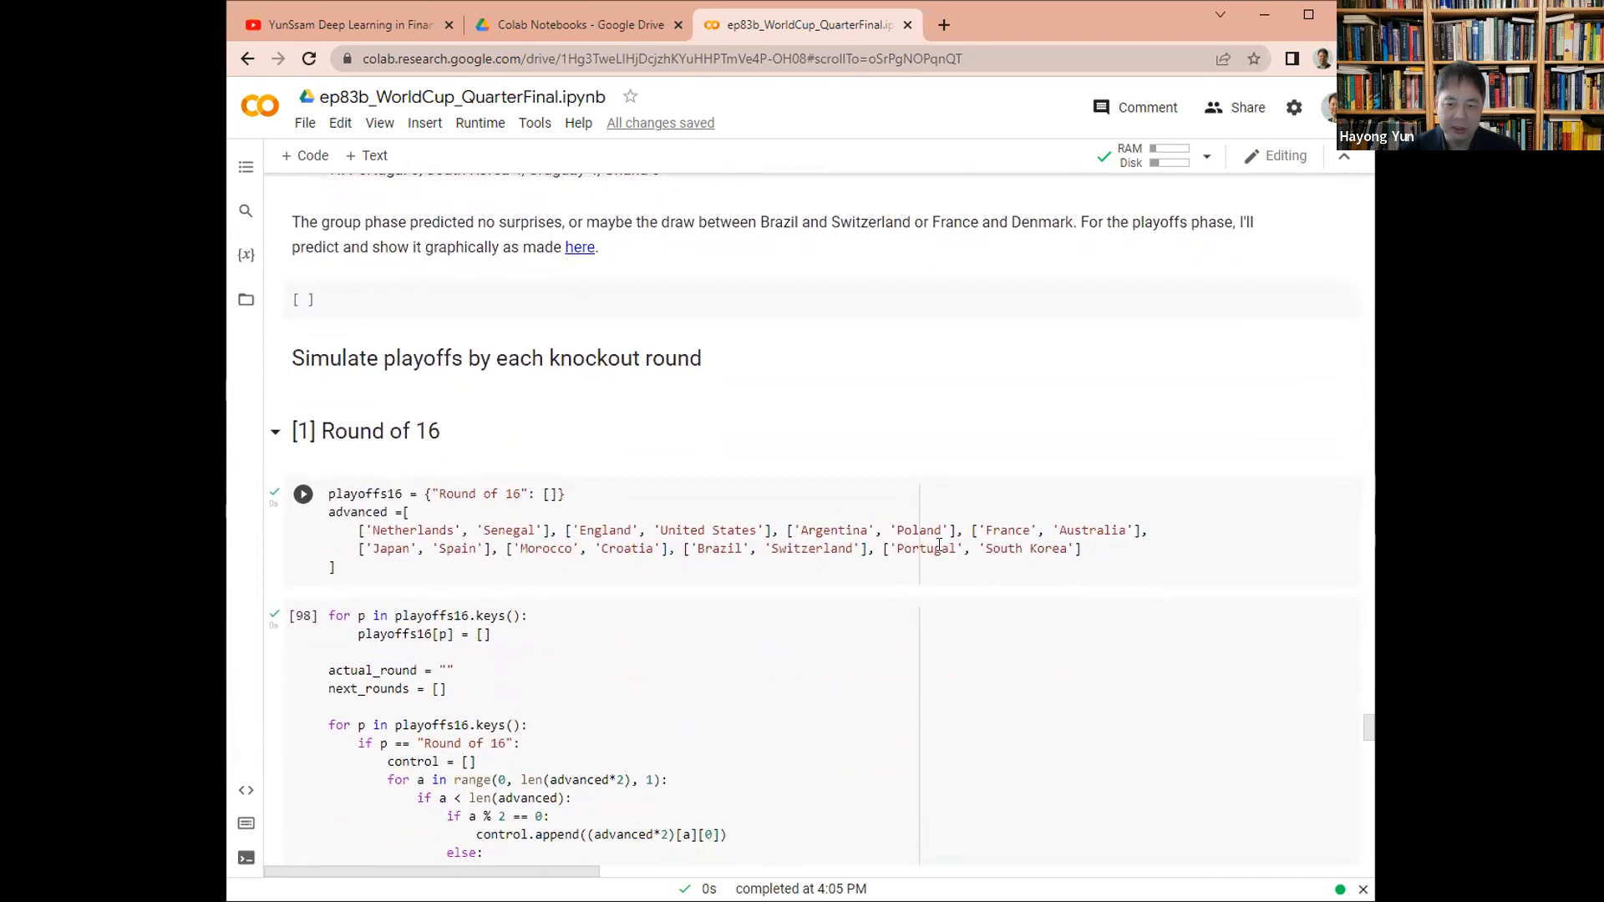
mouse_move(607, 571)
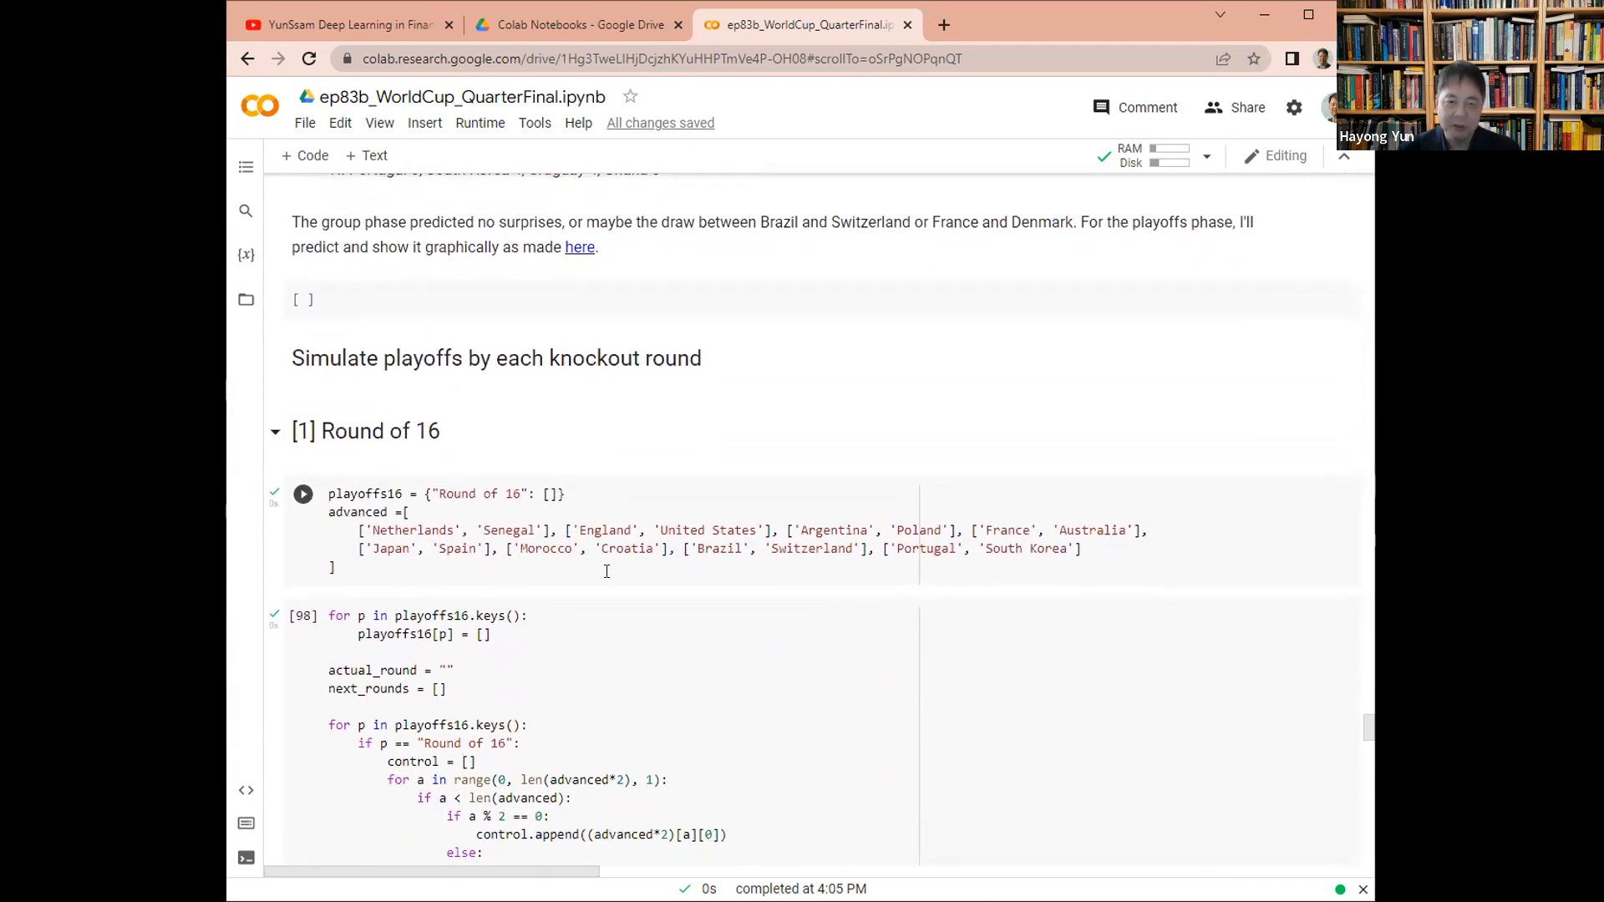
scroll(down, 3)
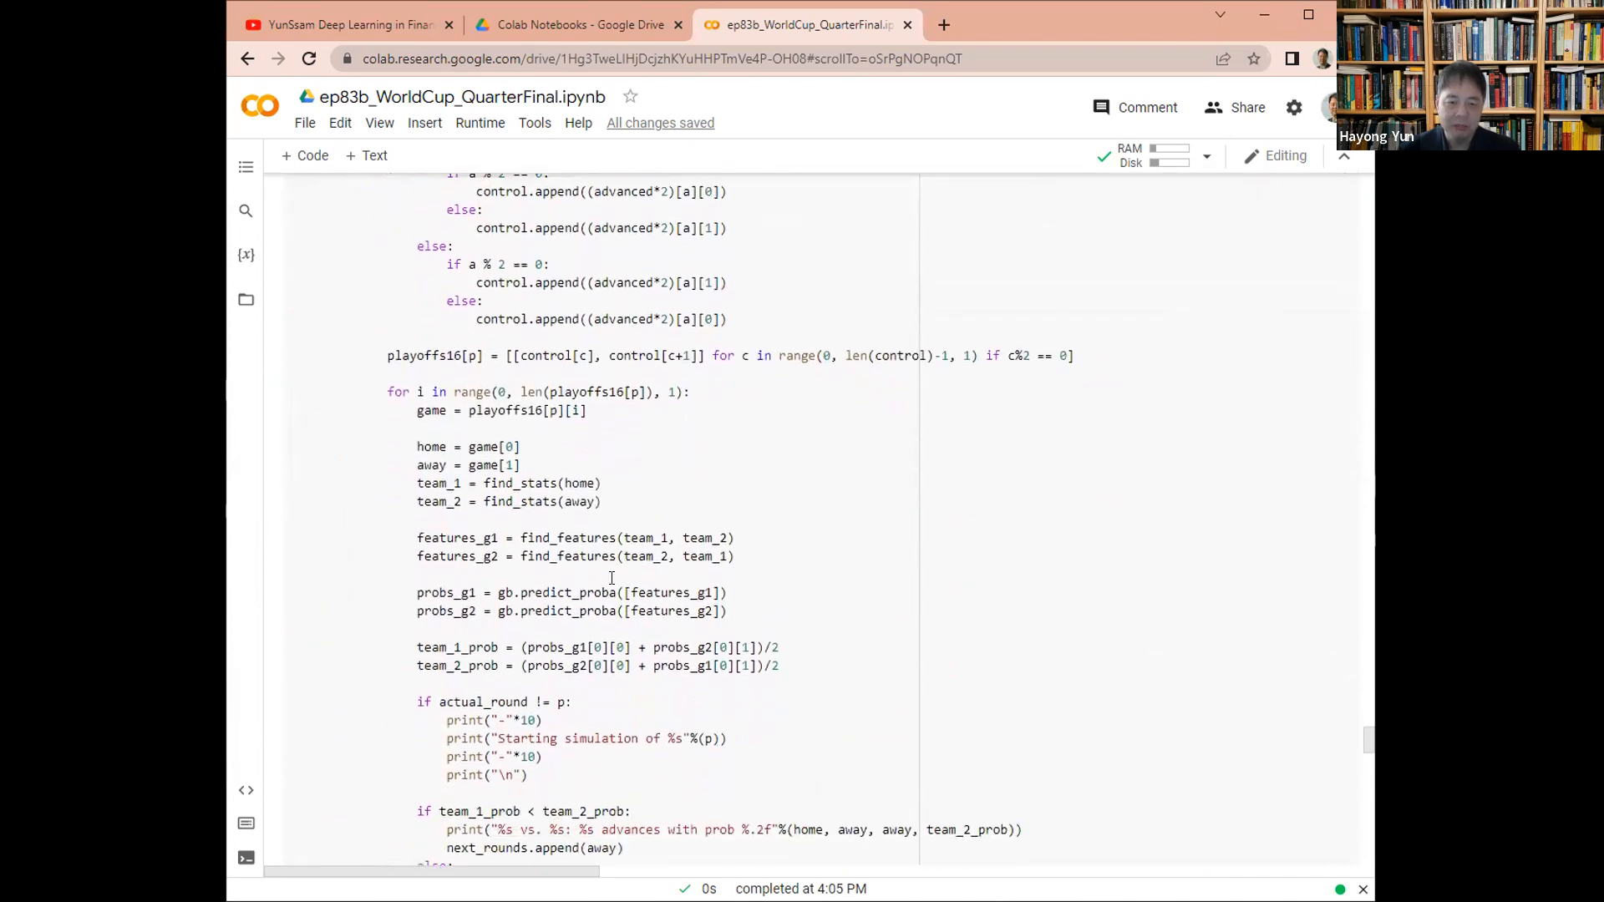
scroll(down, 3)
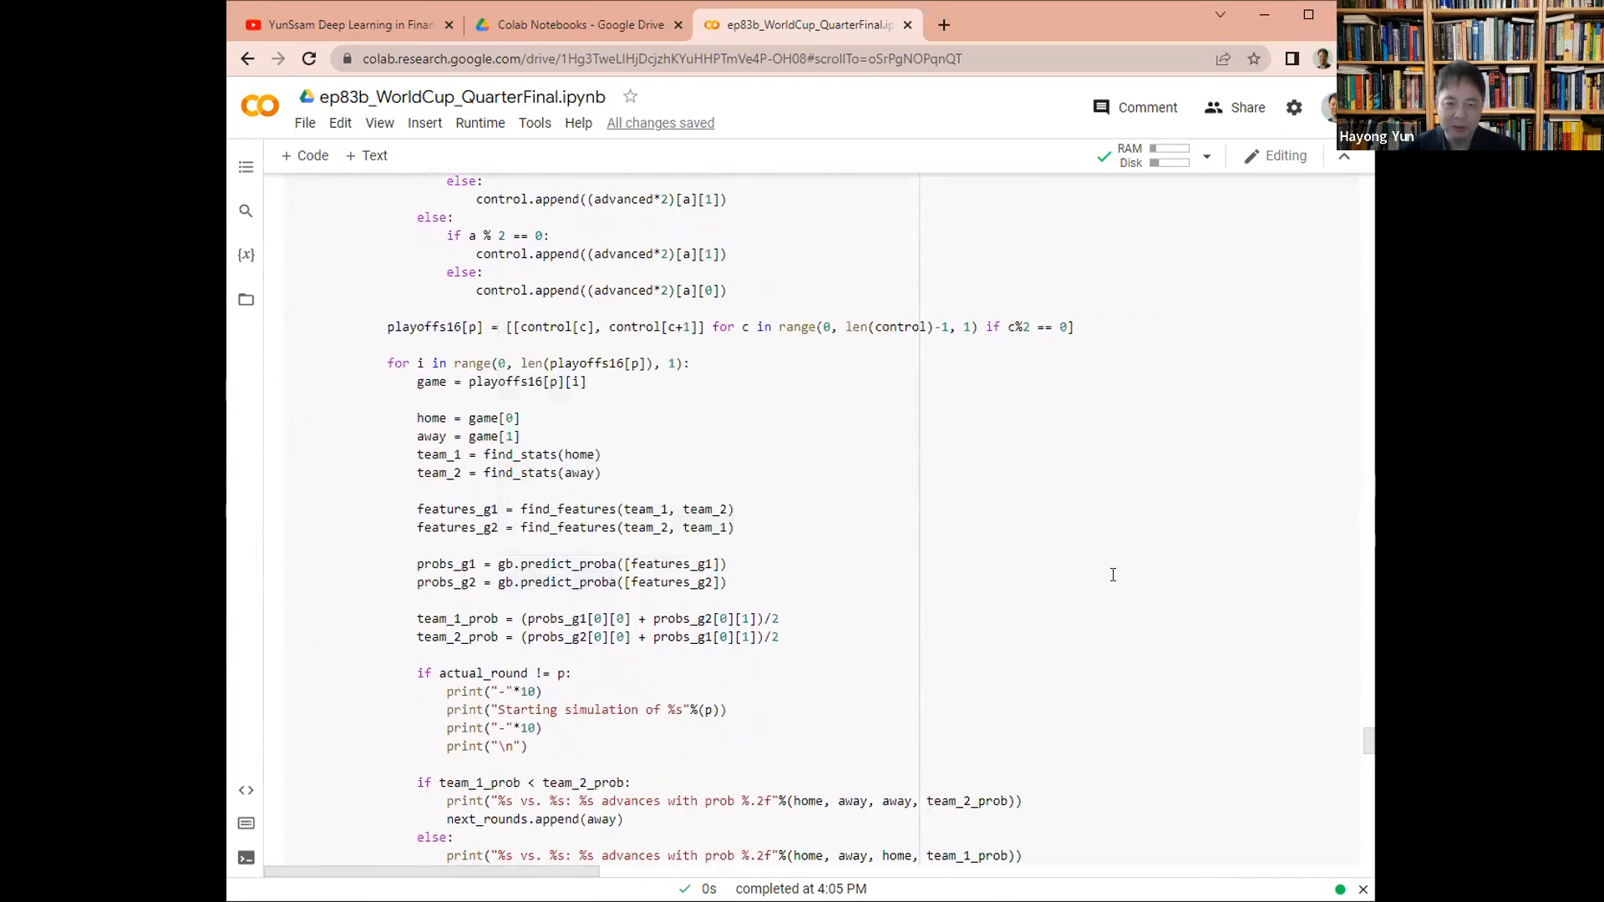
scroll(down, 3)
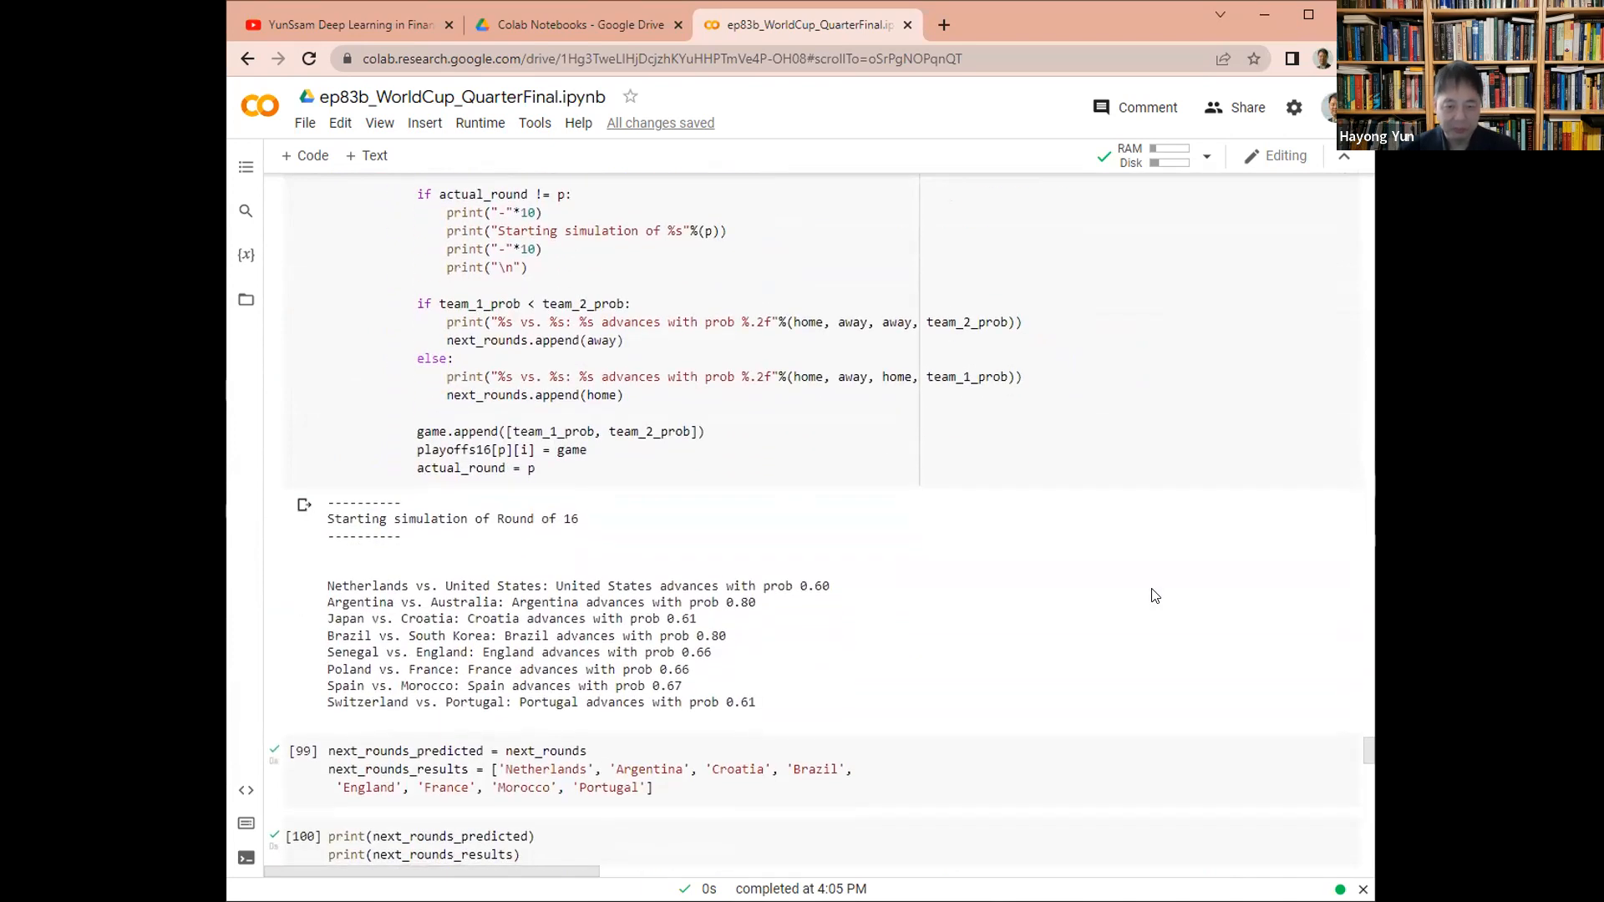
mouse_move(1153, 586)
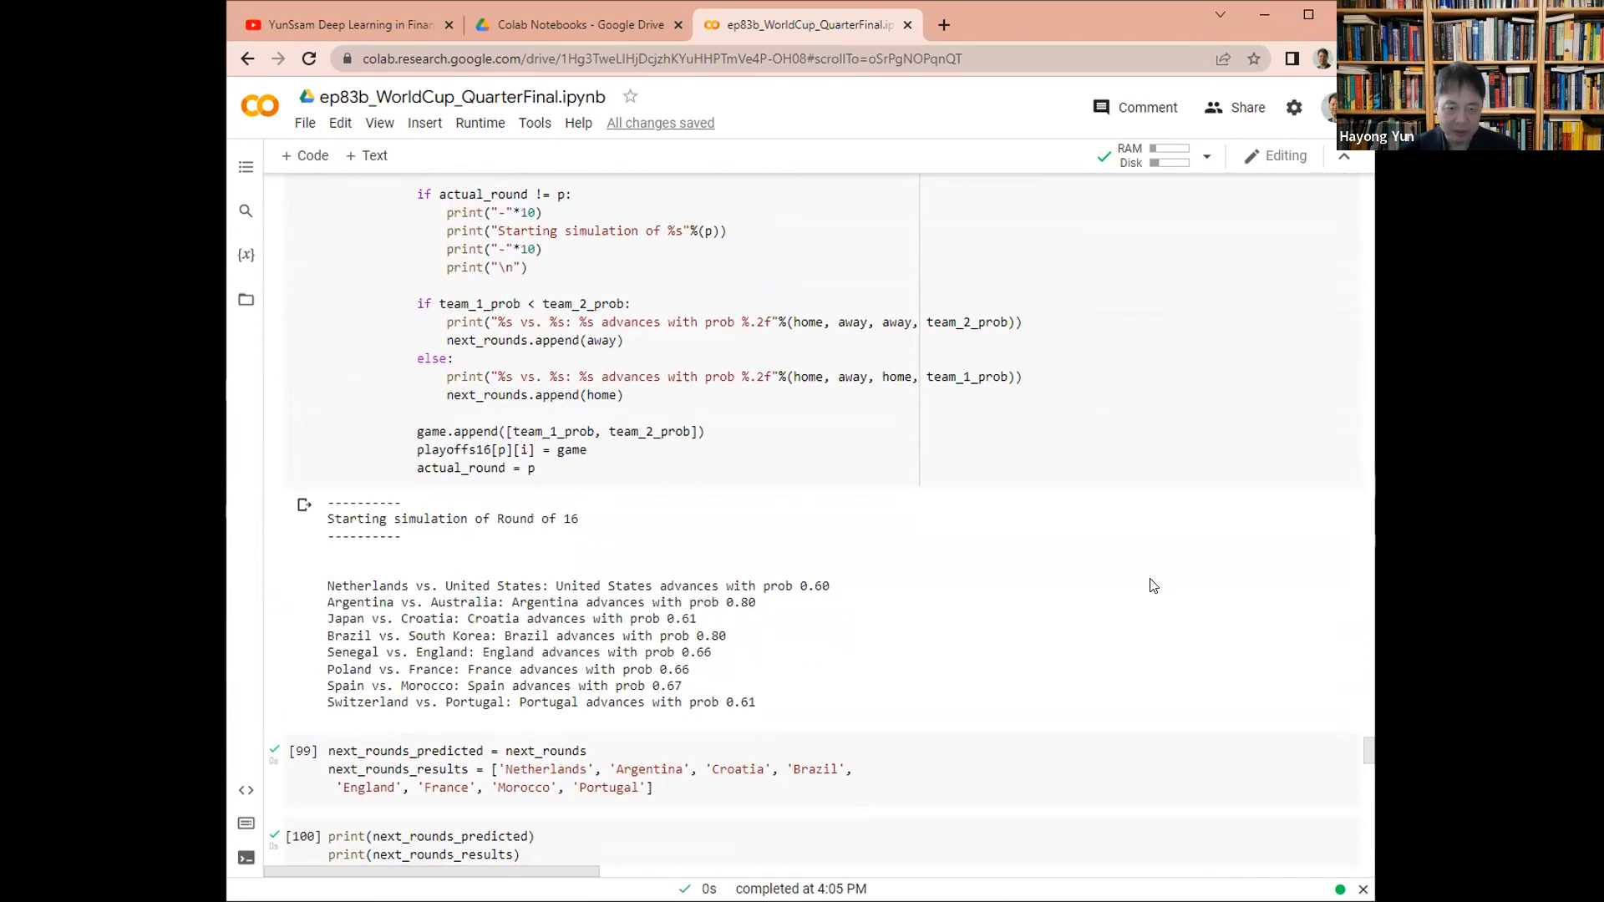
scroll(down, 3)
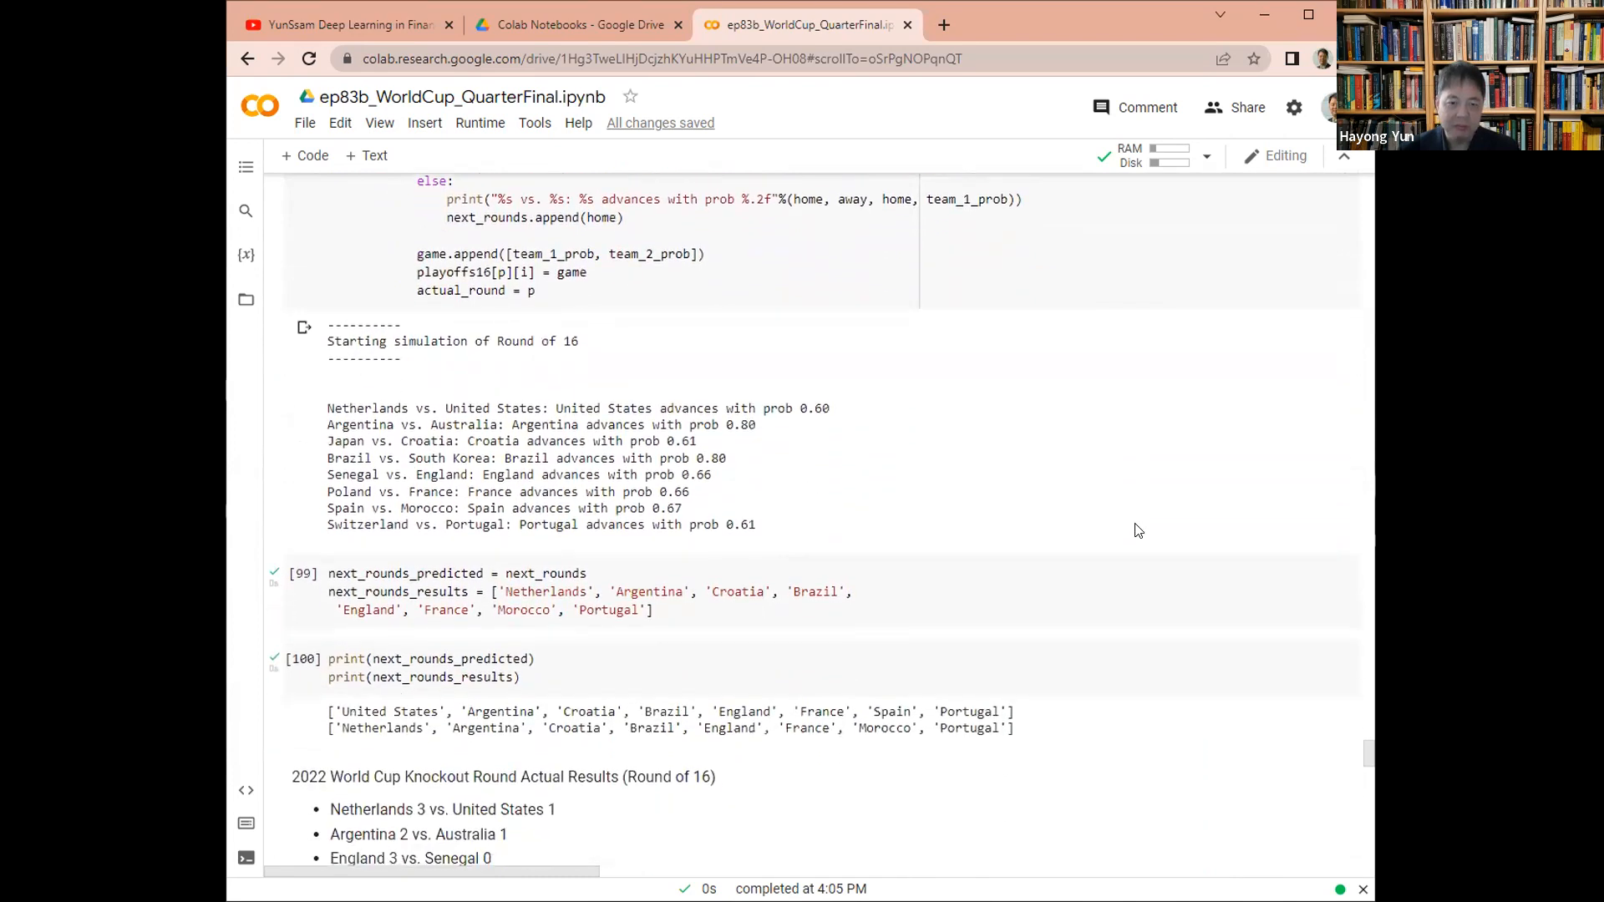
scroll(down, 3)
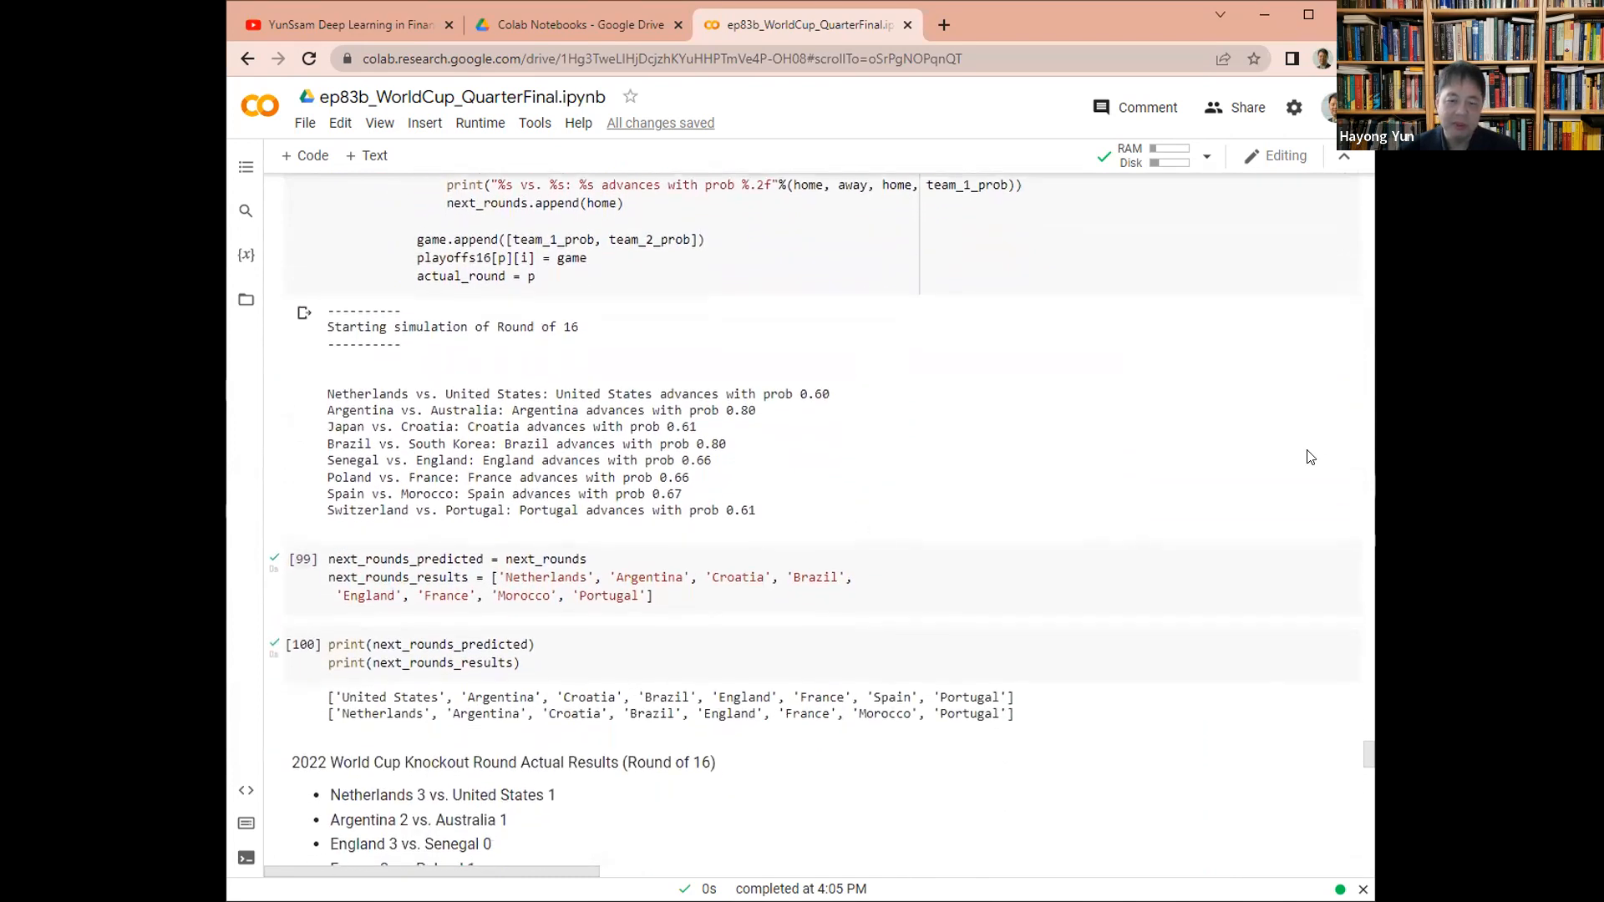
mouse_move(1139, 474)
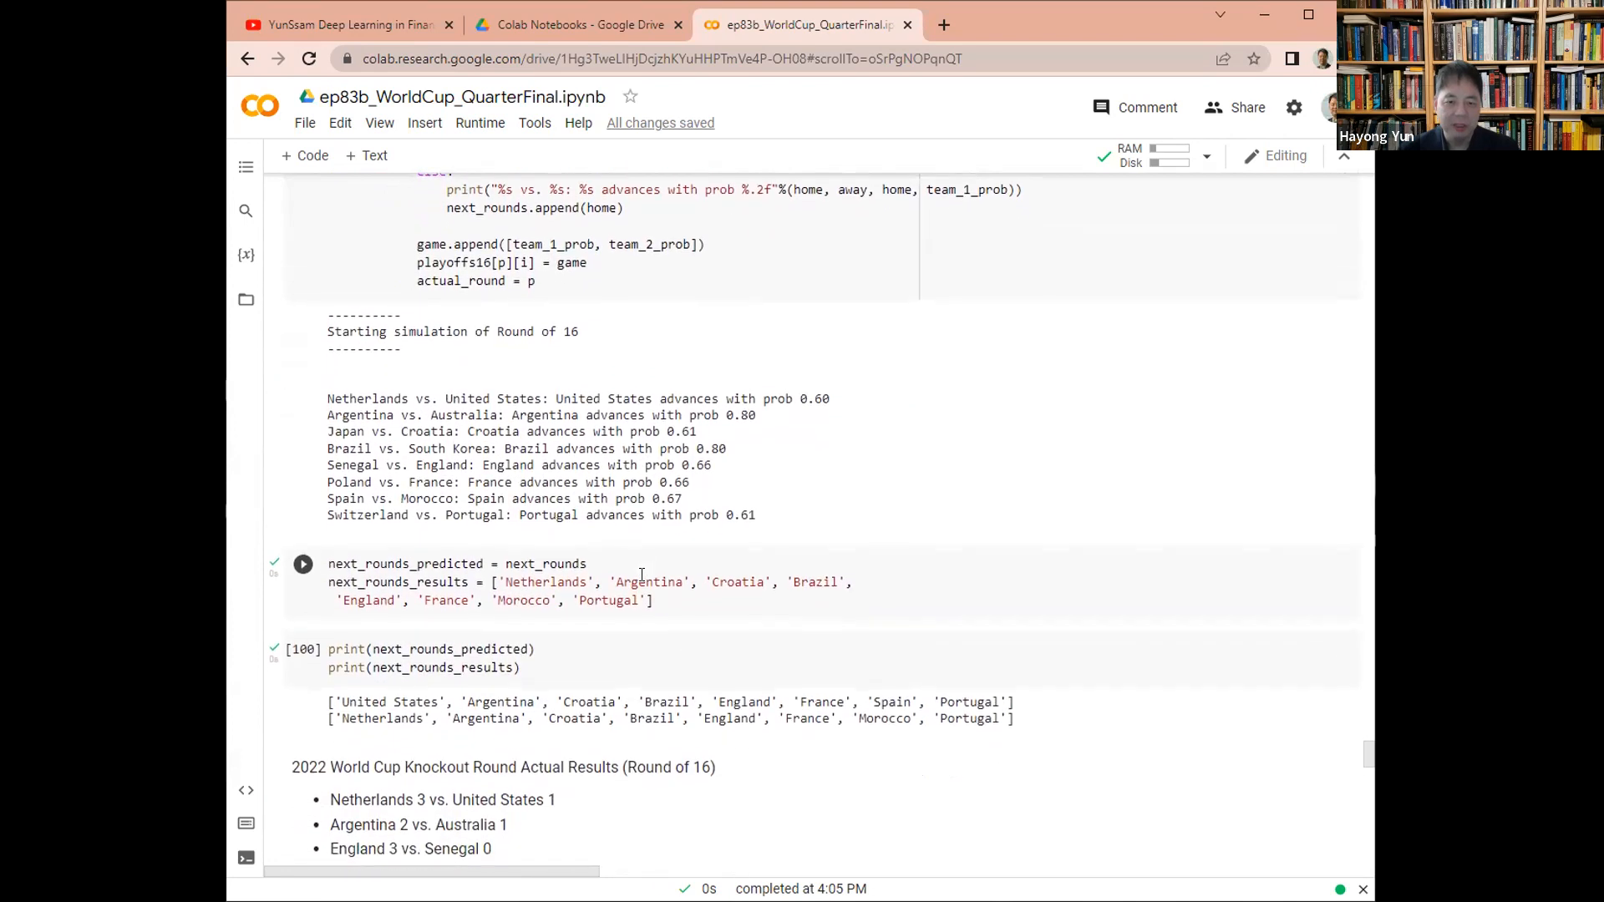
scroll(down, 3)
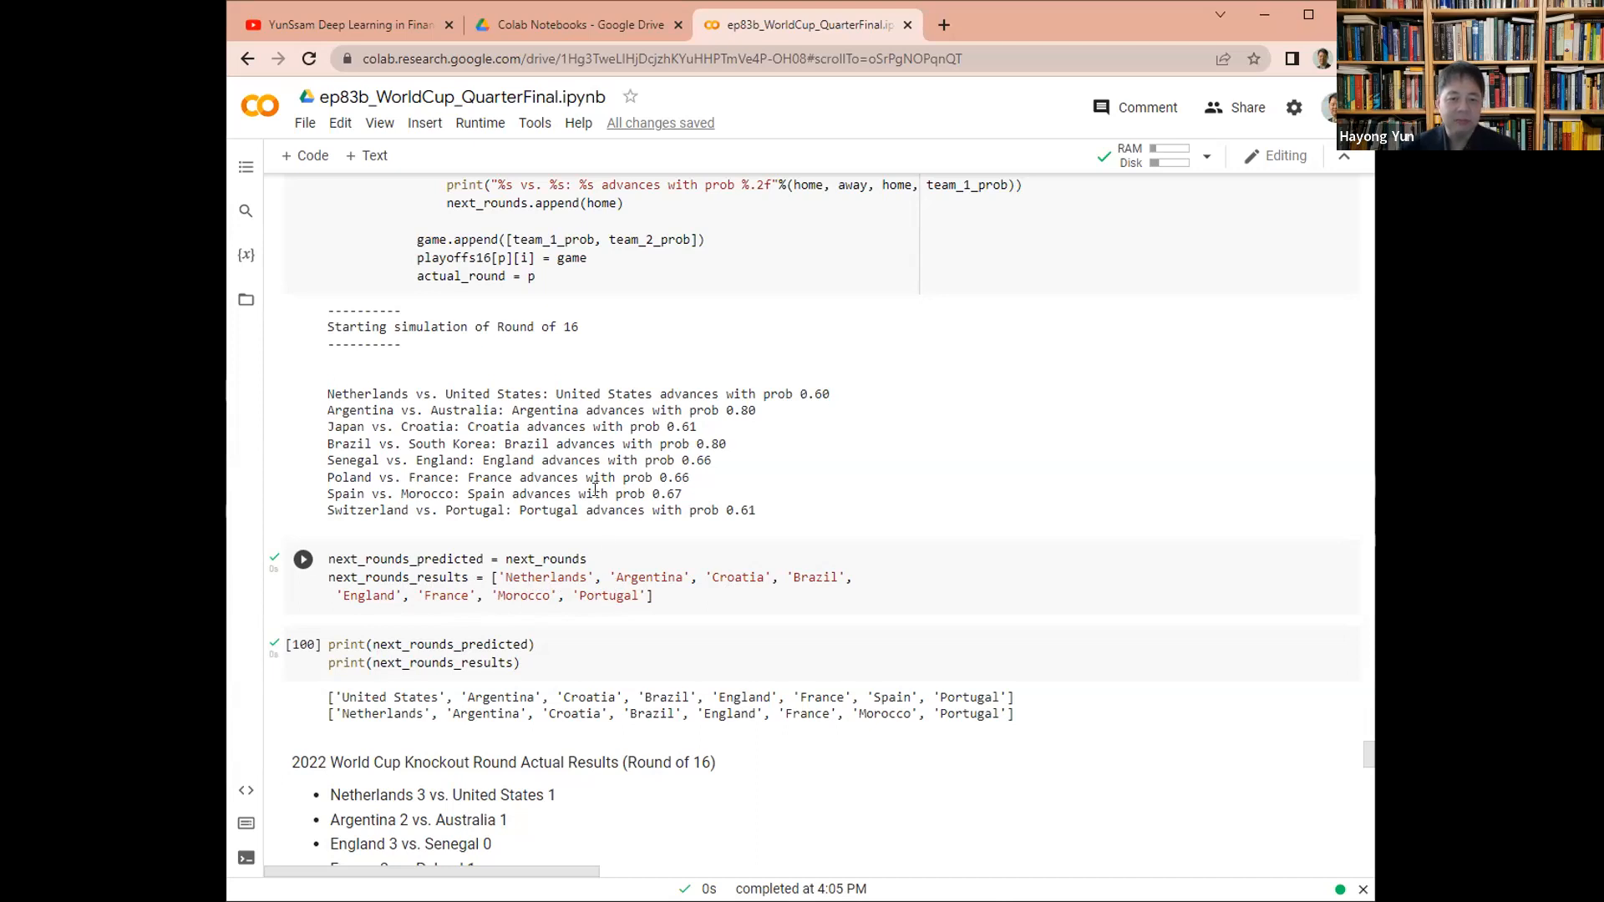
scroll(up, 3)
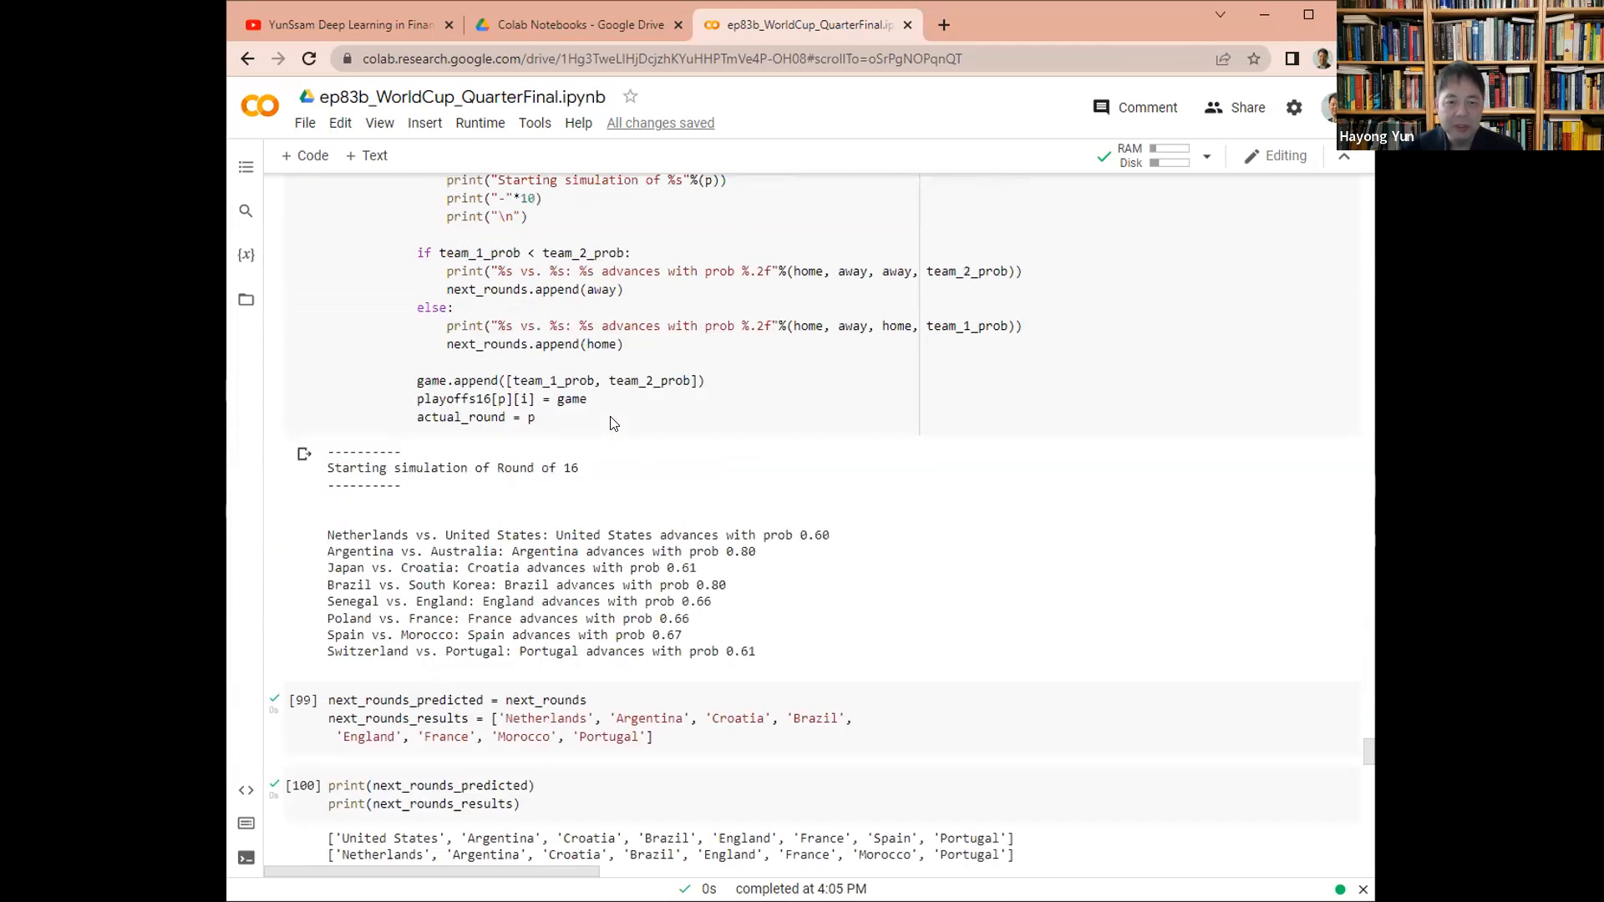
scroll(up, 3)
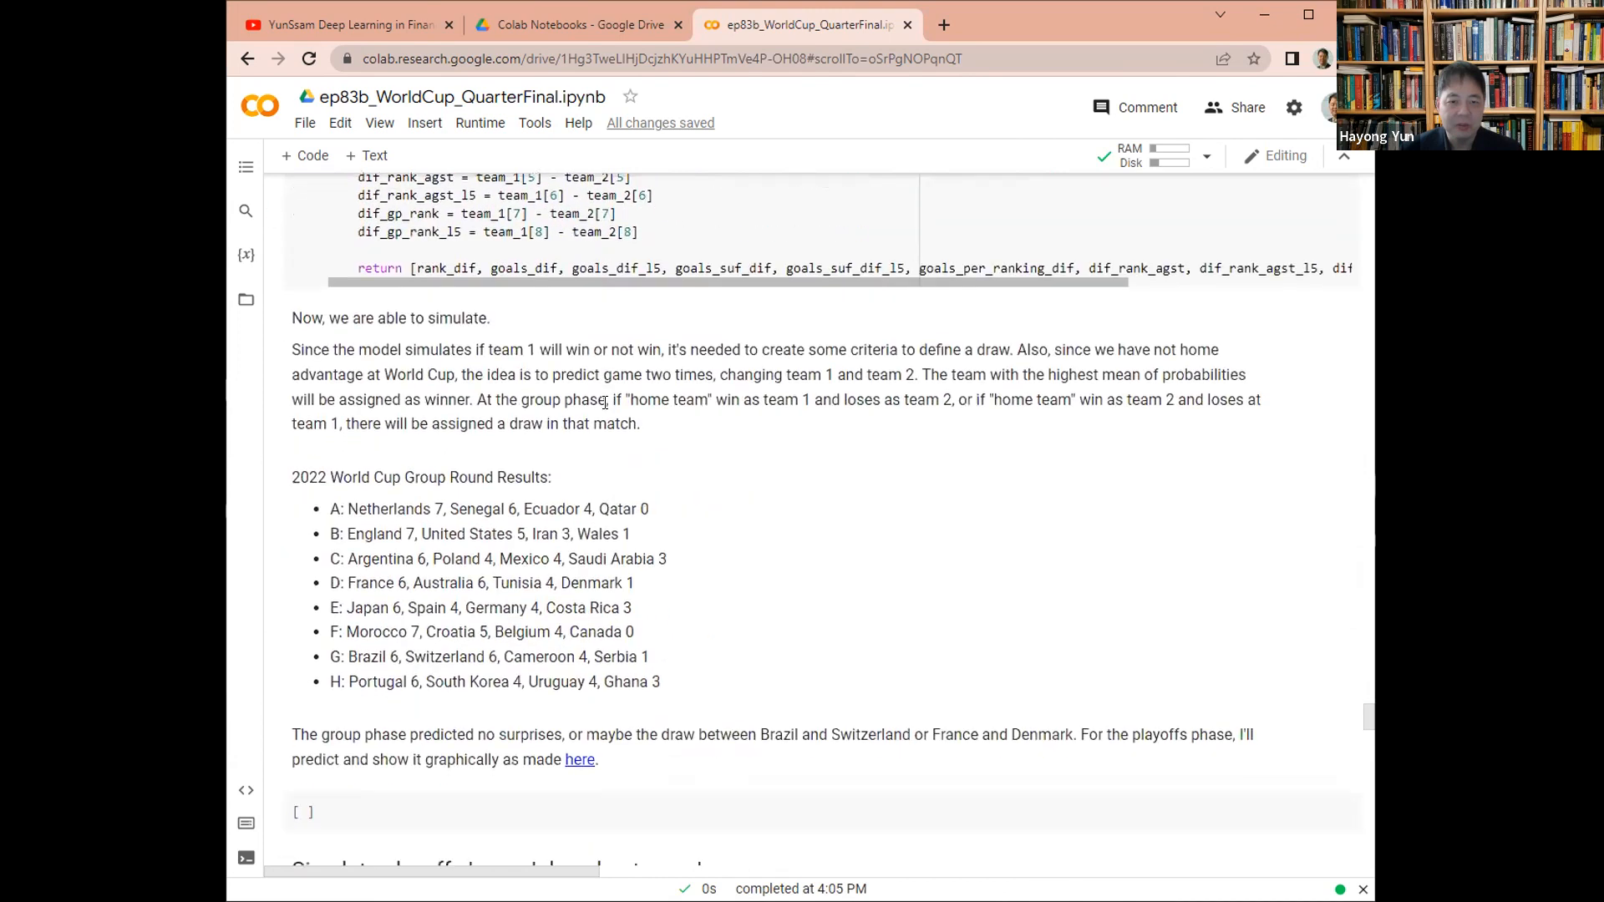
scroll(down, 3)
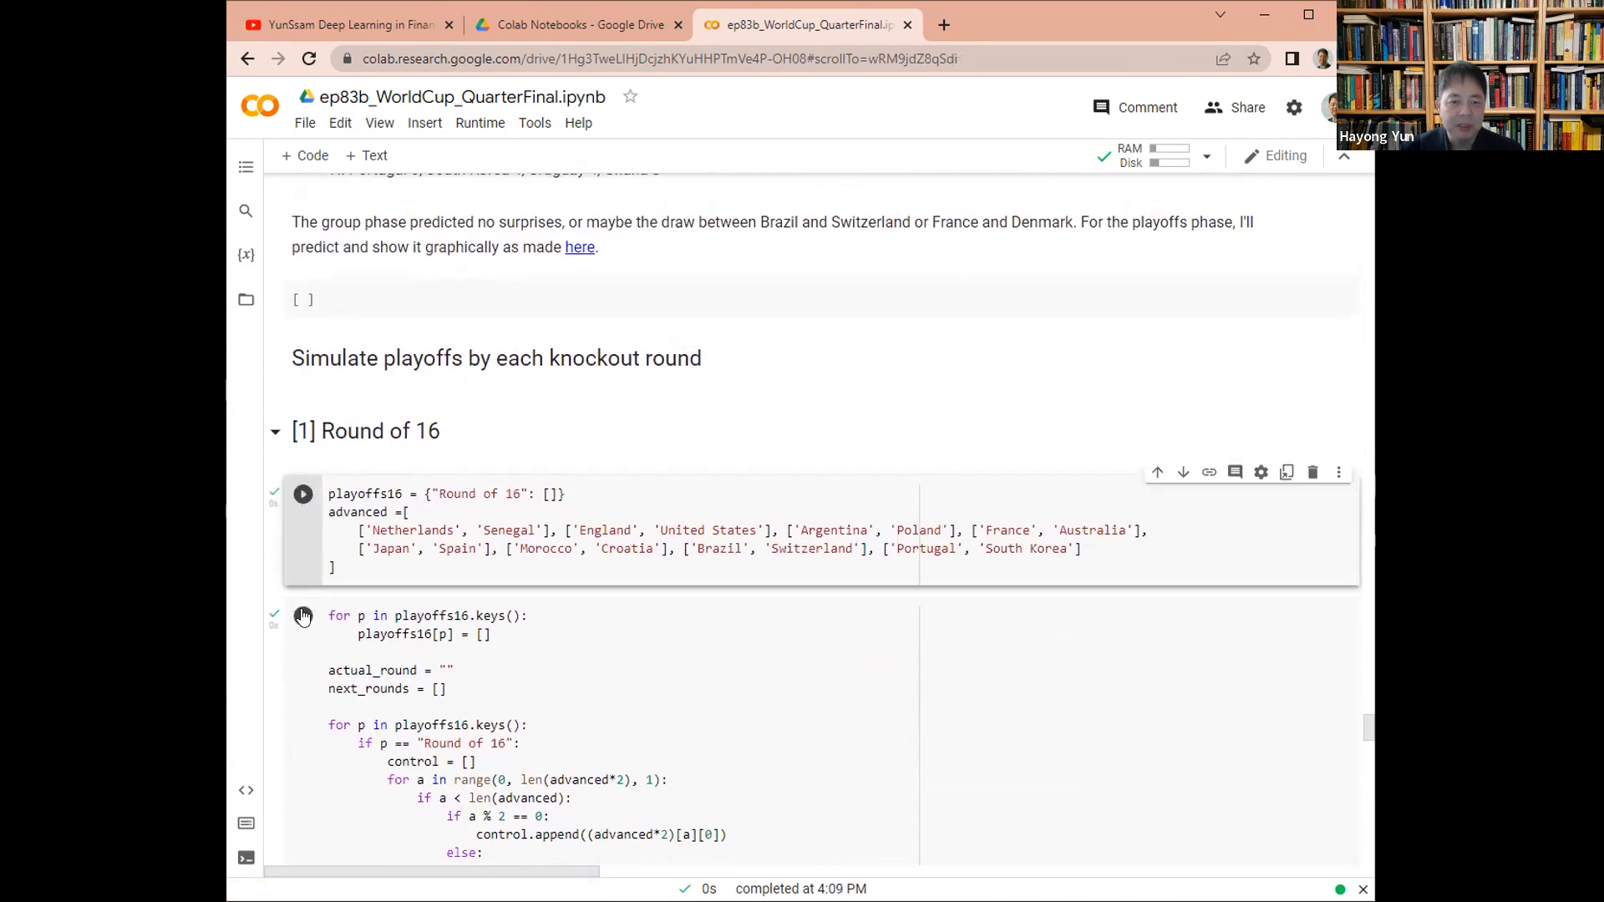
mouse_move(302, 615)
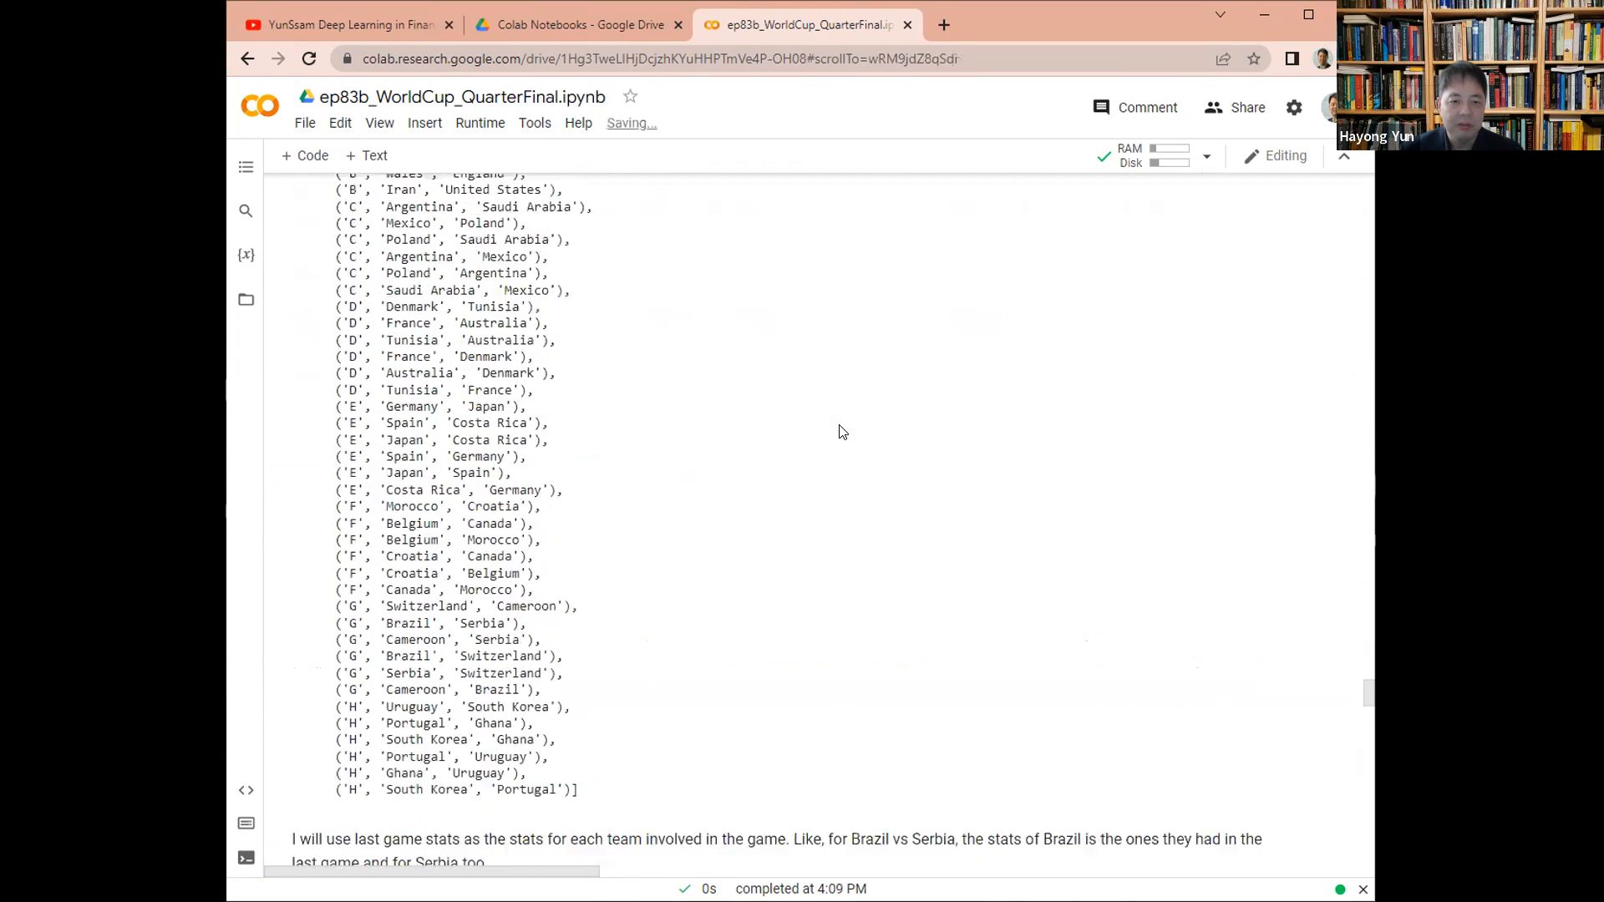
scroll(down, 3)
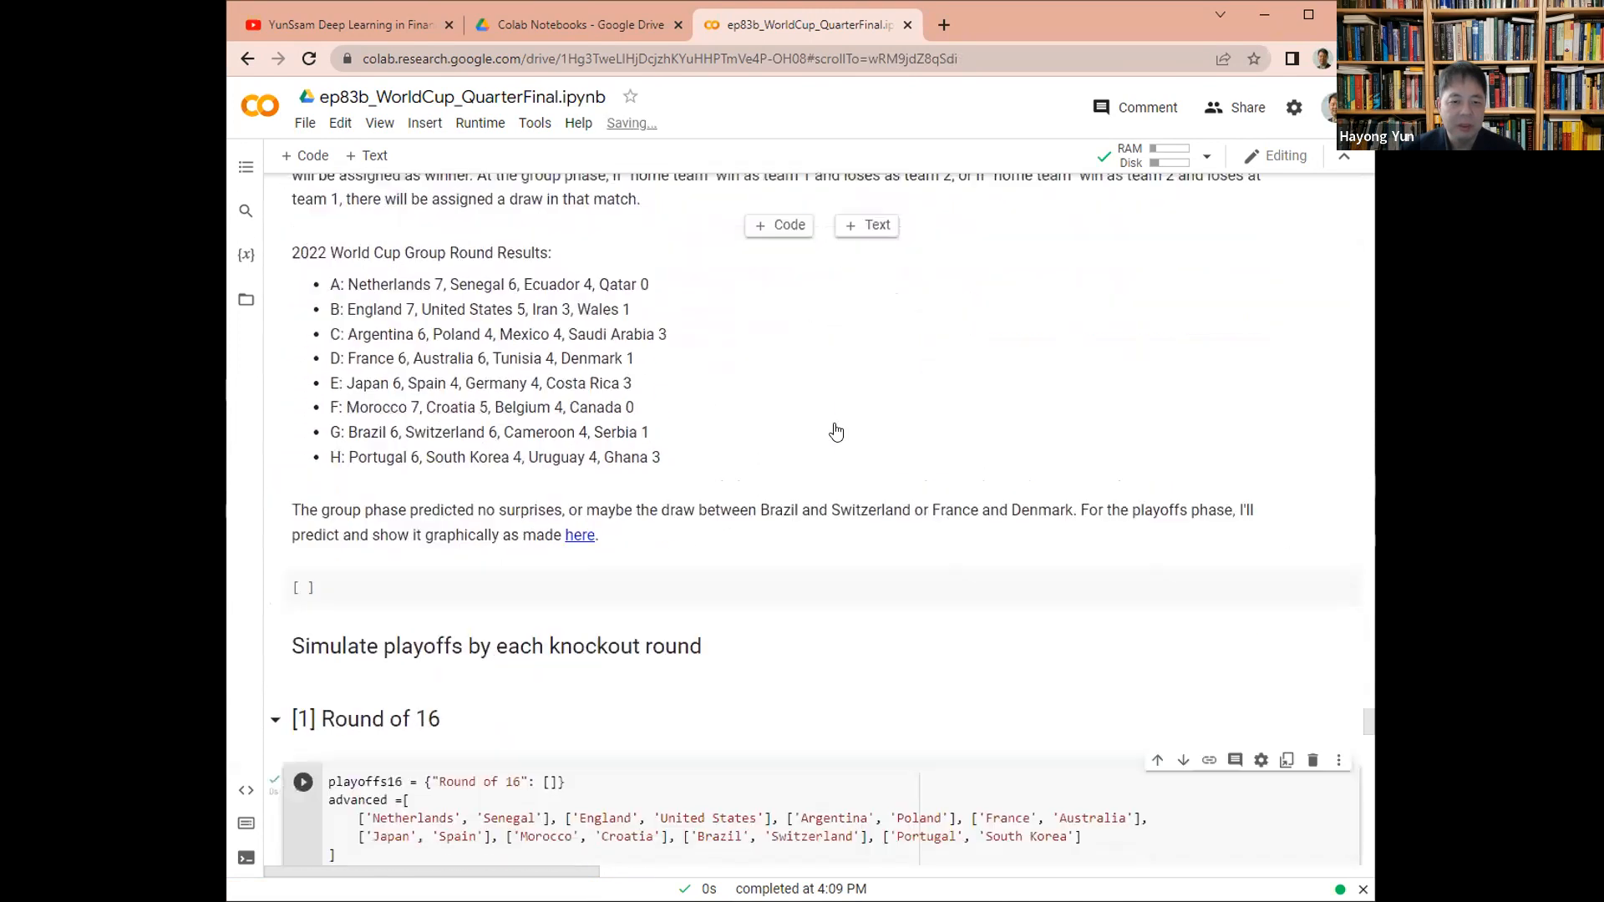
scroll(down, 3)
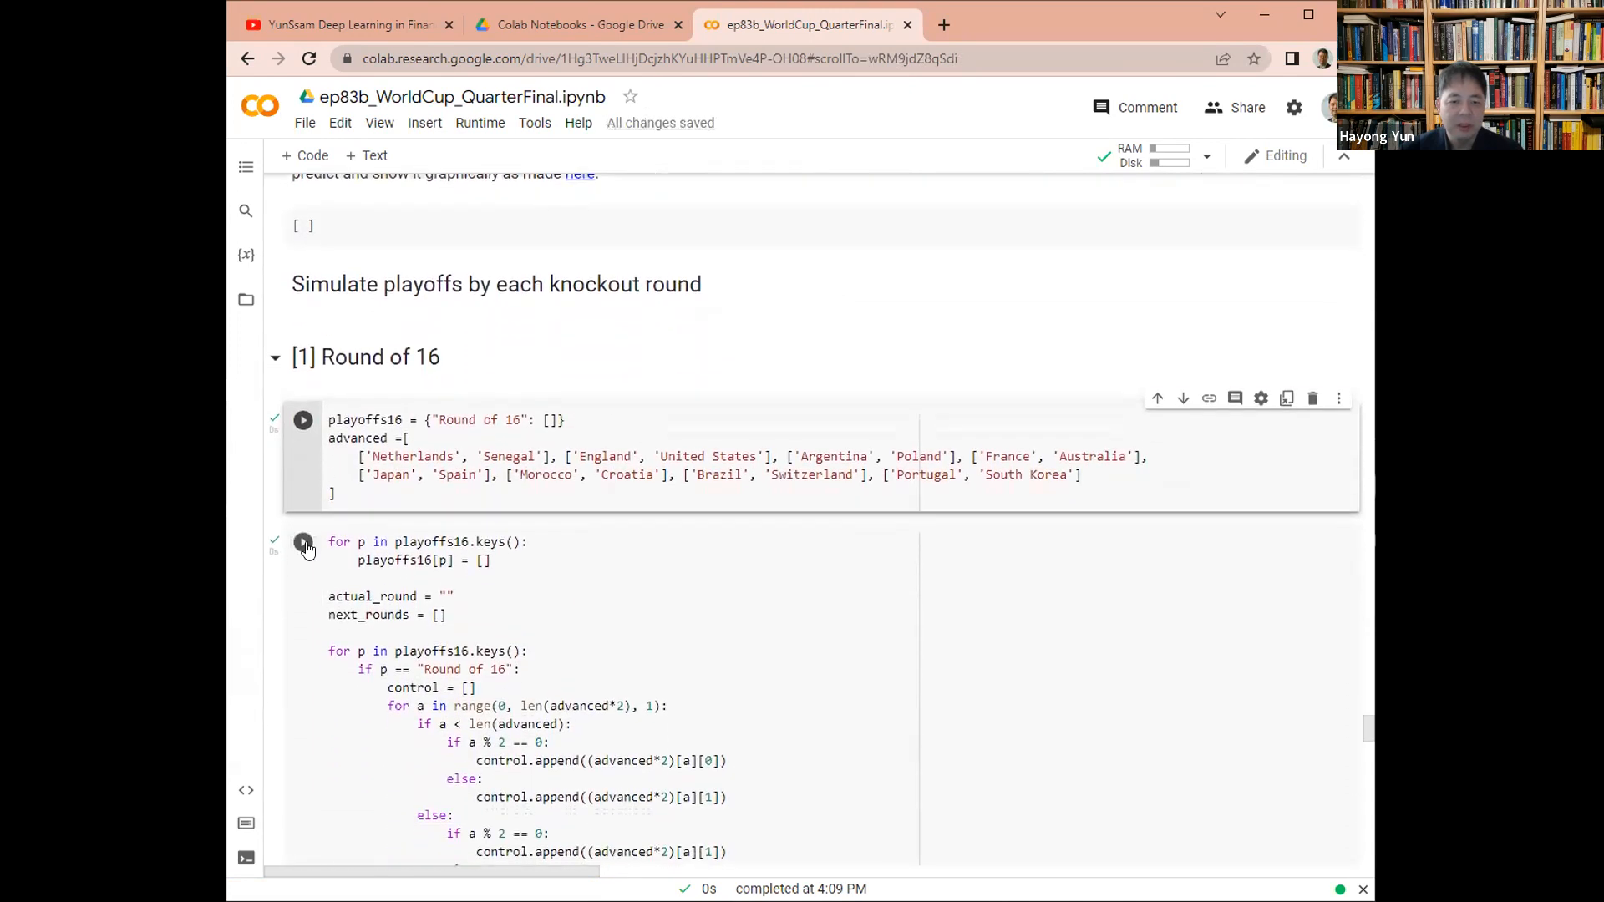
click(302, 419)
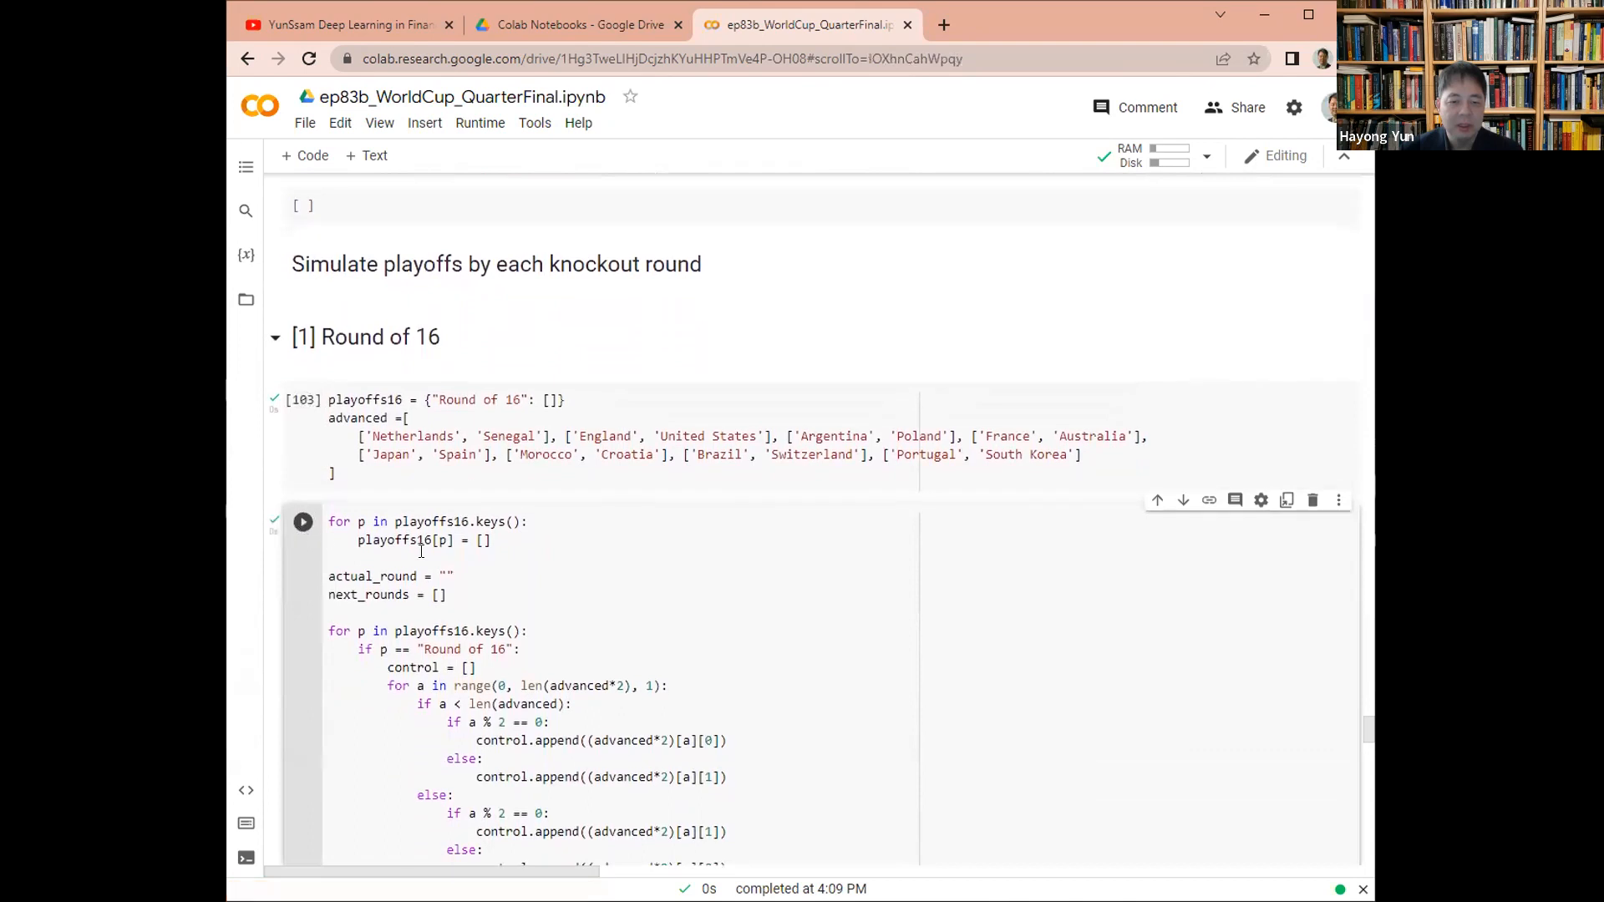
scroll(down, 3)
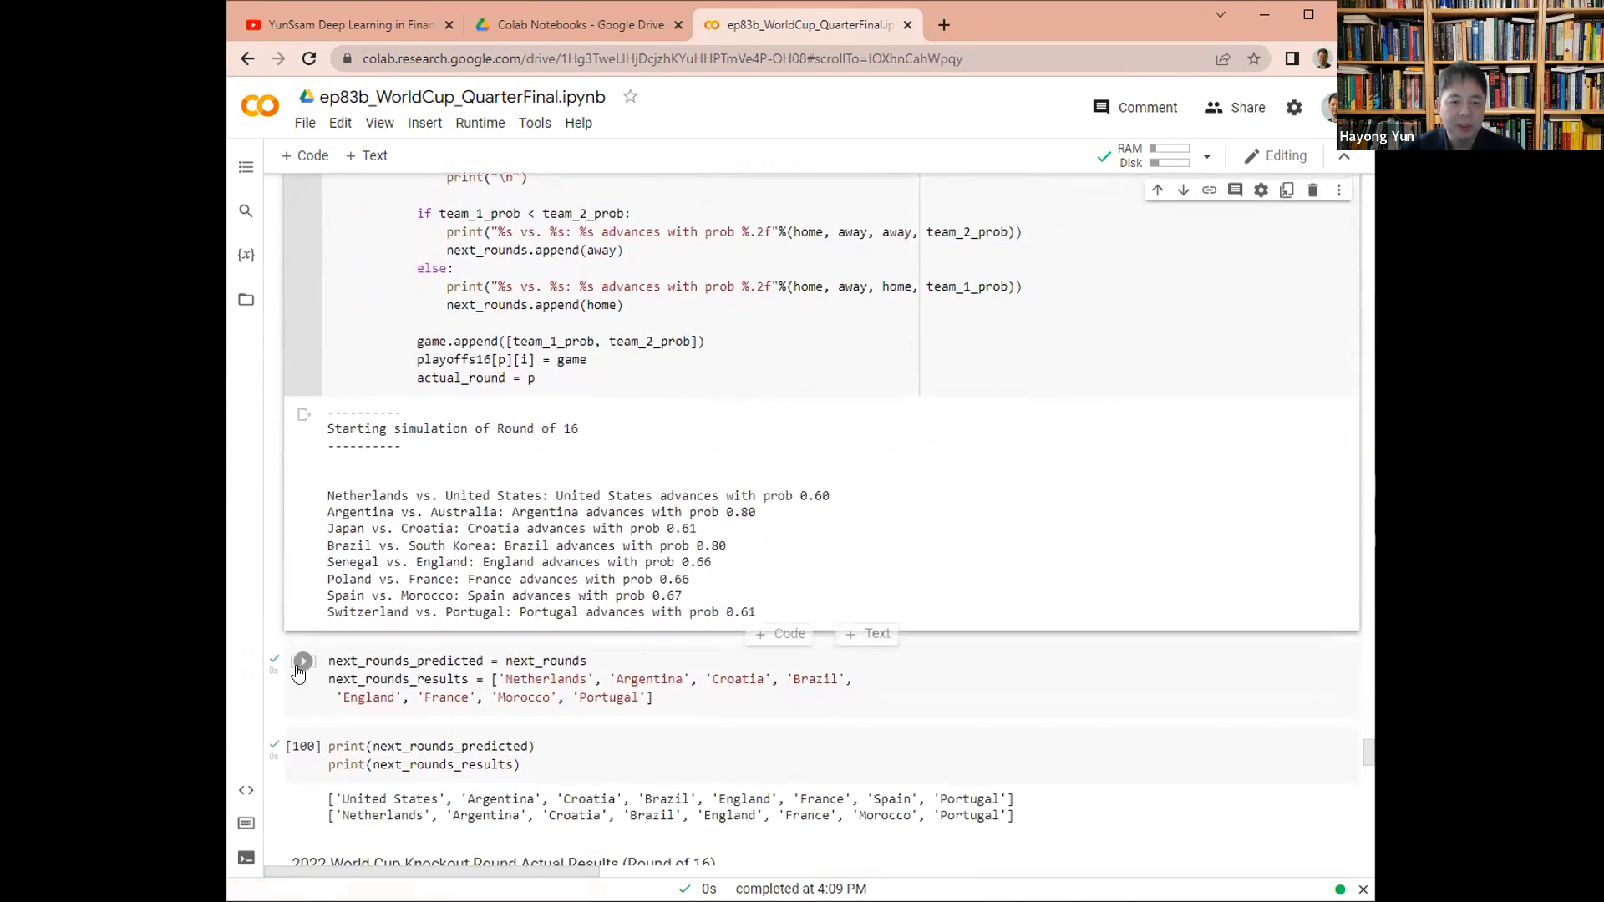
Record the predicted versus actual Round of 16 winners
click(302, 661)
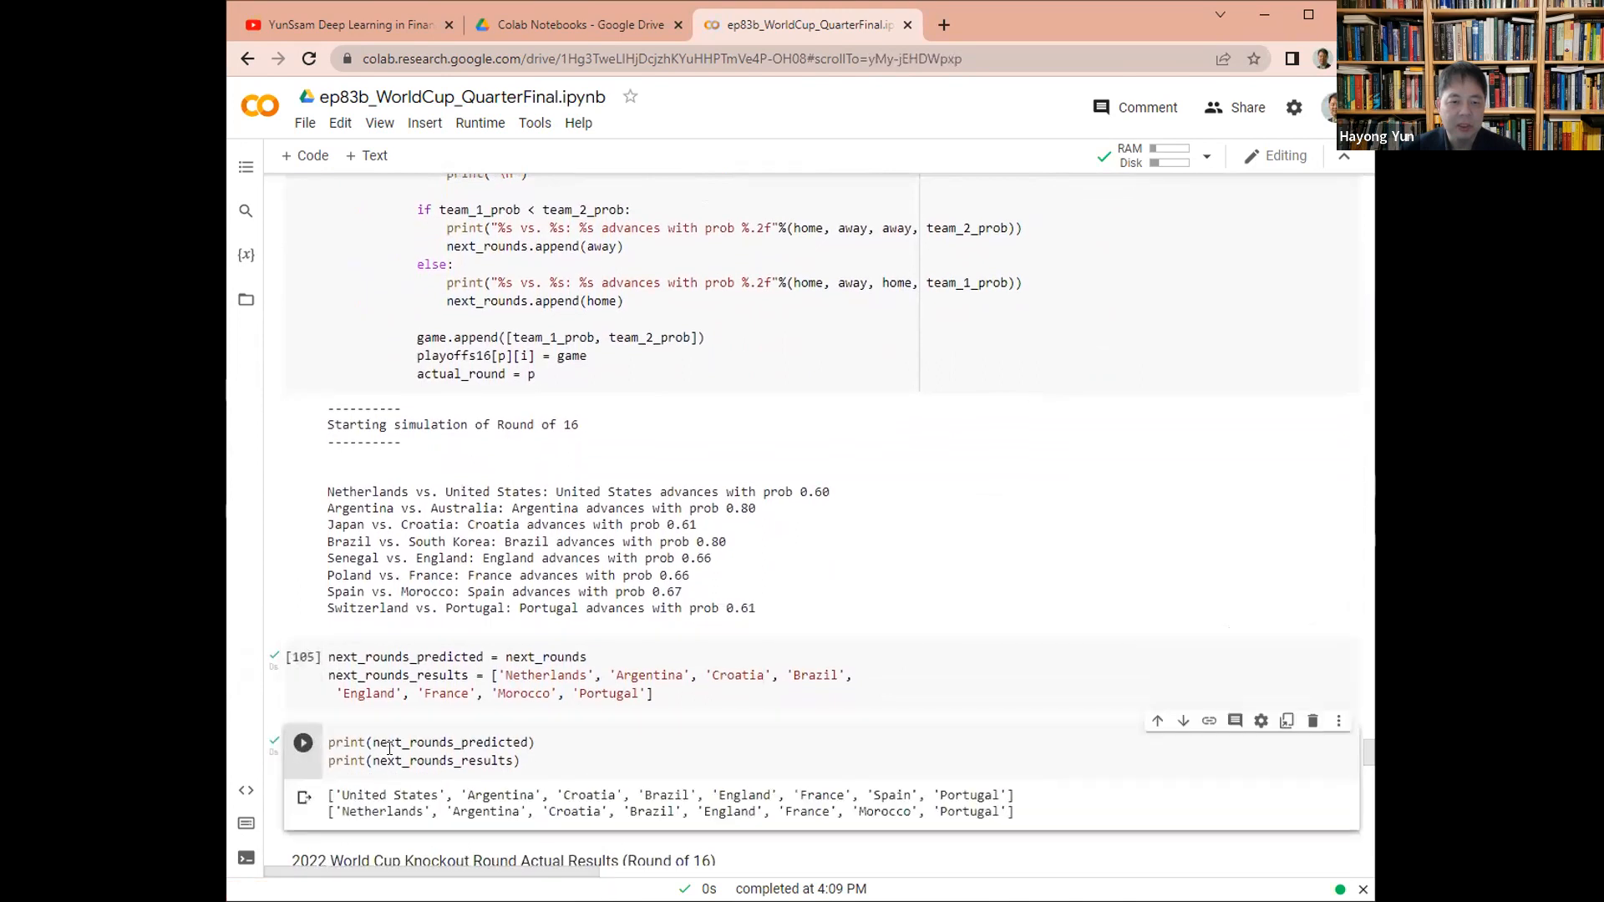
scroll(down, 3)
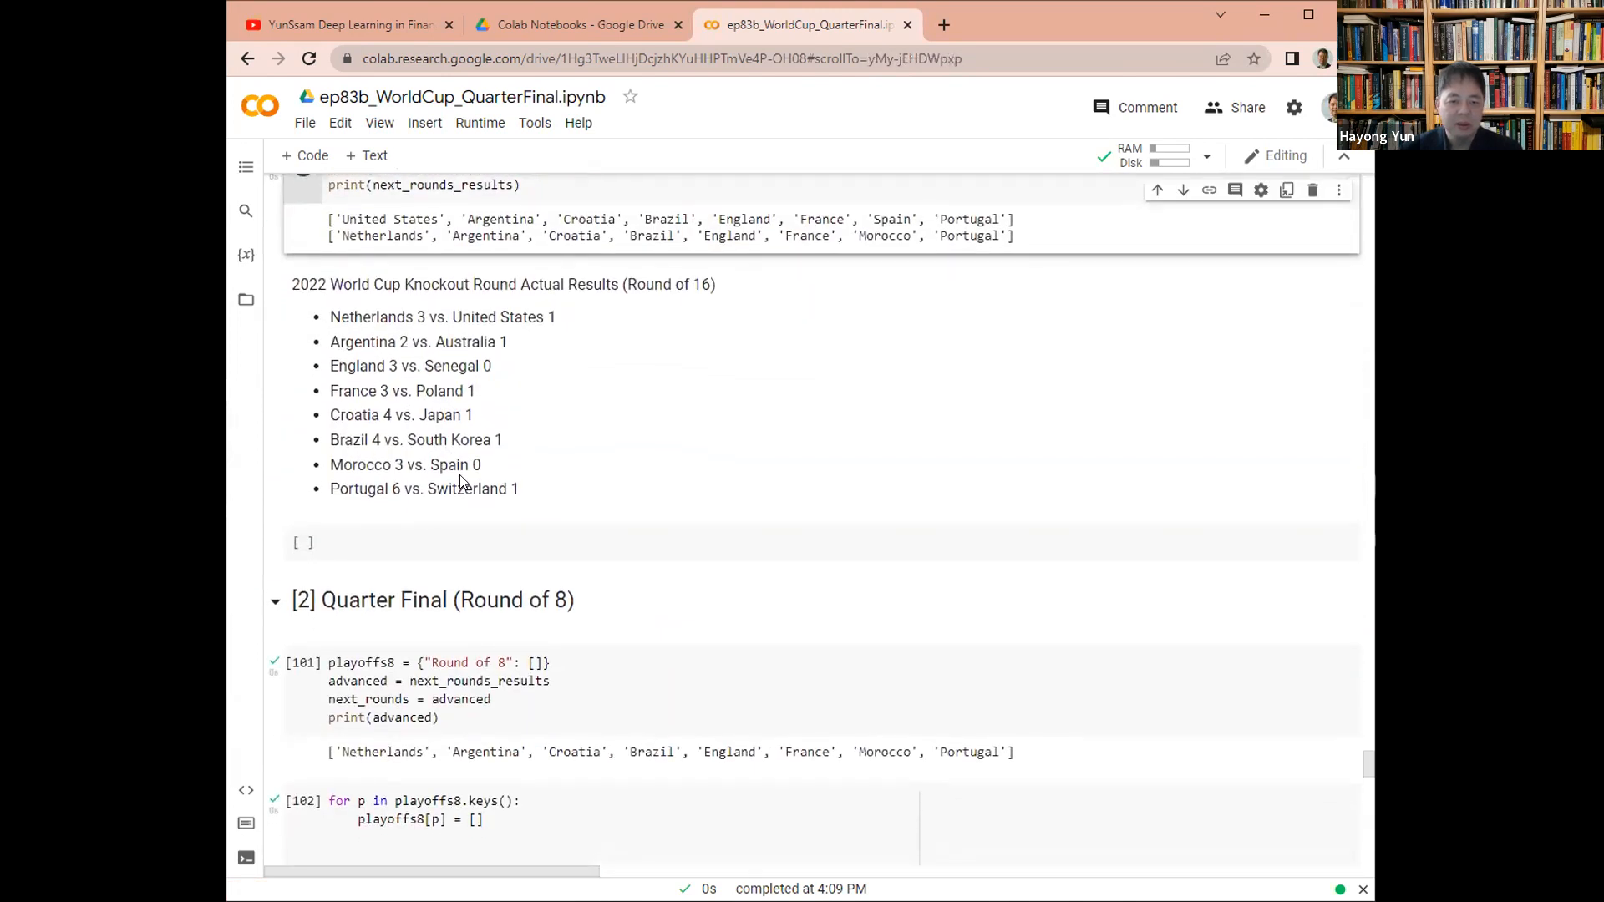
mouse_move(614, 488)
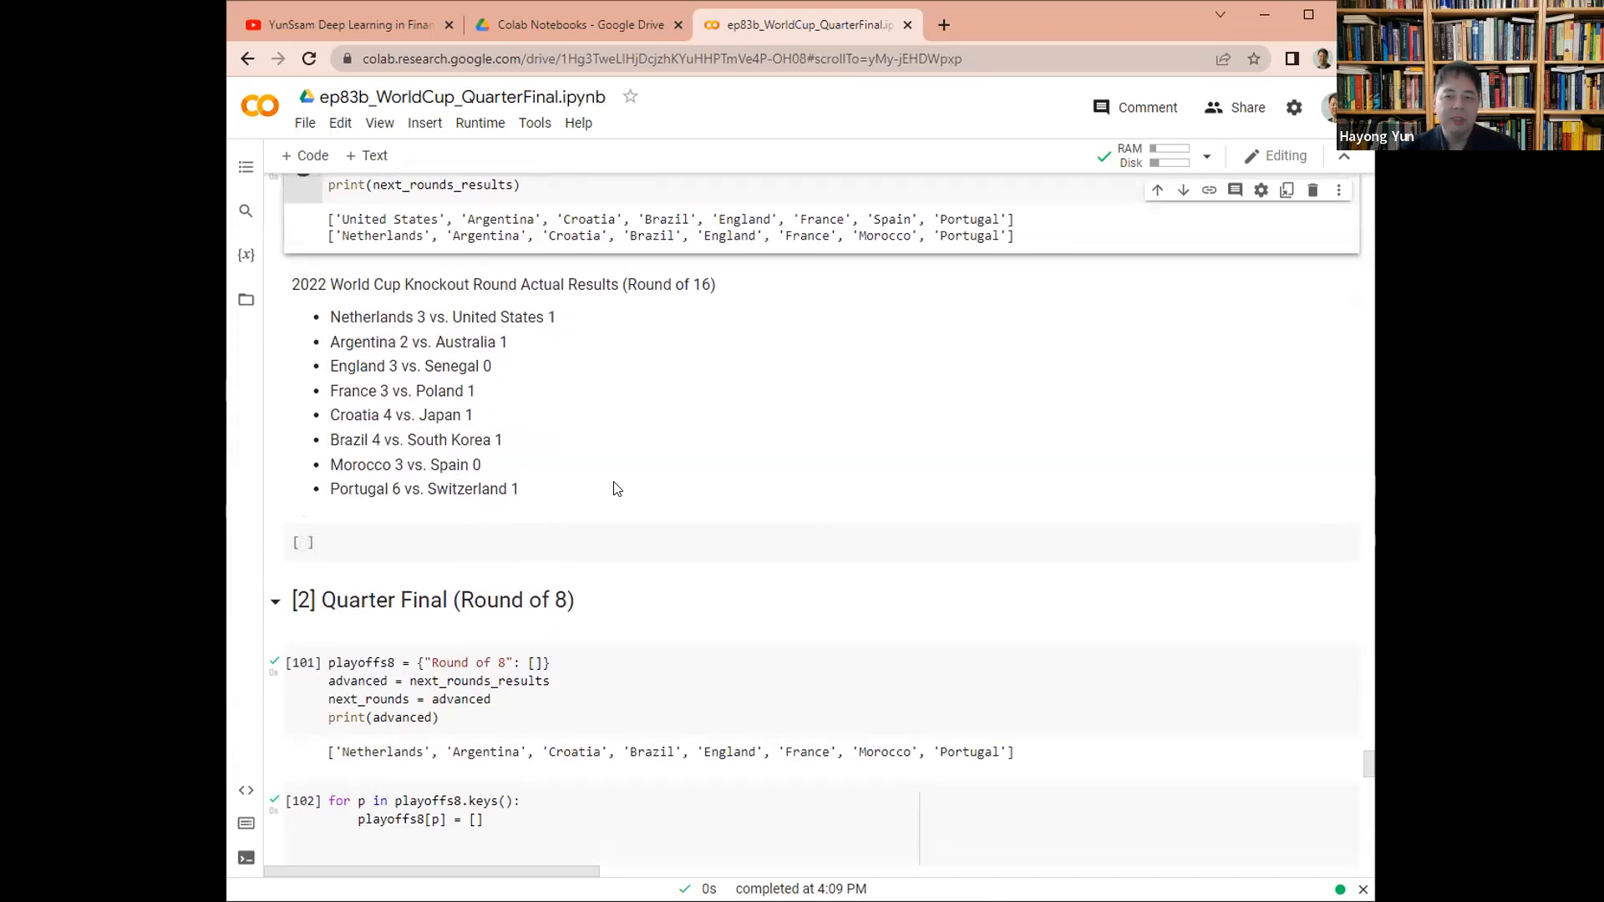
scroll(up, 3)
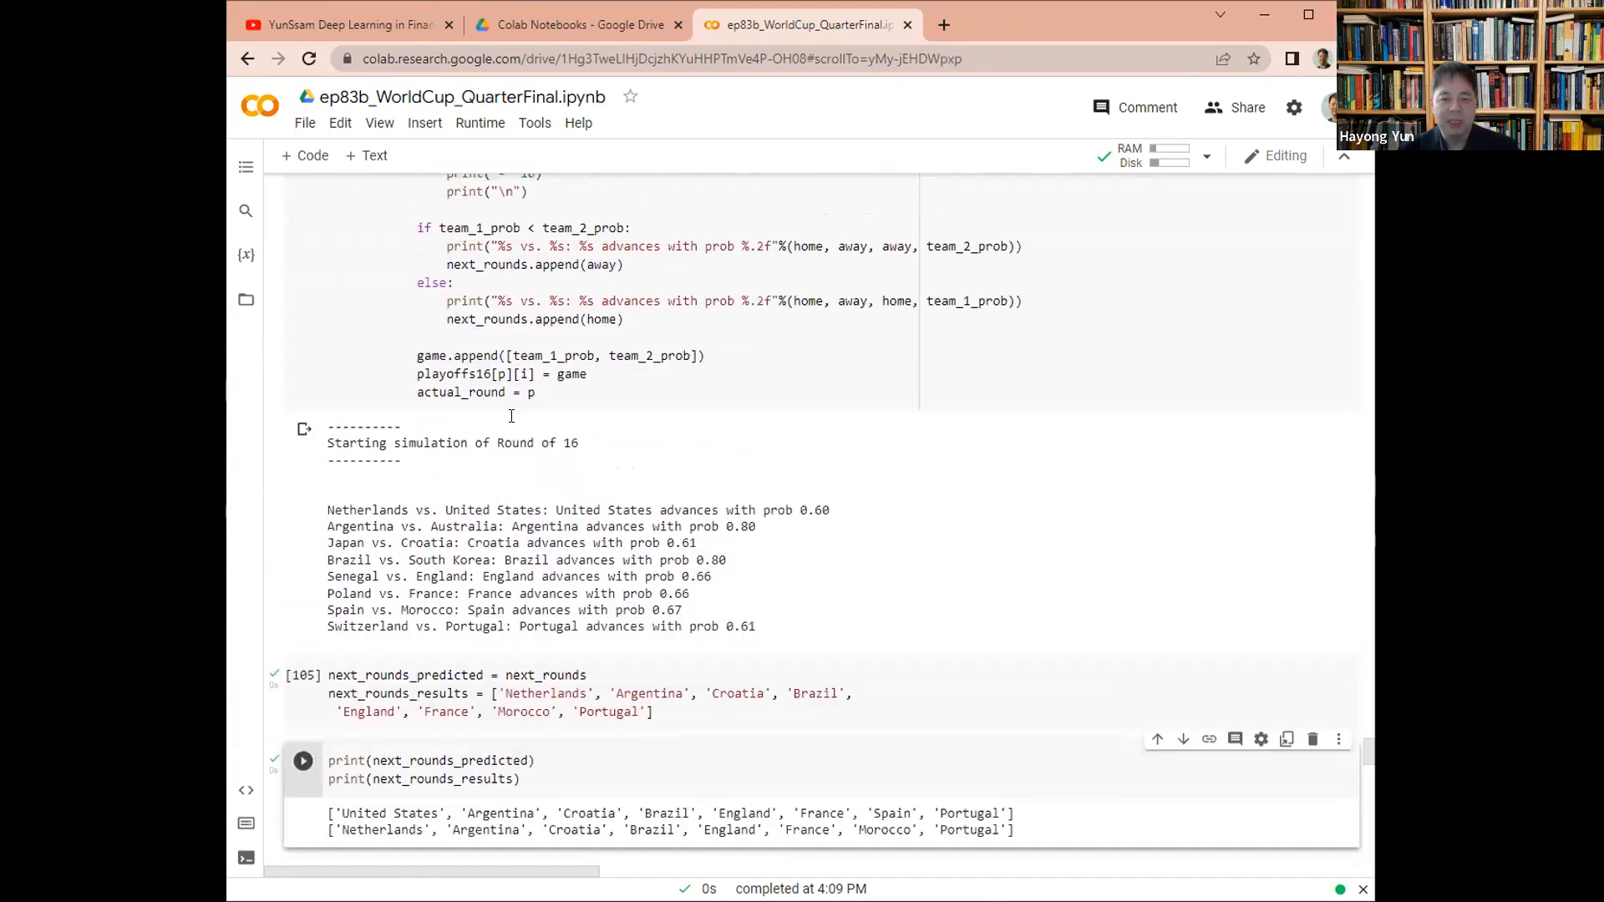
scroll(up, 3)
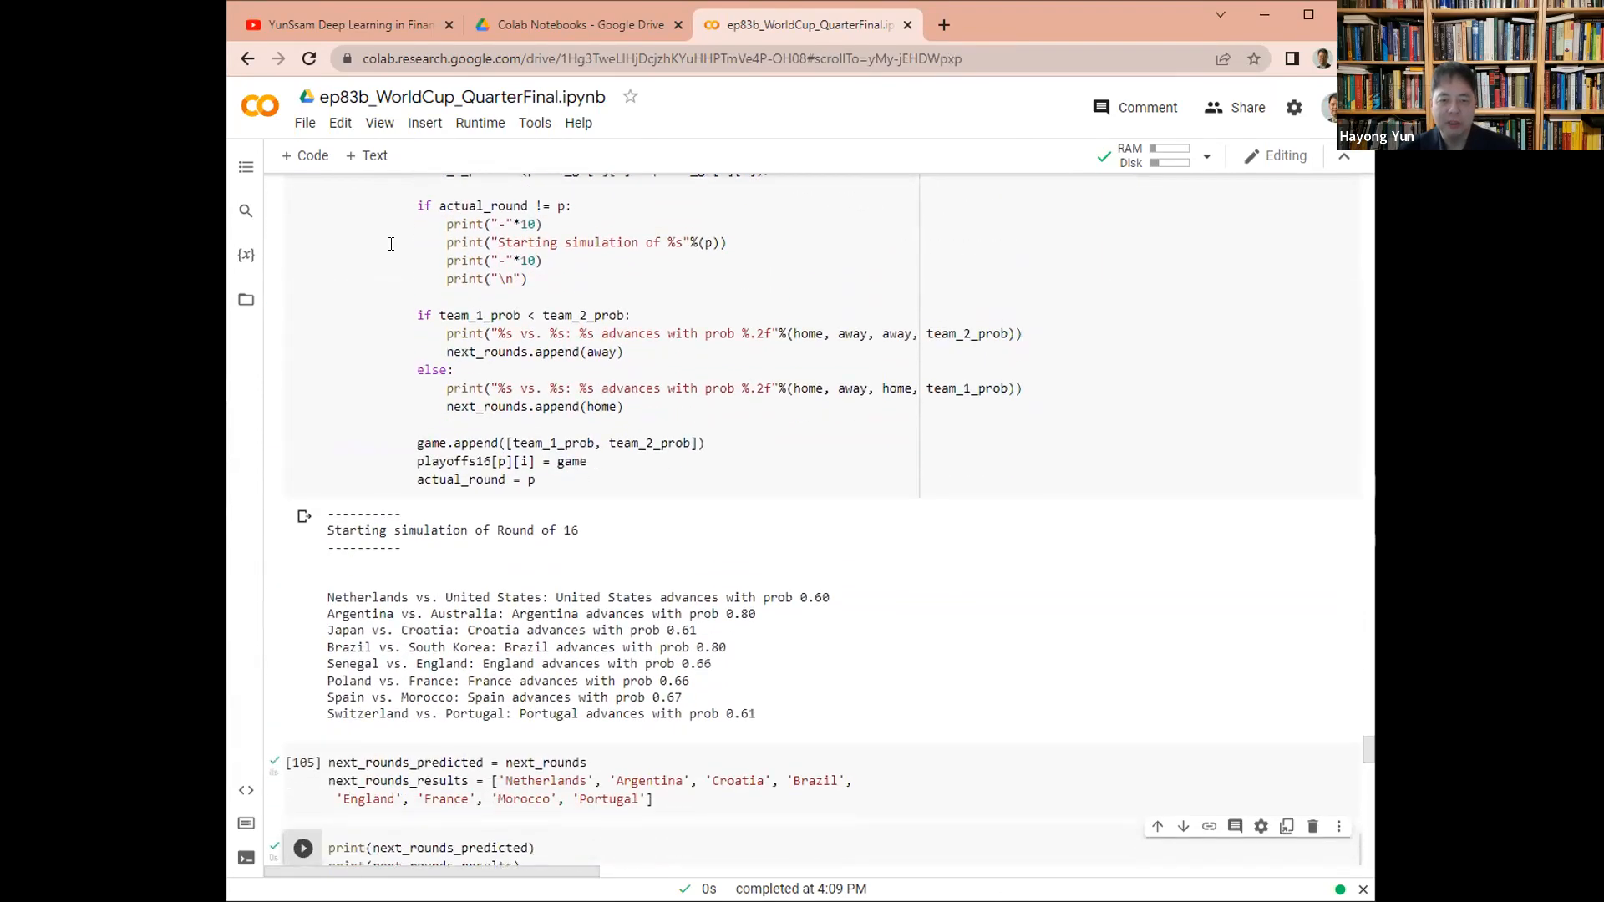
scroll(up, 3)
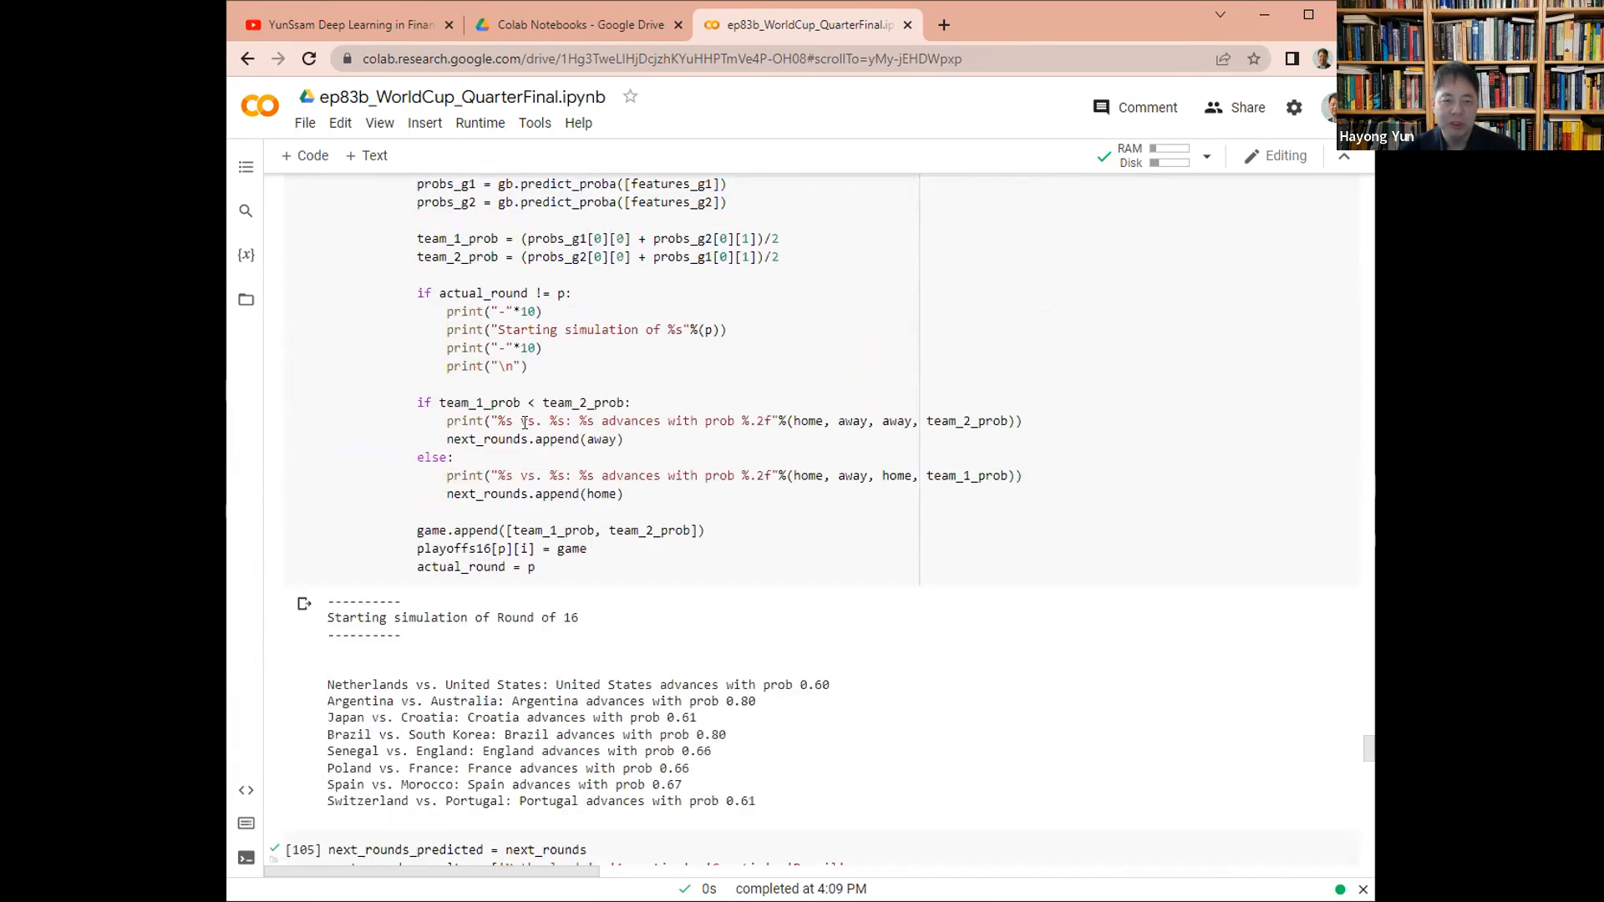
scroll(down, 3)
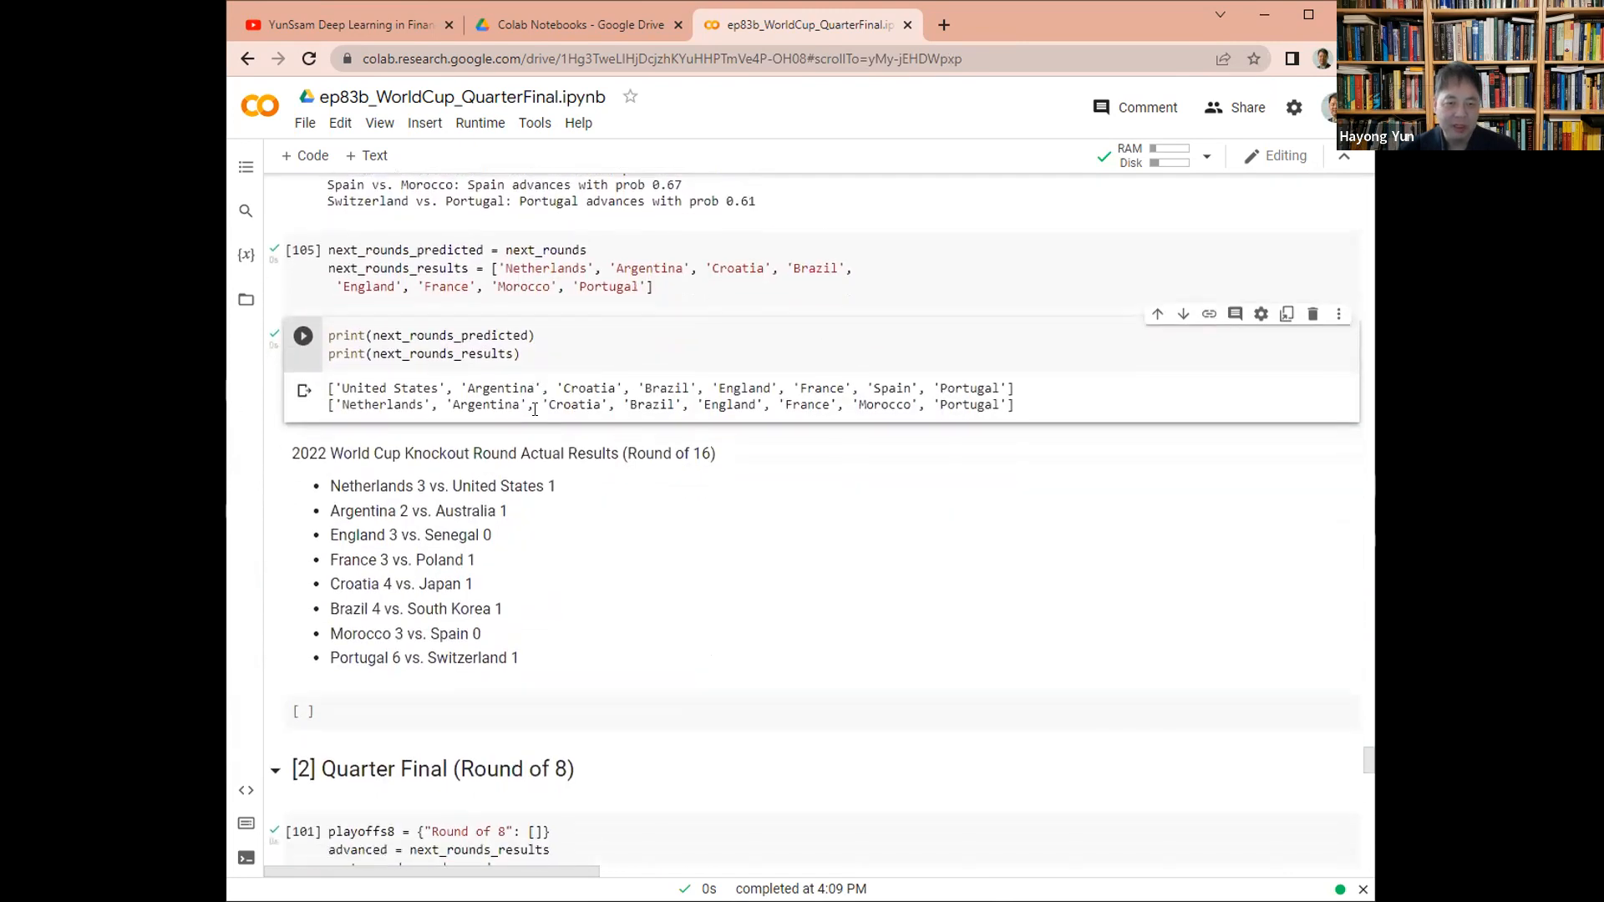
scroll(down, 3)
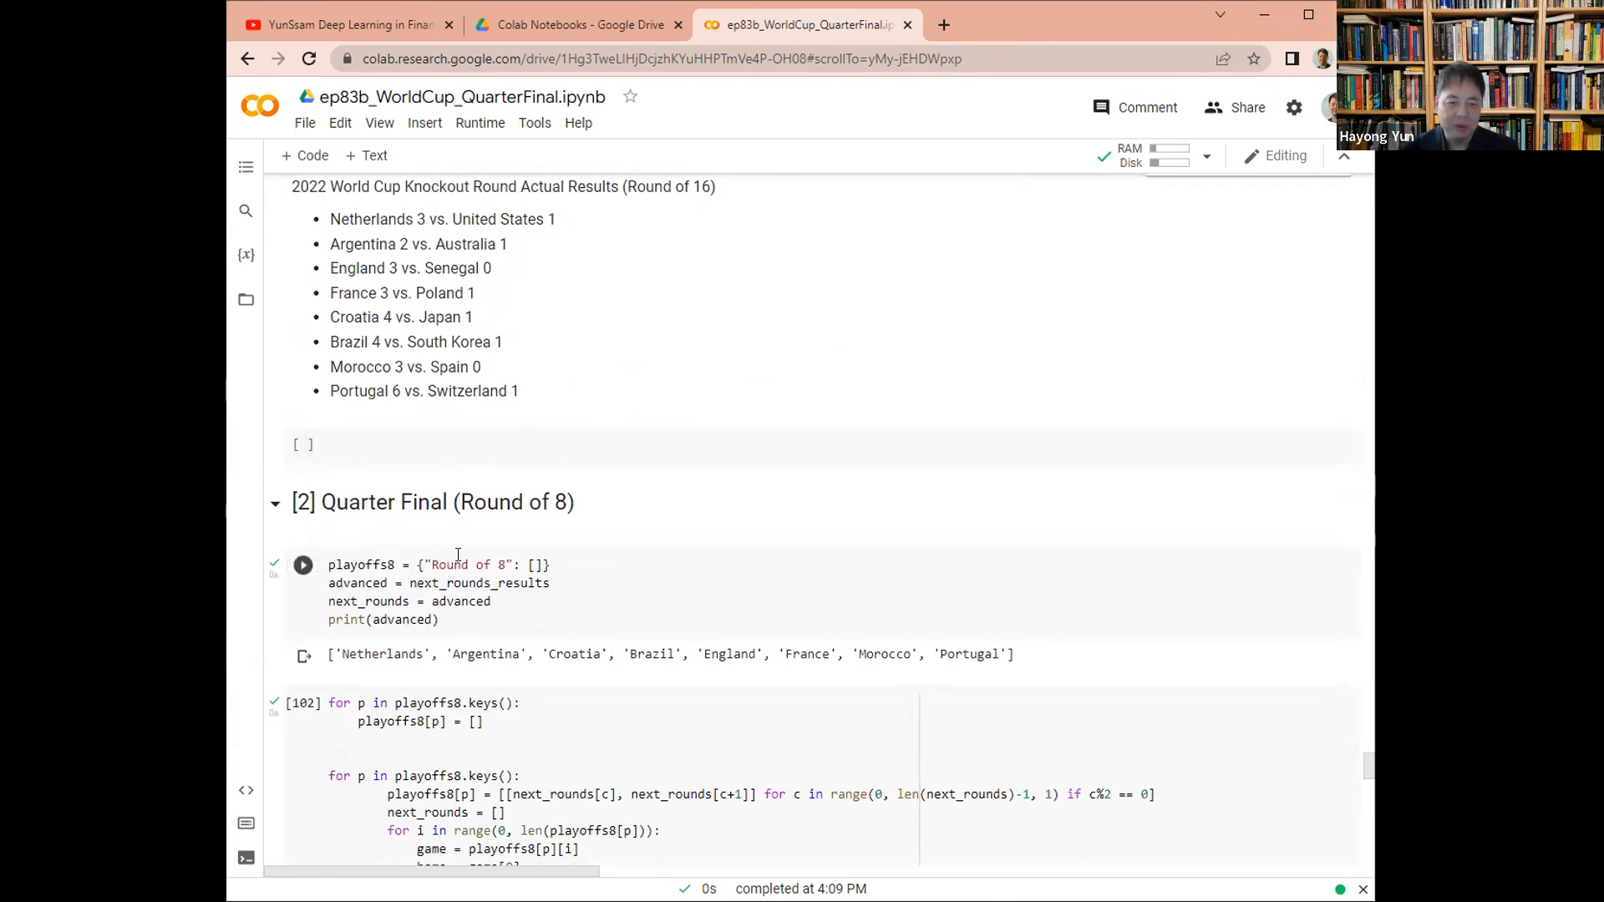
mouse_move(302, 564)
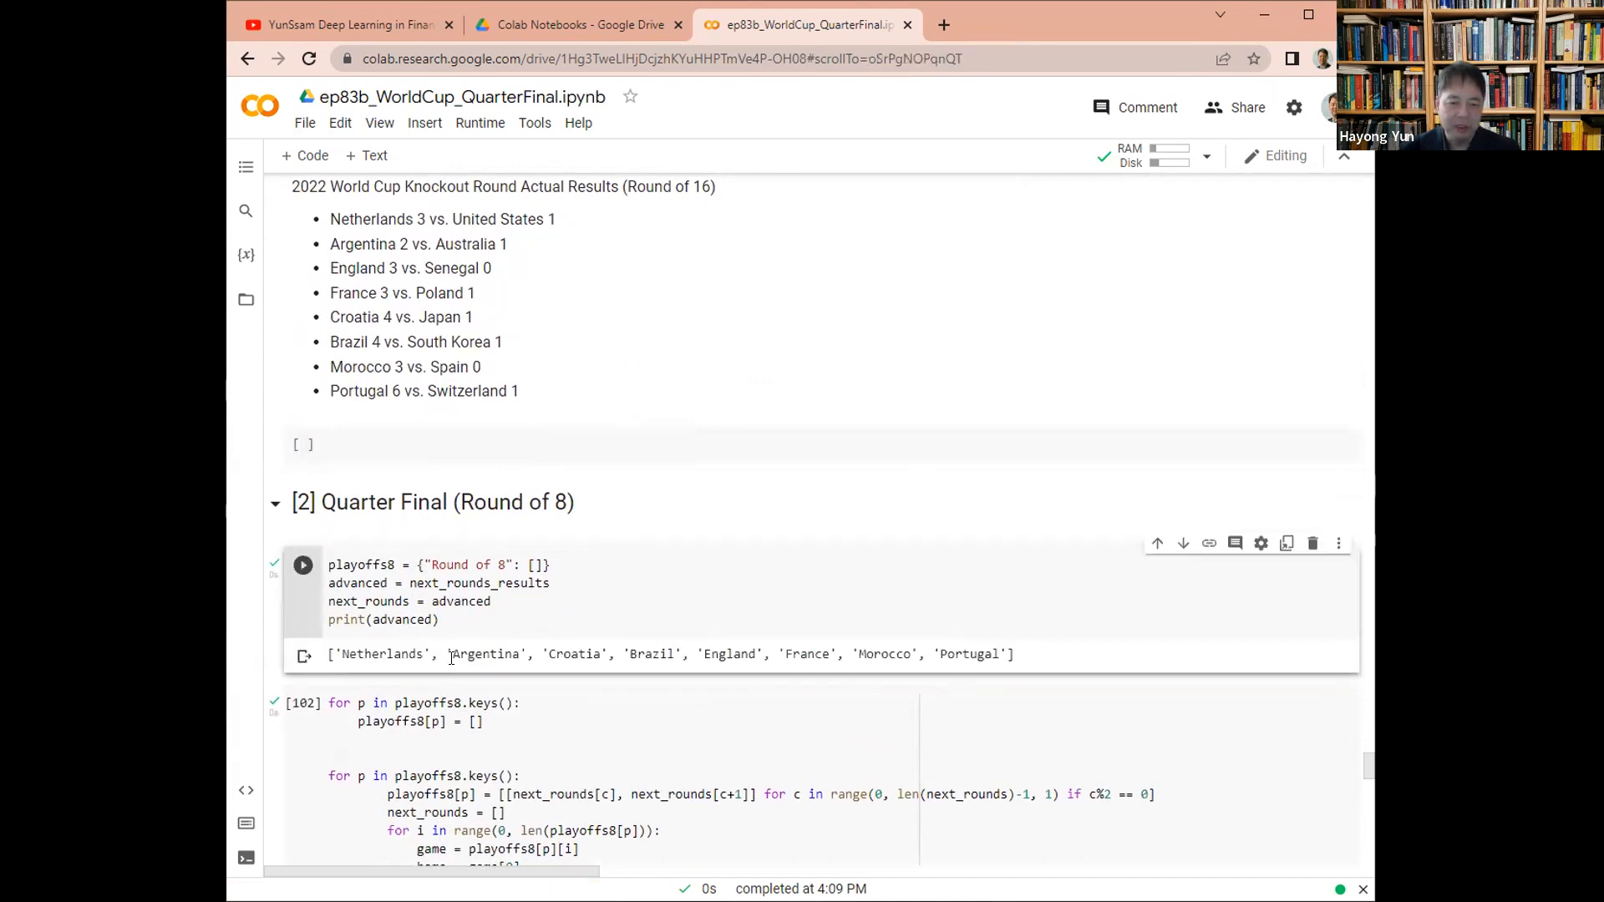
mouse_move(778, 670)
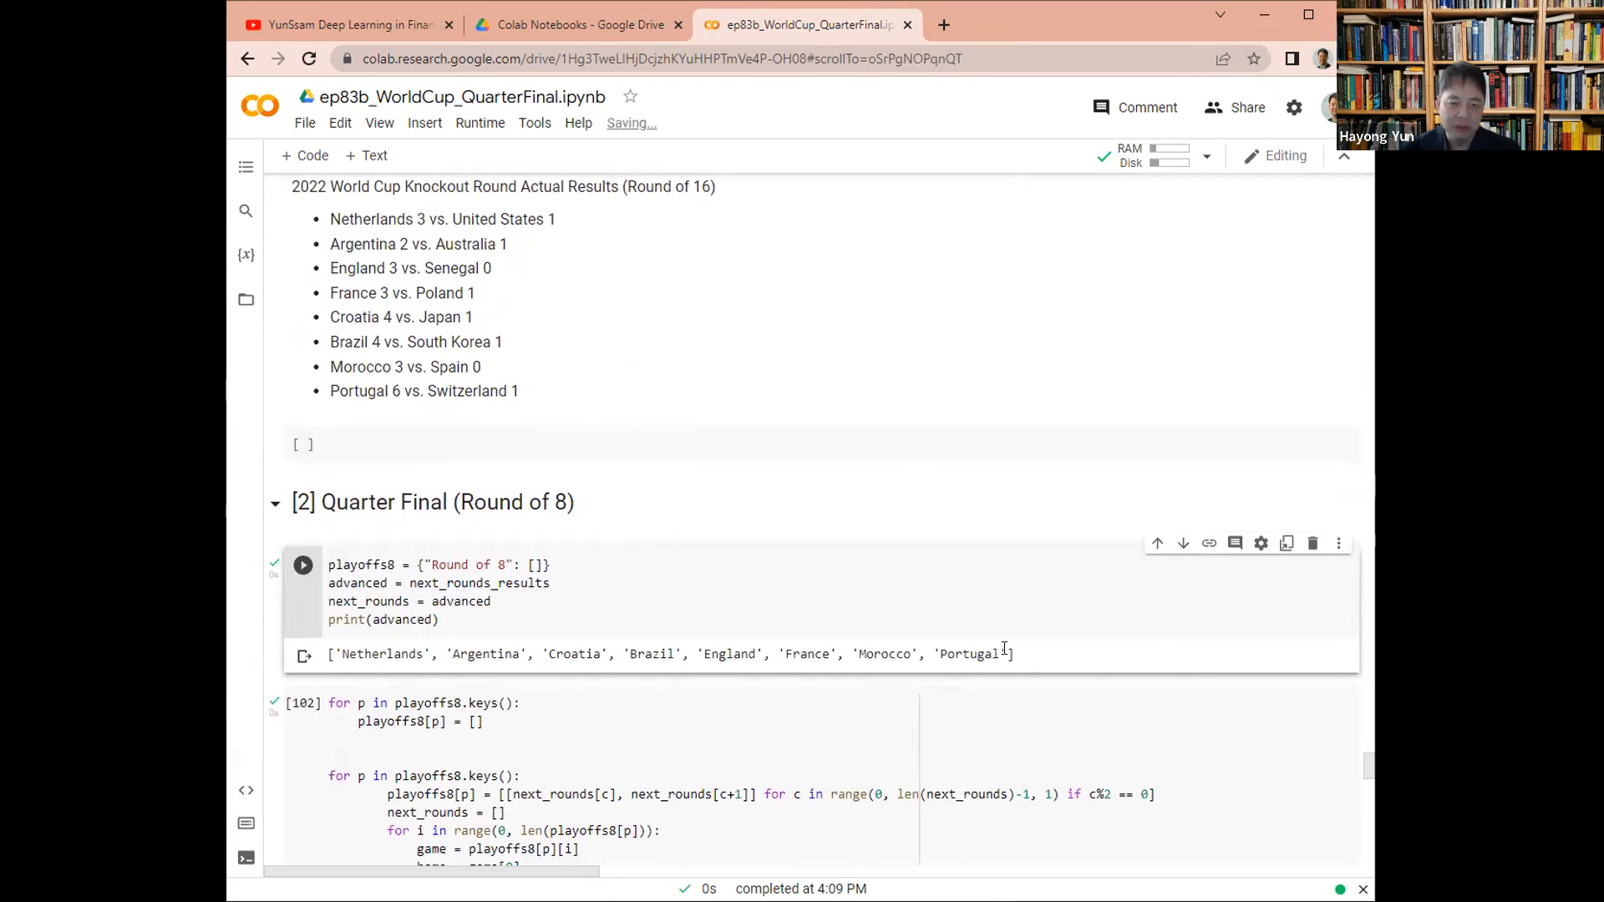
Store Argentina, Brazil, France and Portugal as the quarter-final results
scroll(down, 3)
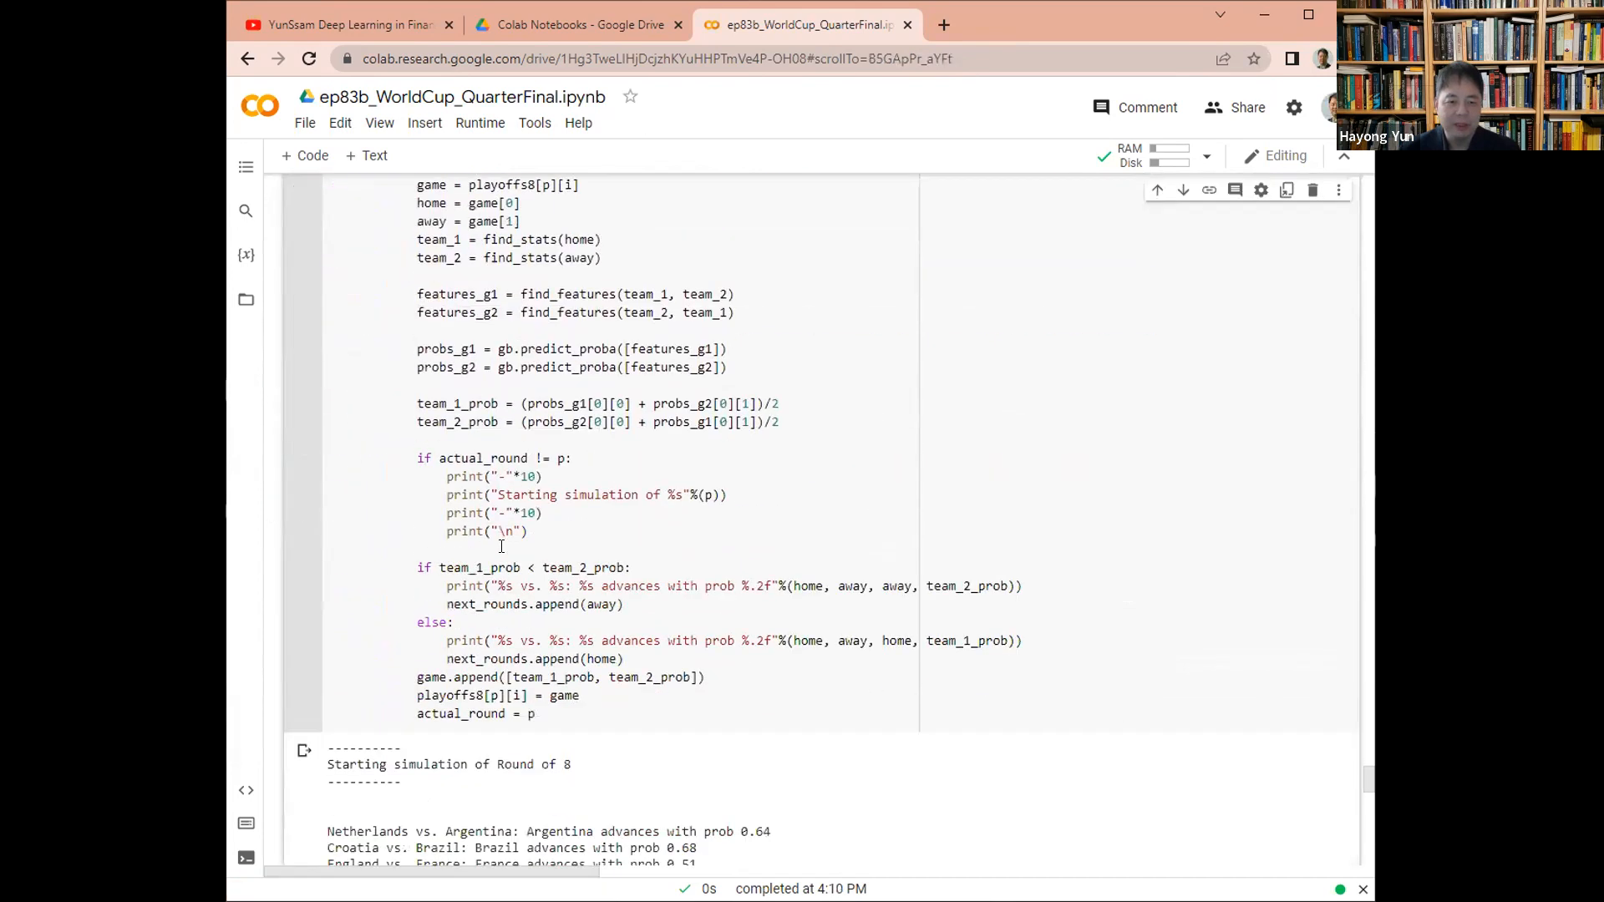
scroll(down, 3)
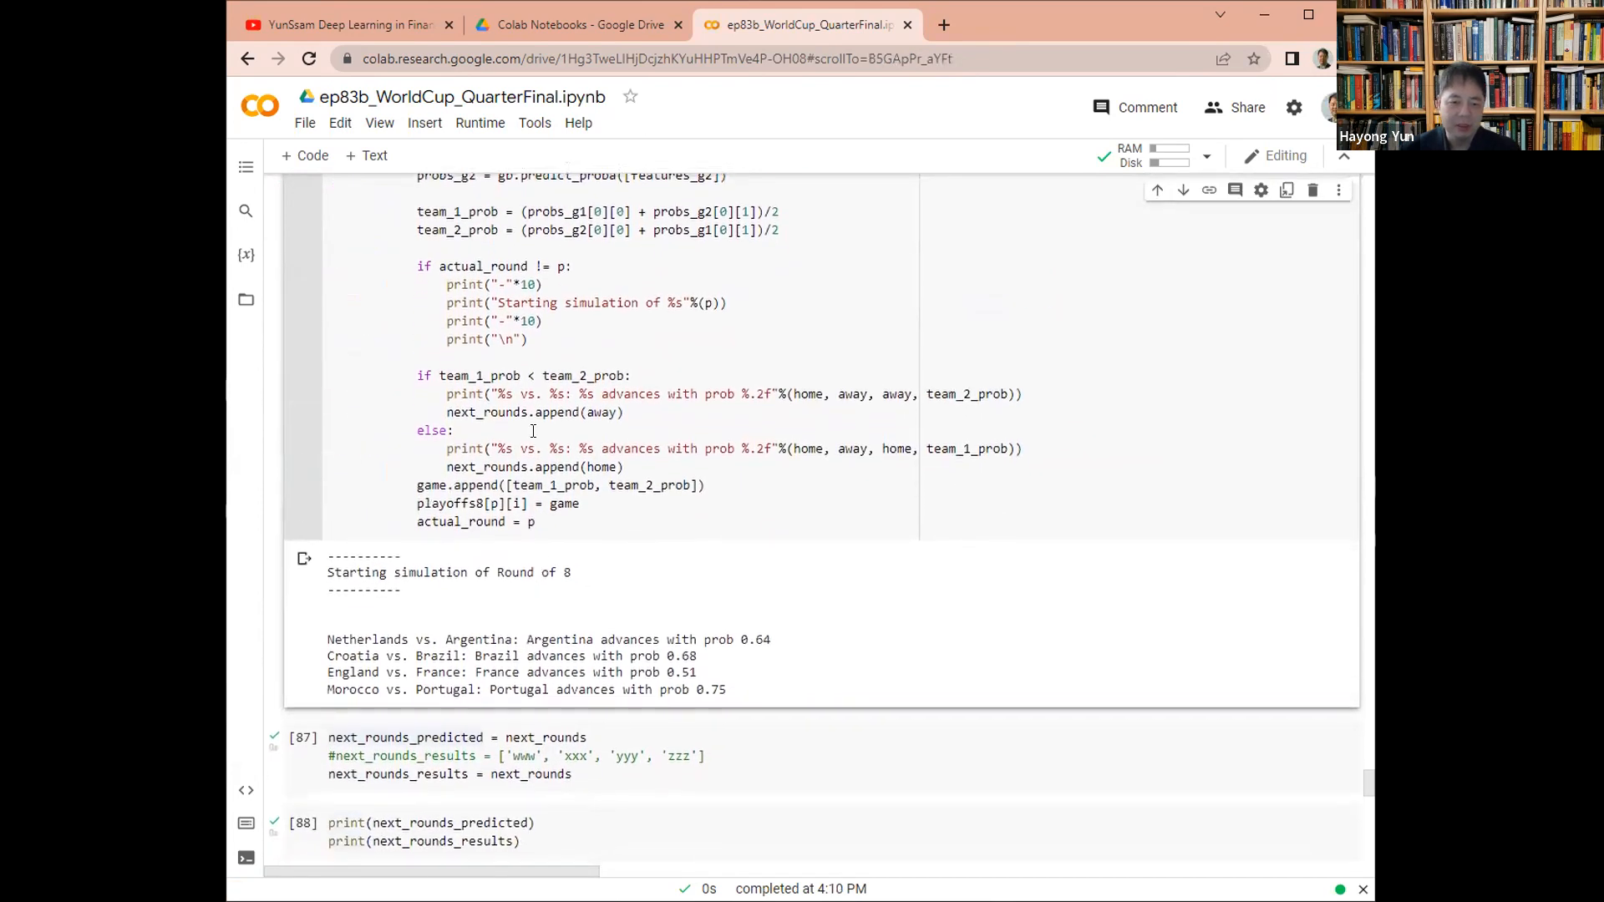
scroll(down, 3)
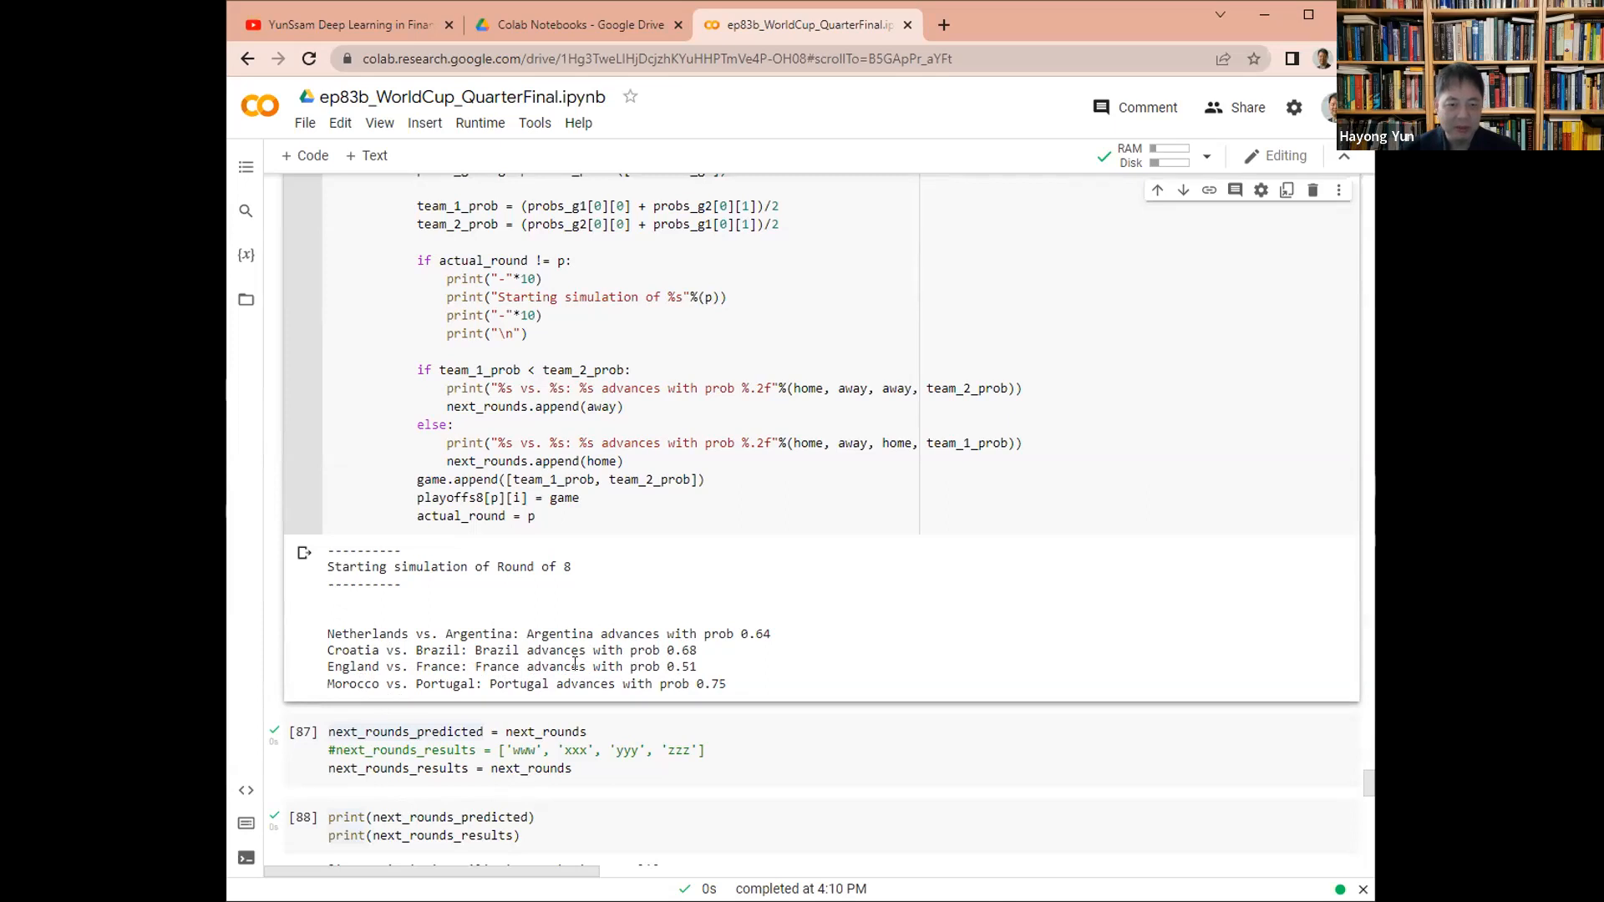
scroll(down, 3)
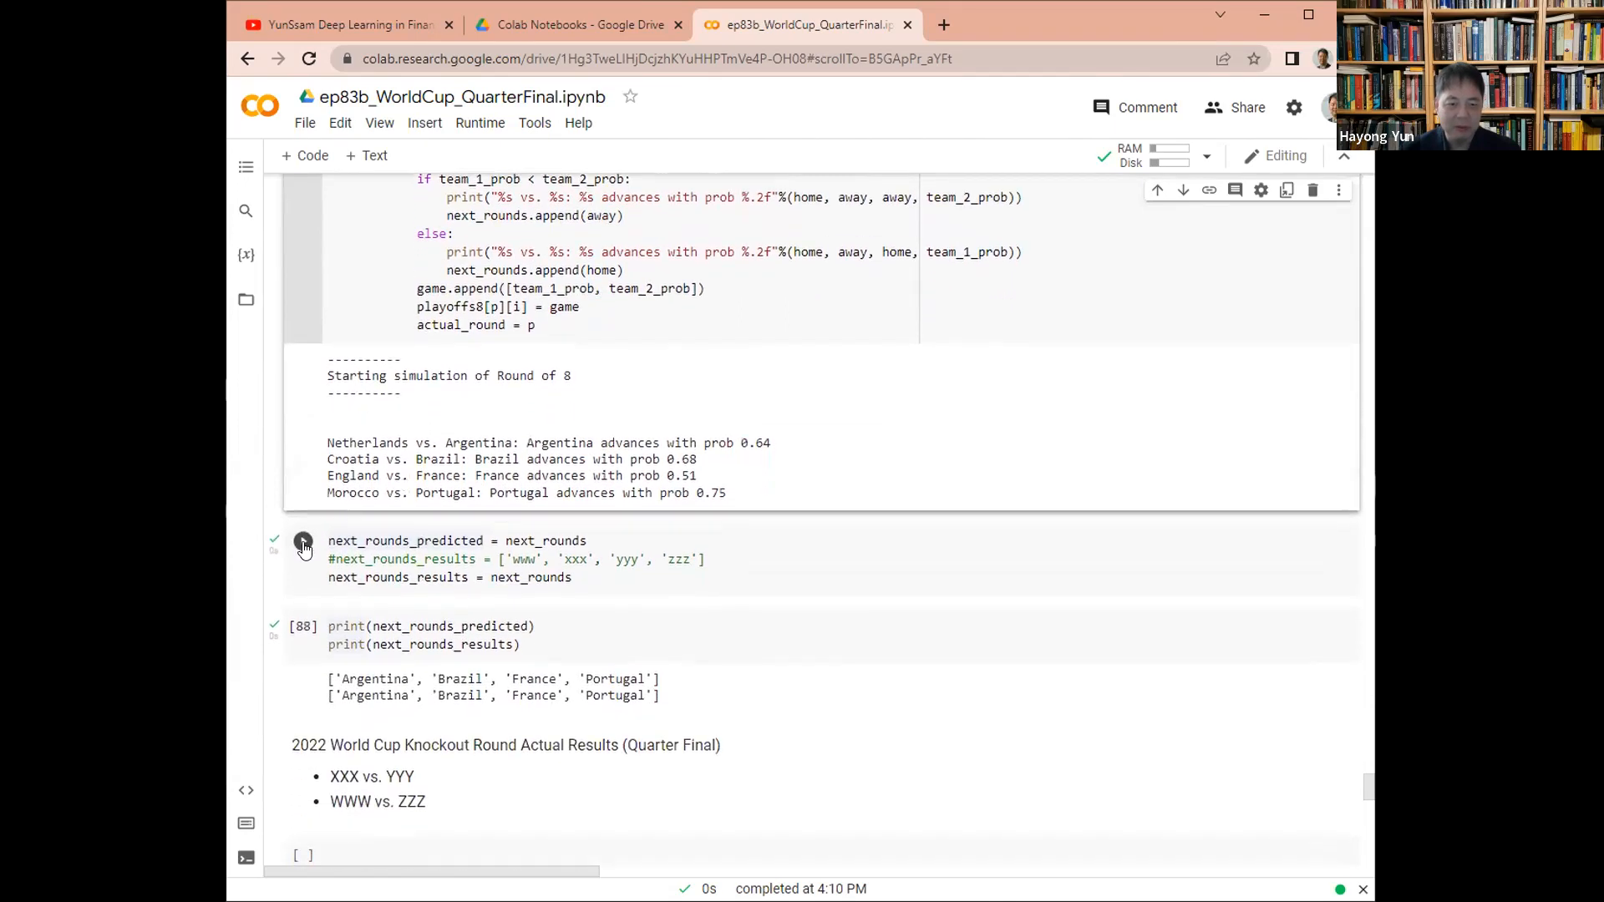
click(302, 541)
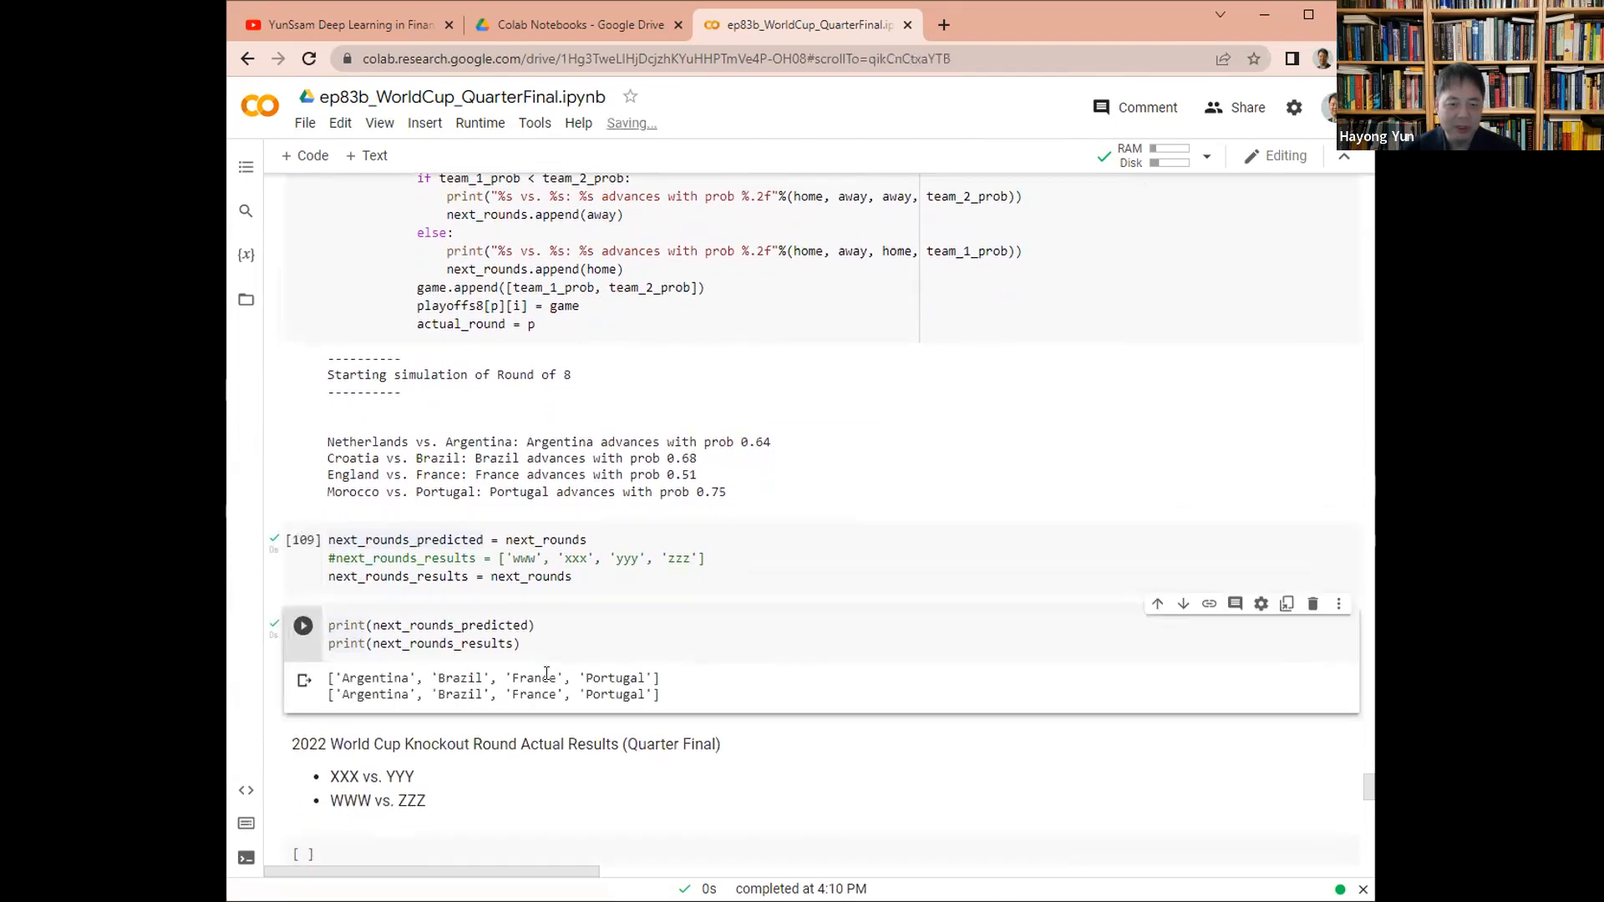
scroll(down, 3)
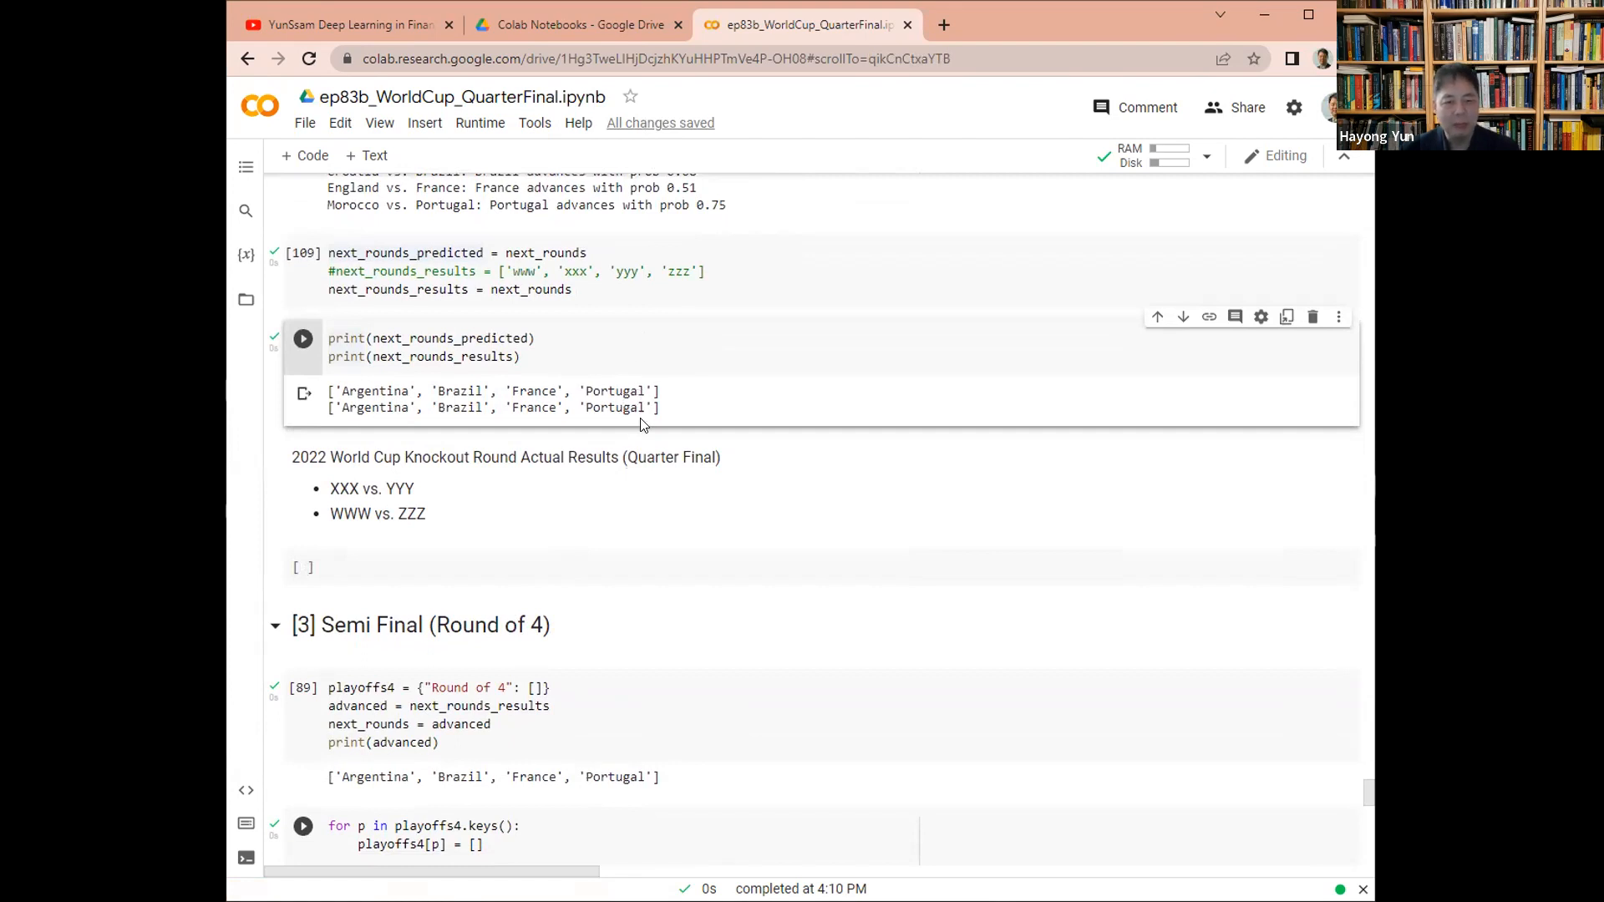
Store the Argentina and Portugal semi-final predictions as next_rounds_results
scroll(down, 3)
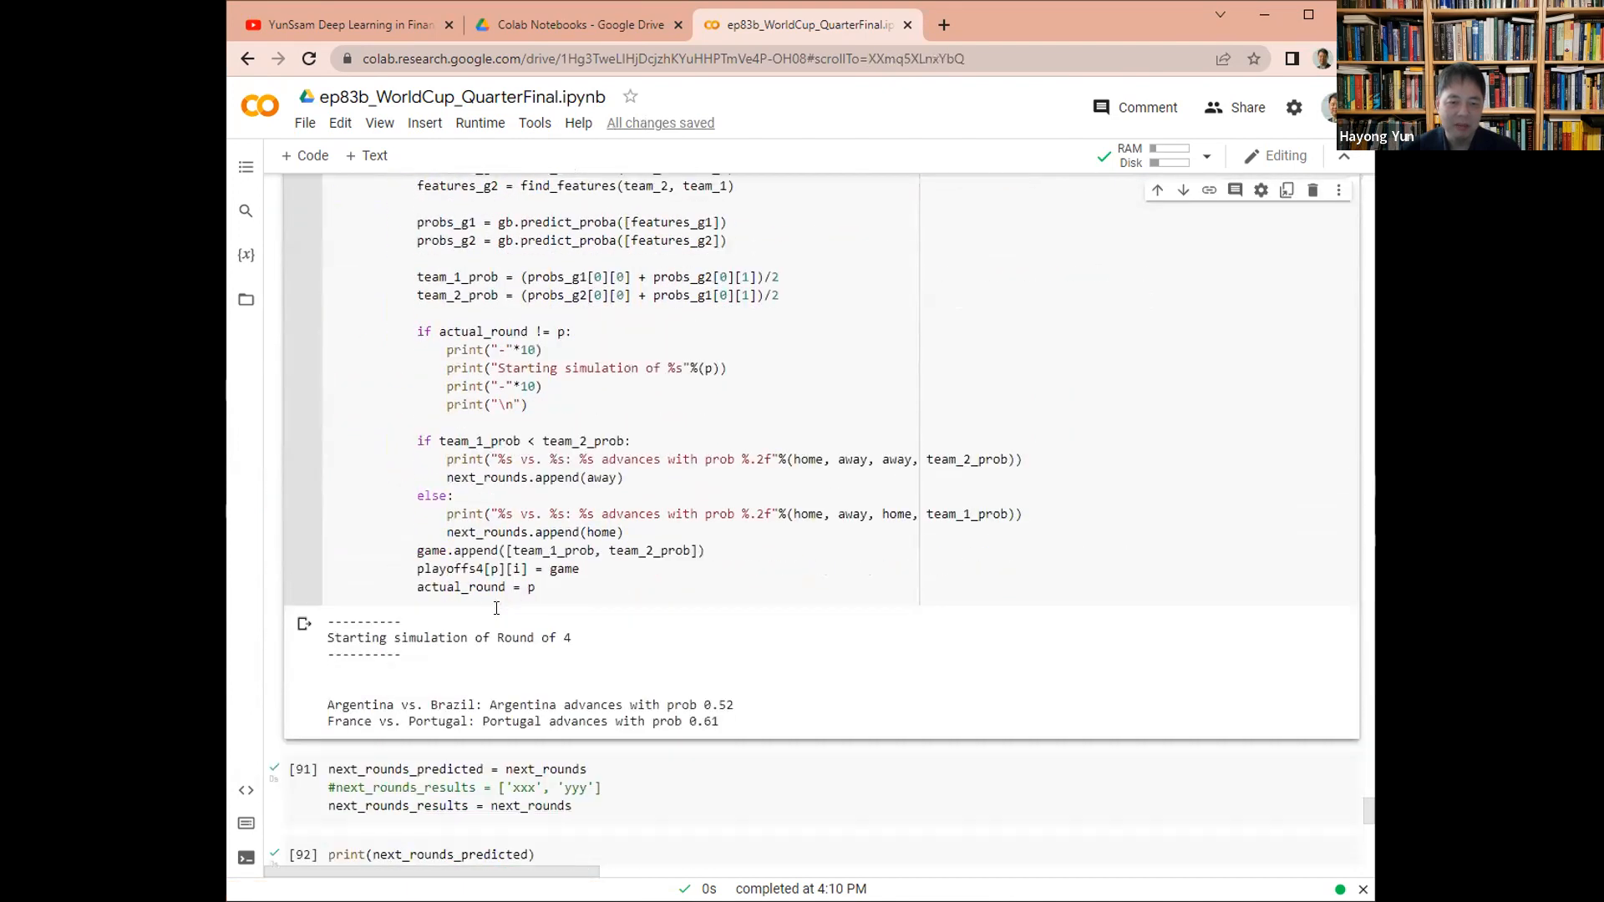
scroll(down, 3)
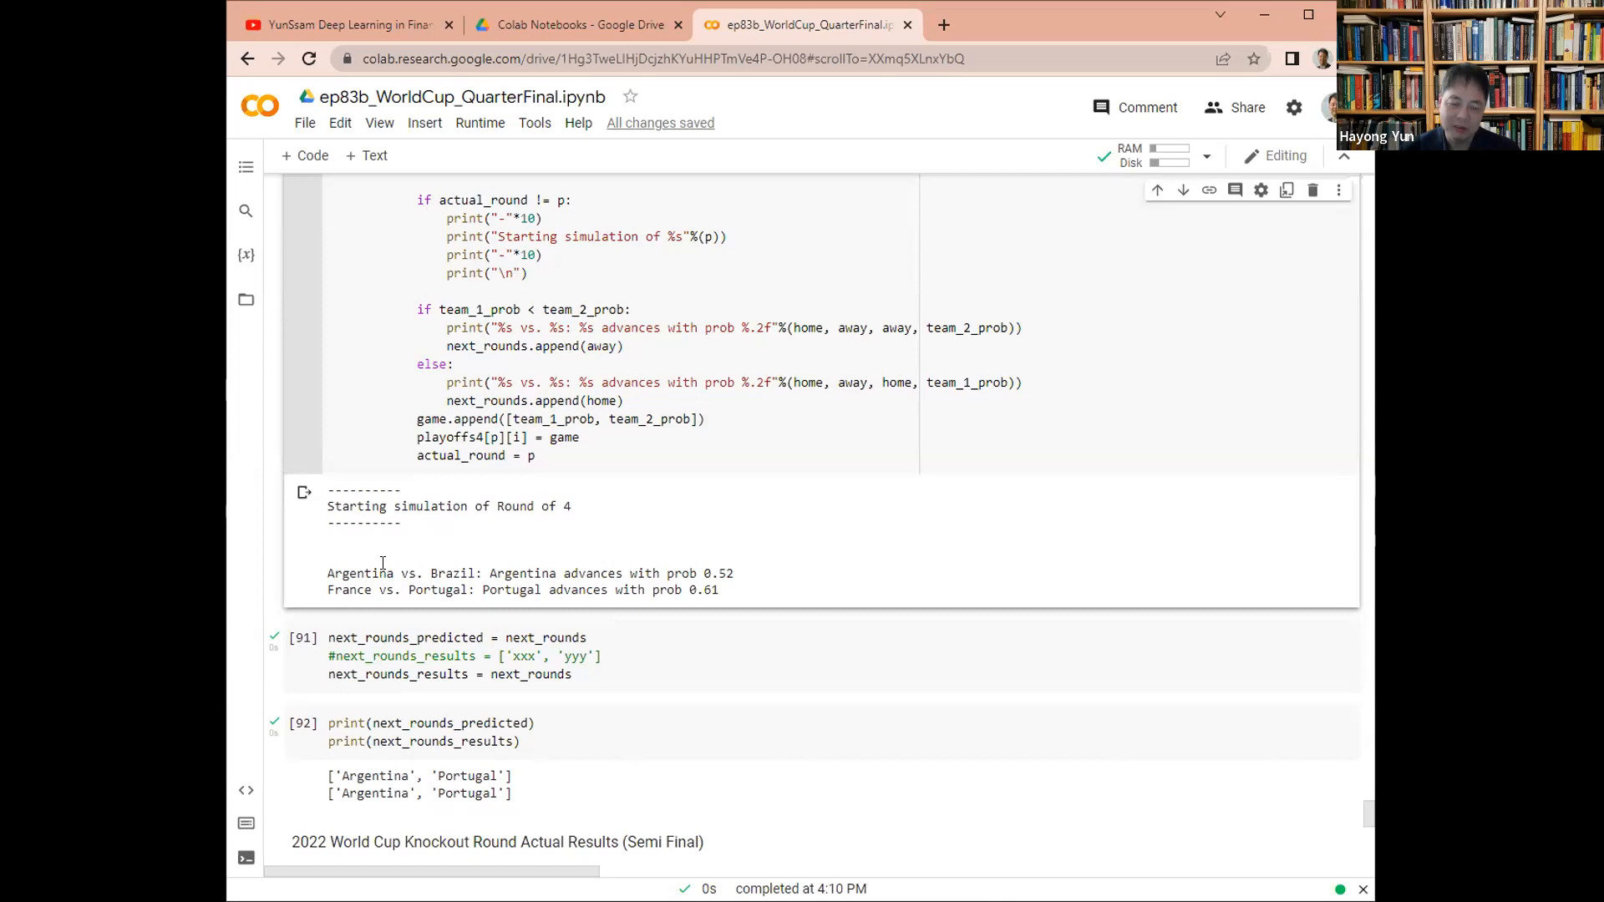
mouse_move(713, 570)
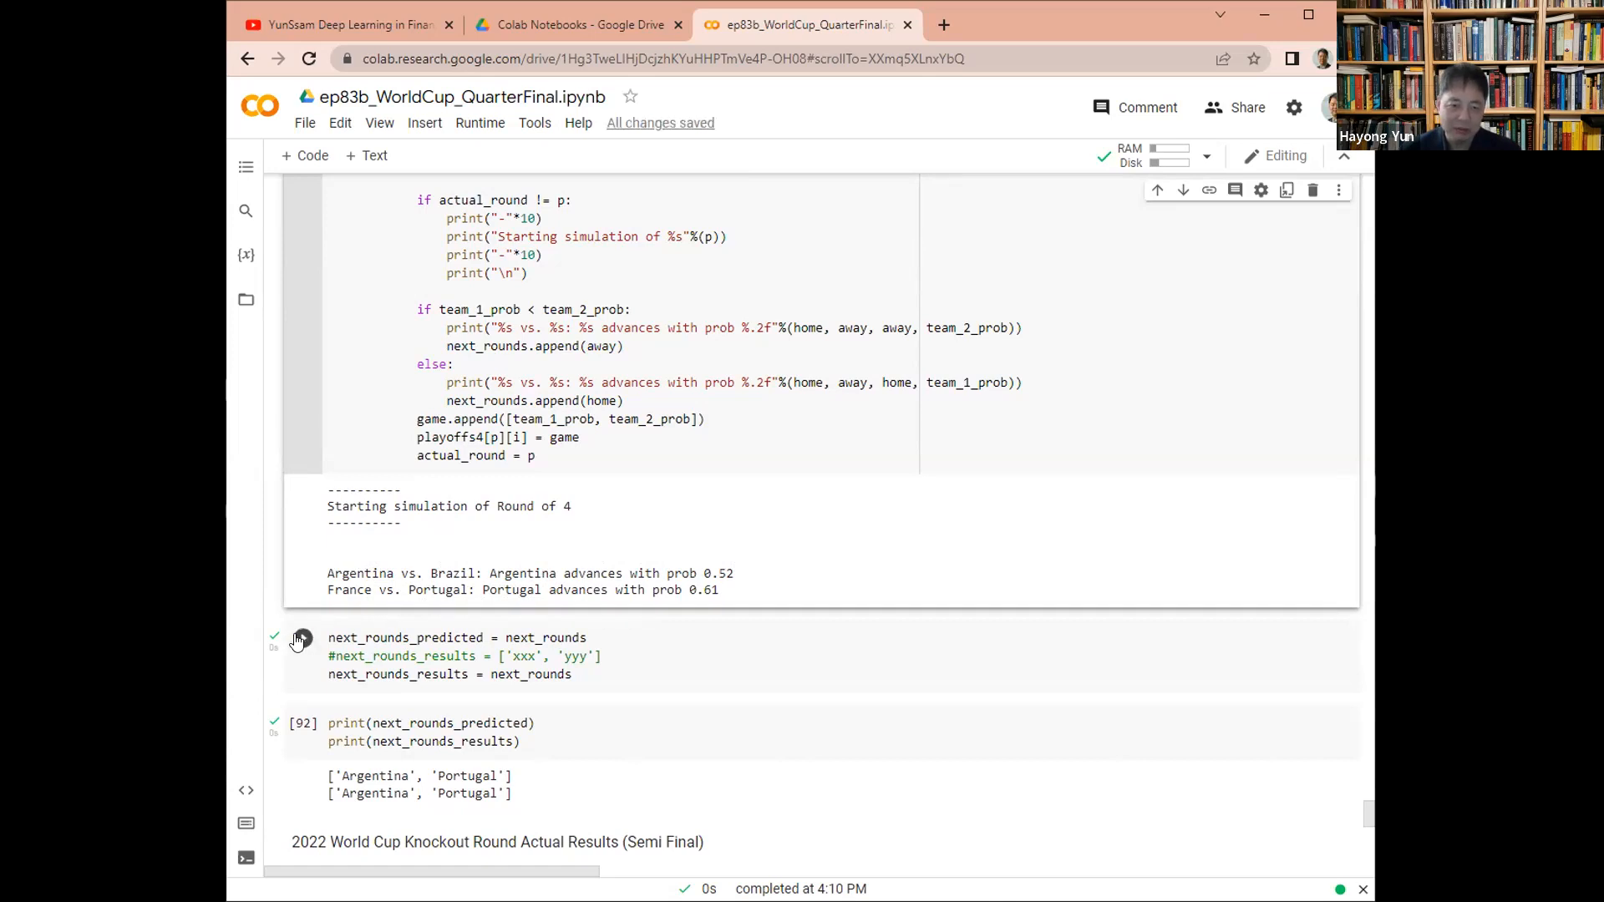
click(301, 637)
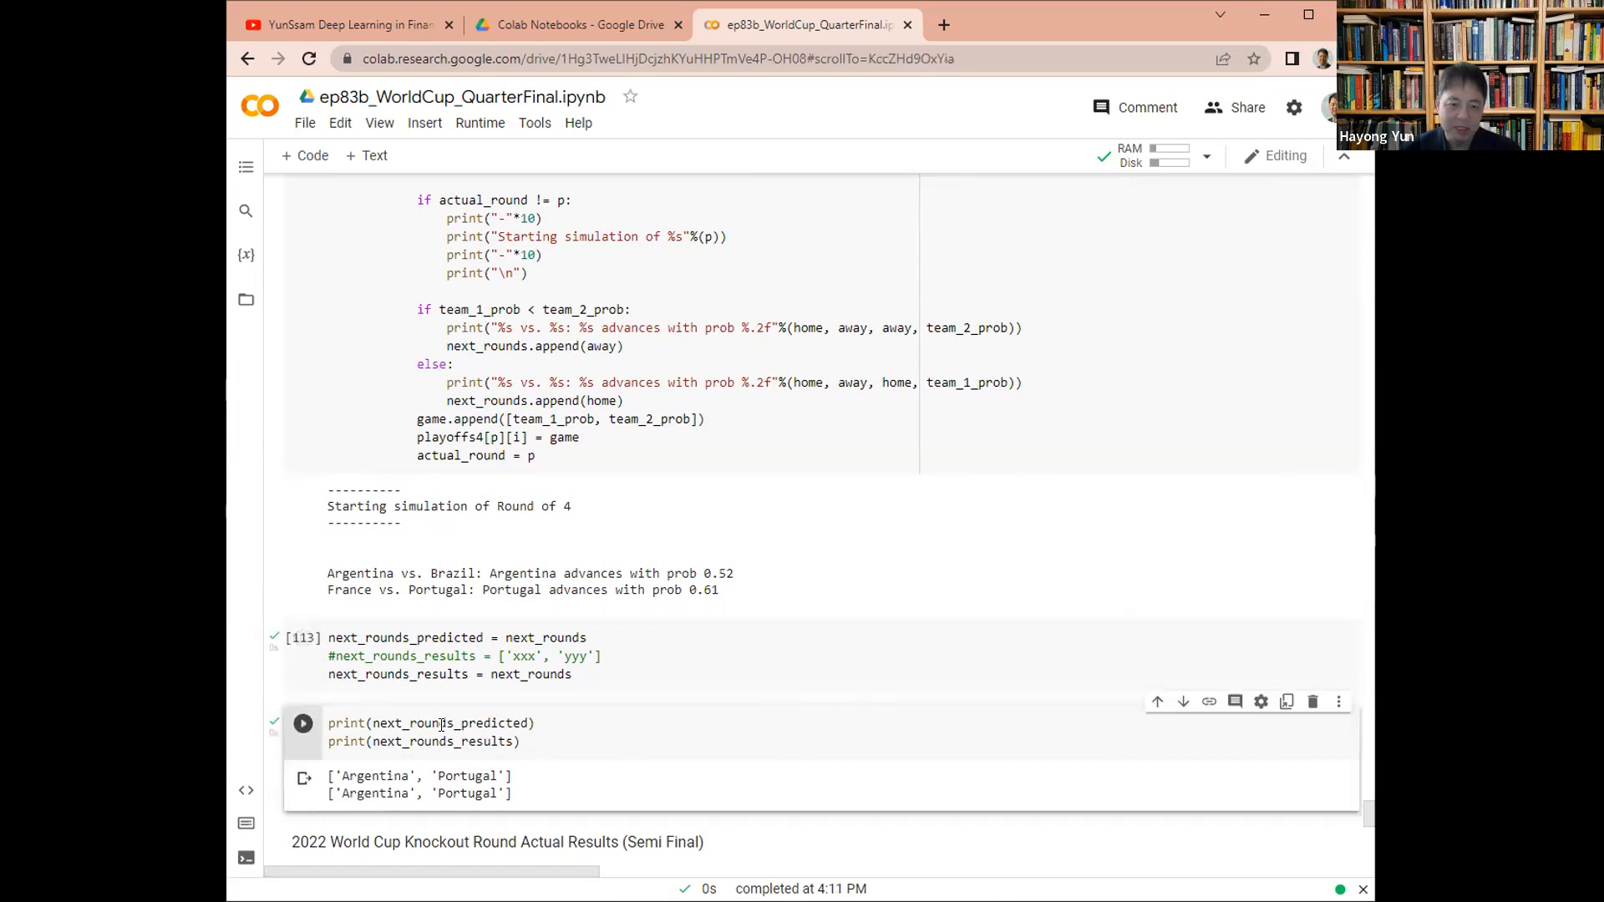
scroll(down, 3)
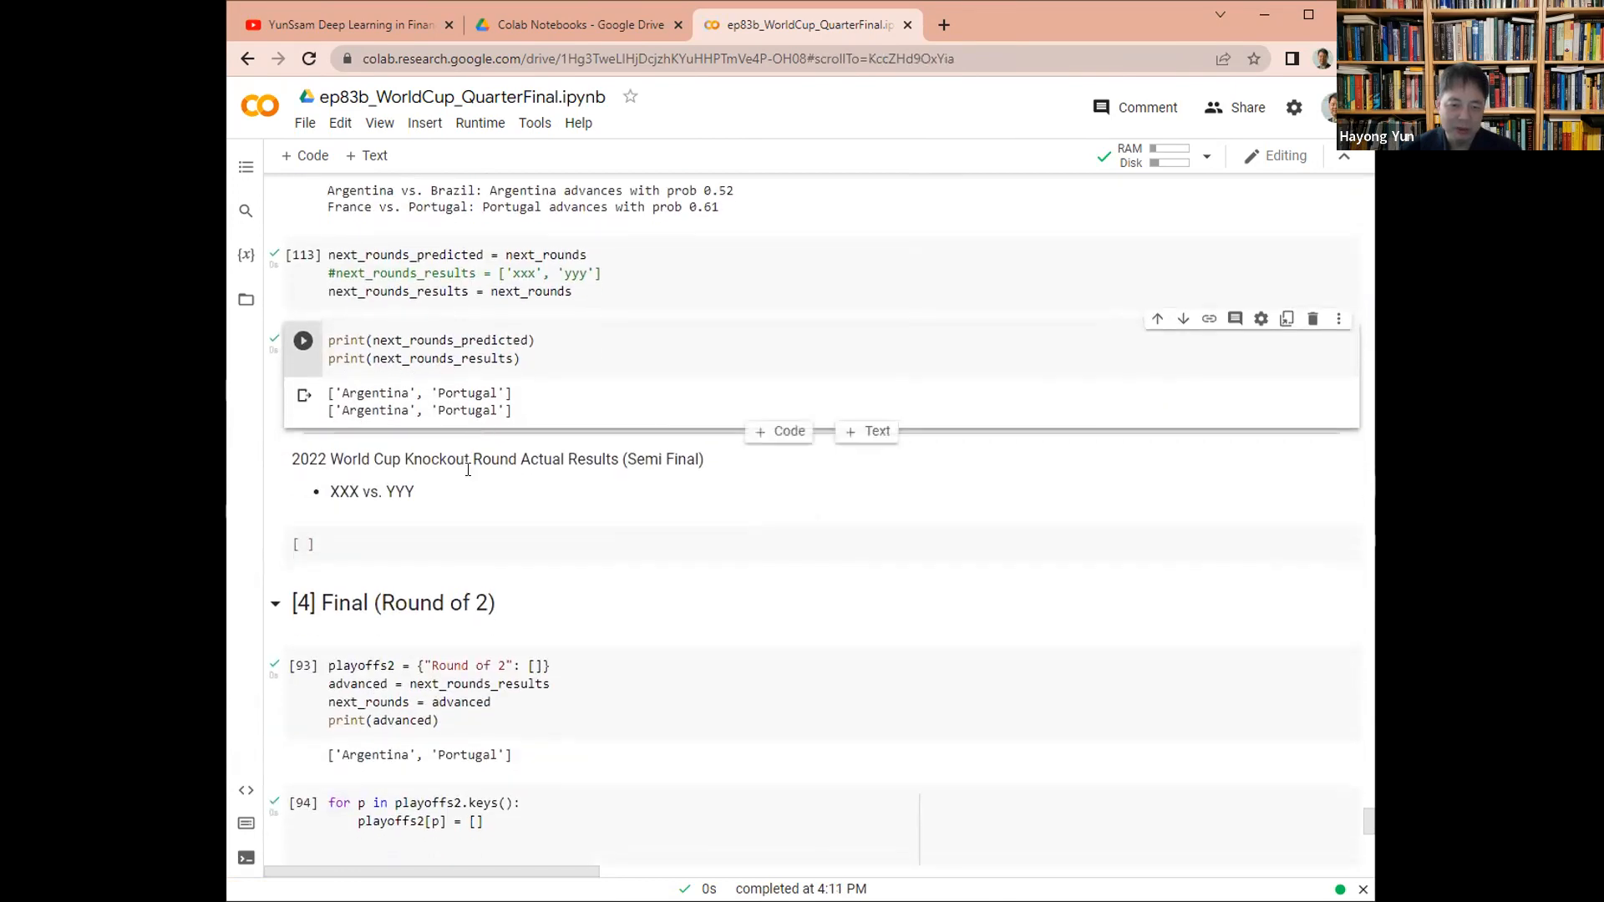
Record Argentina, predicted over Portugal at 0.55 probability, as the final result
scroll(down, 3)
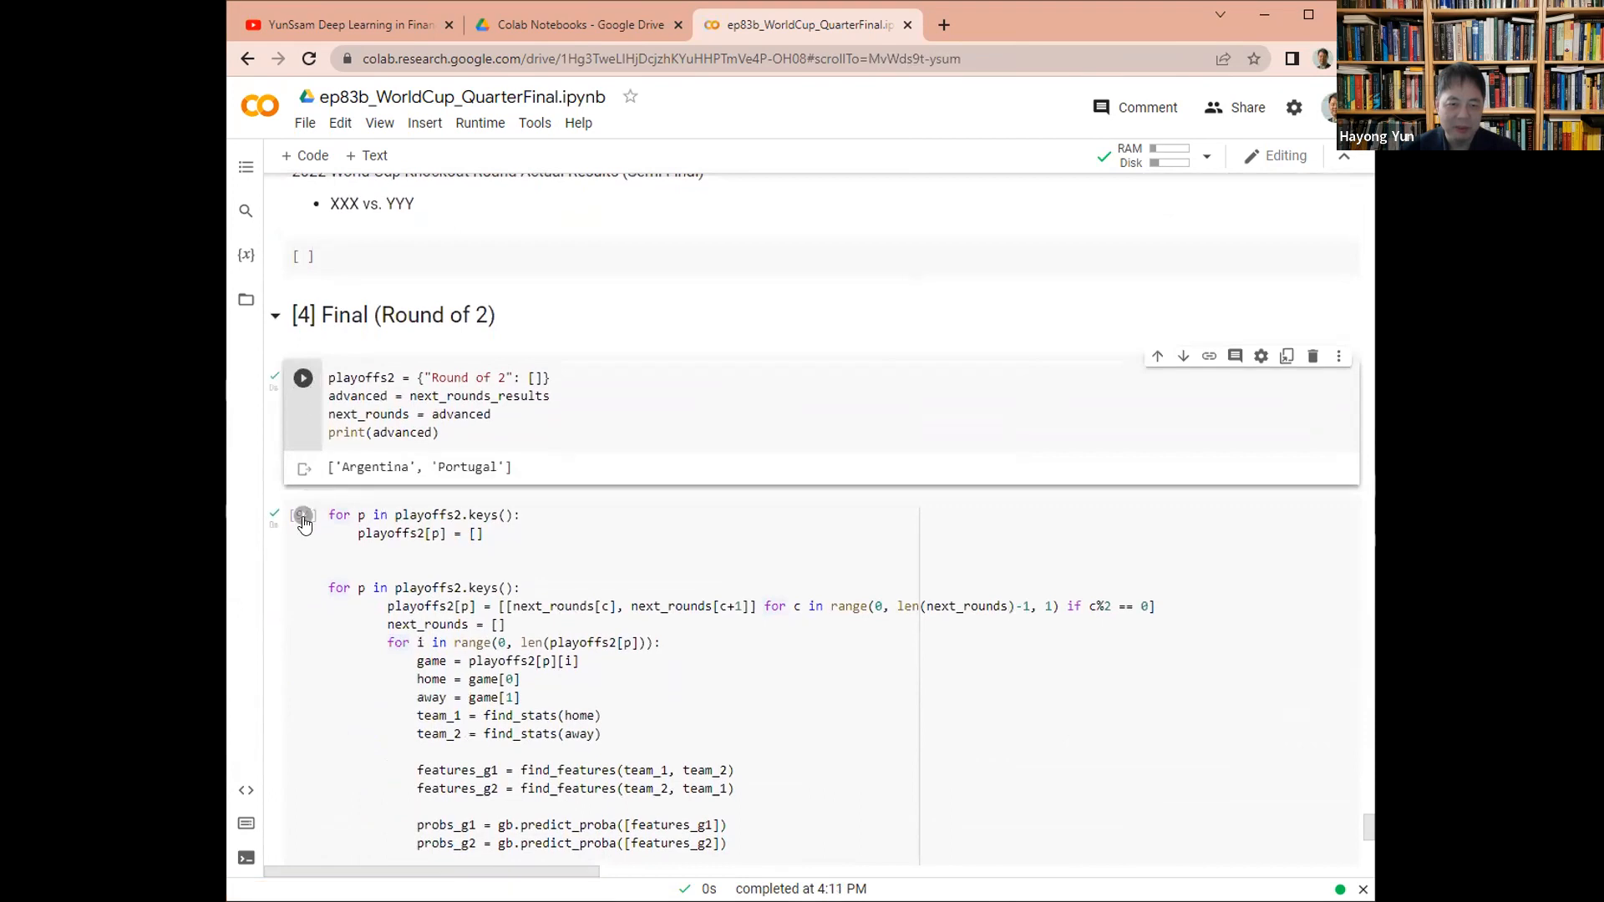
scroll(down, 3)
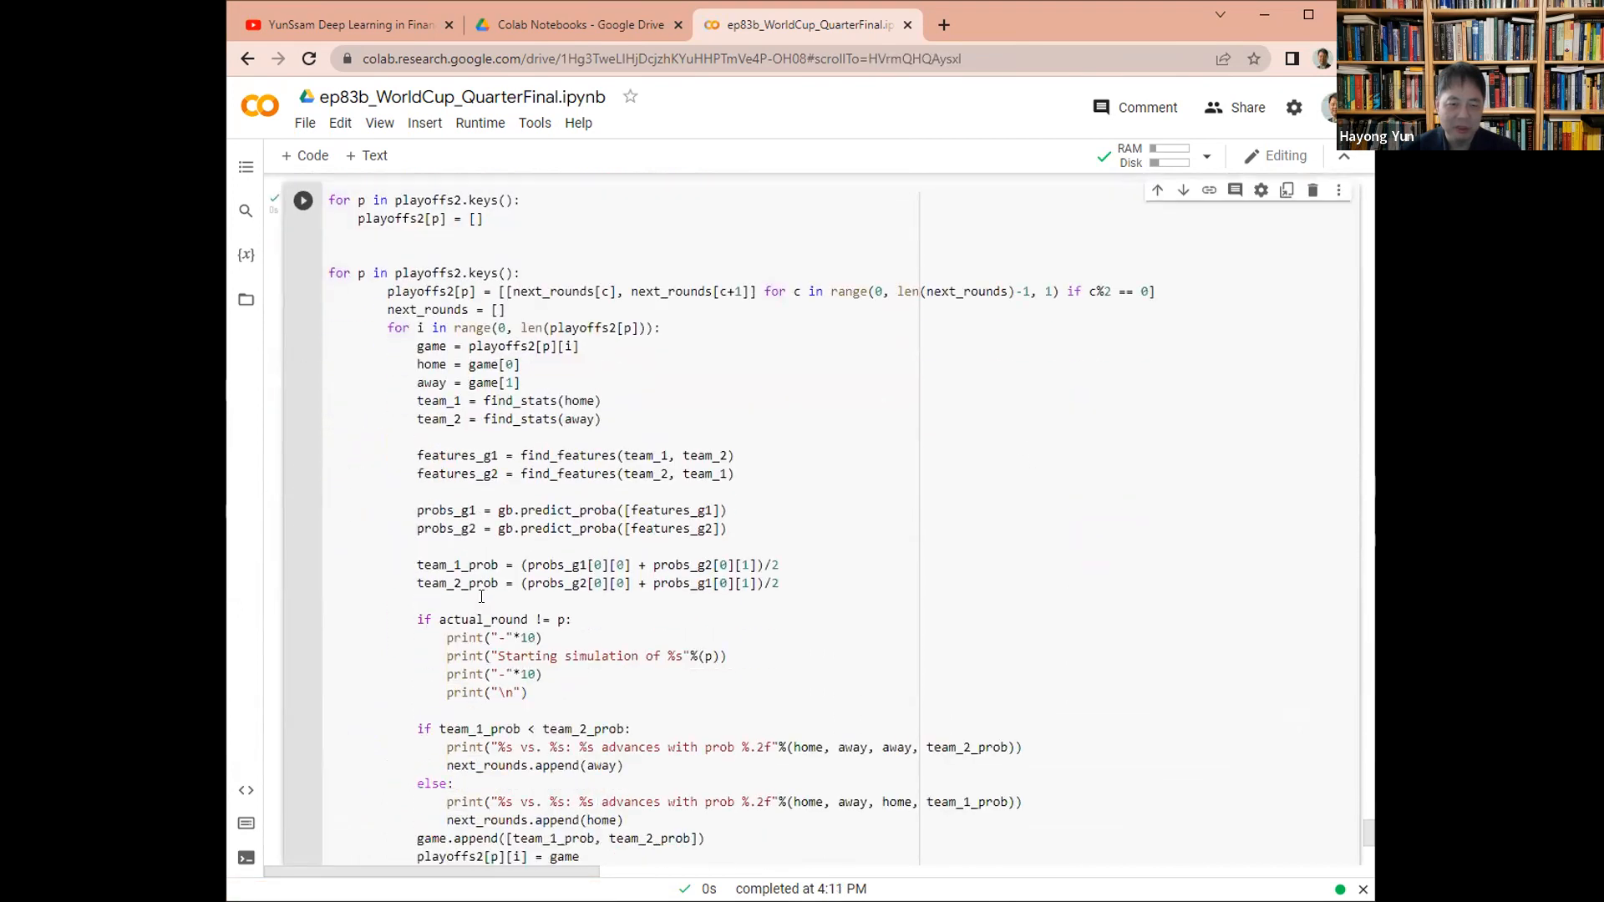
scroll(down, 3)
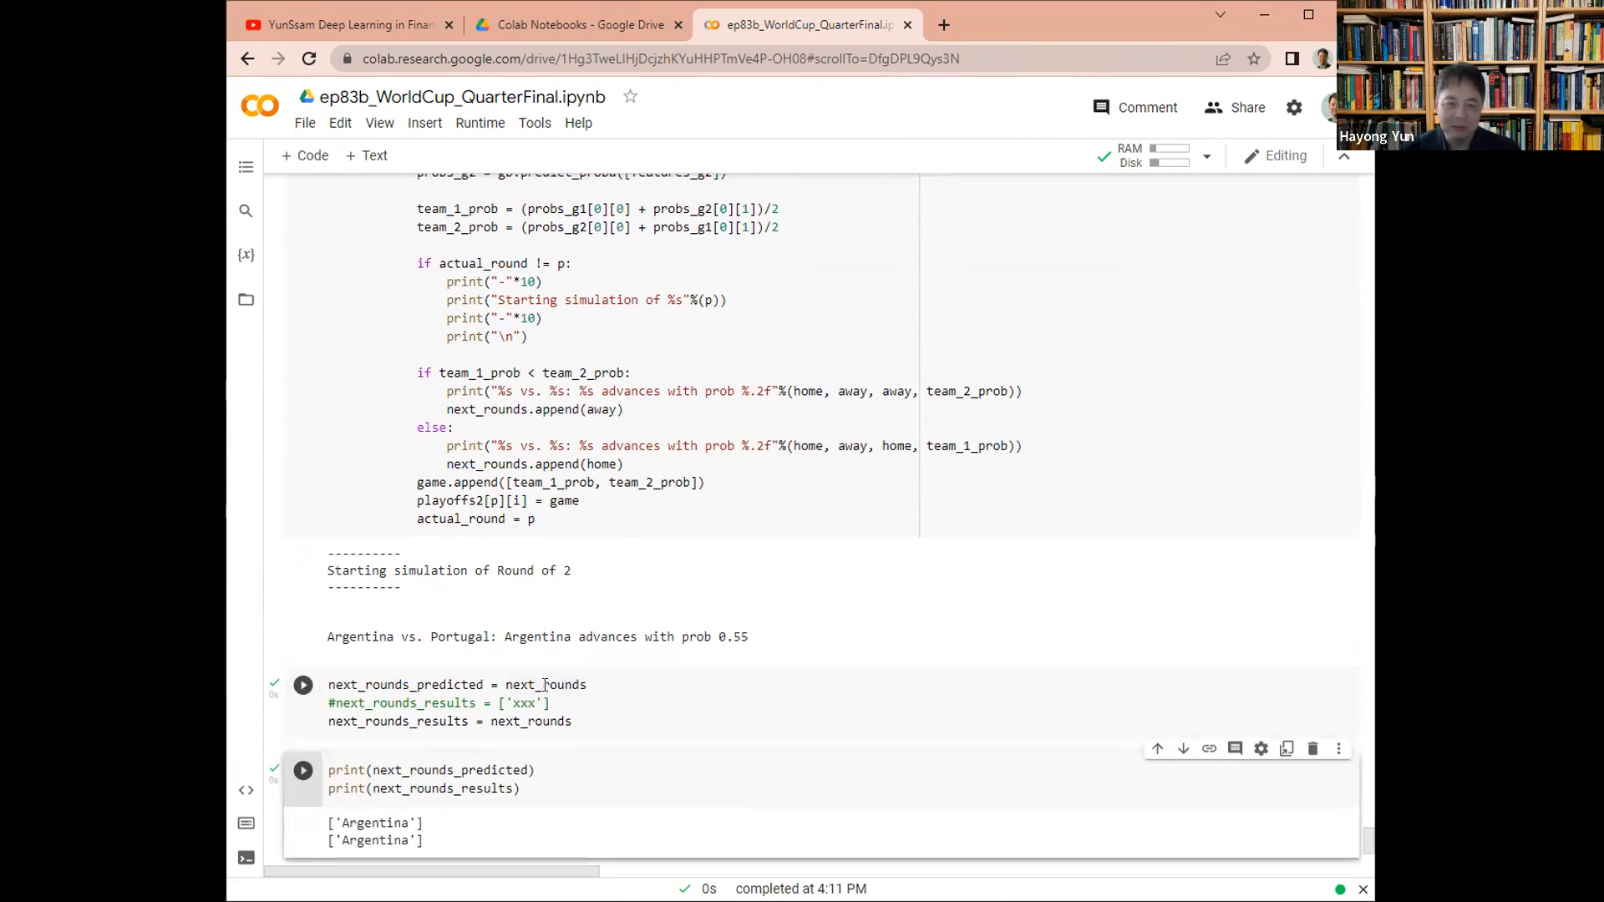
scroll(down, 3)
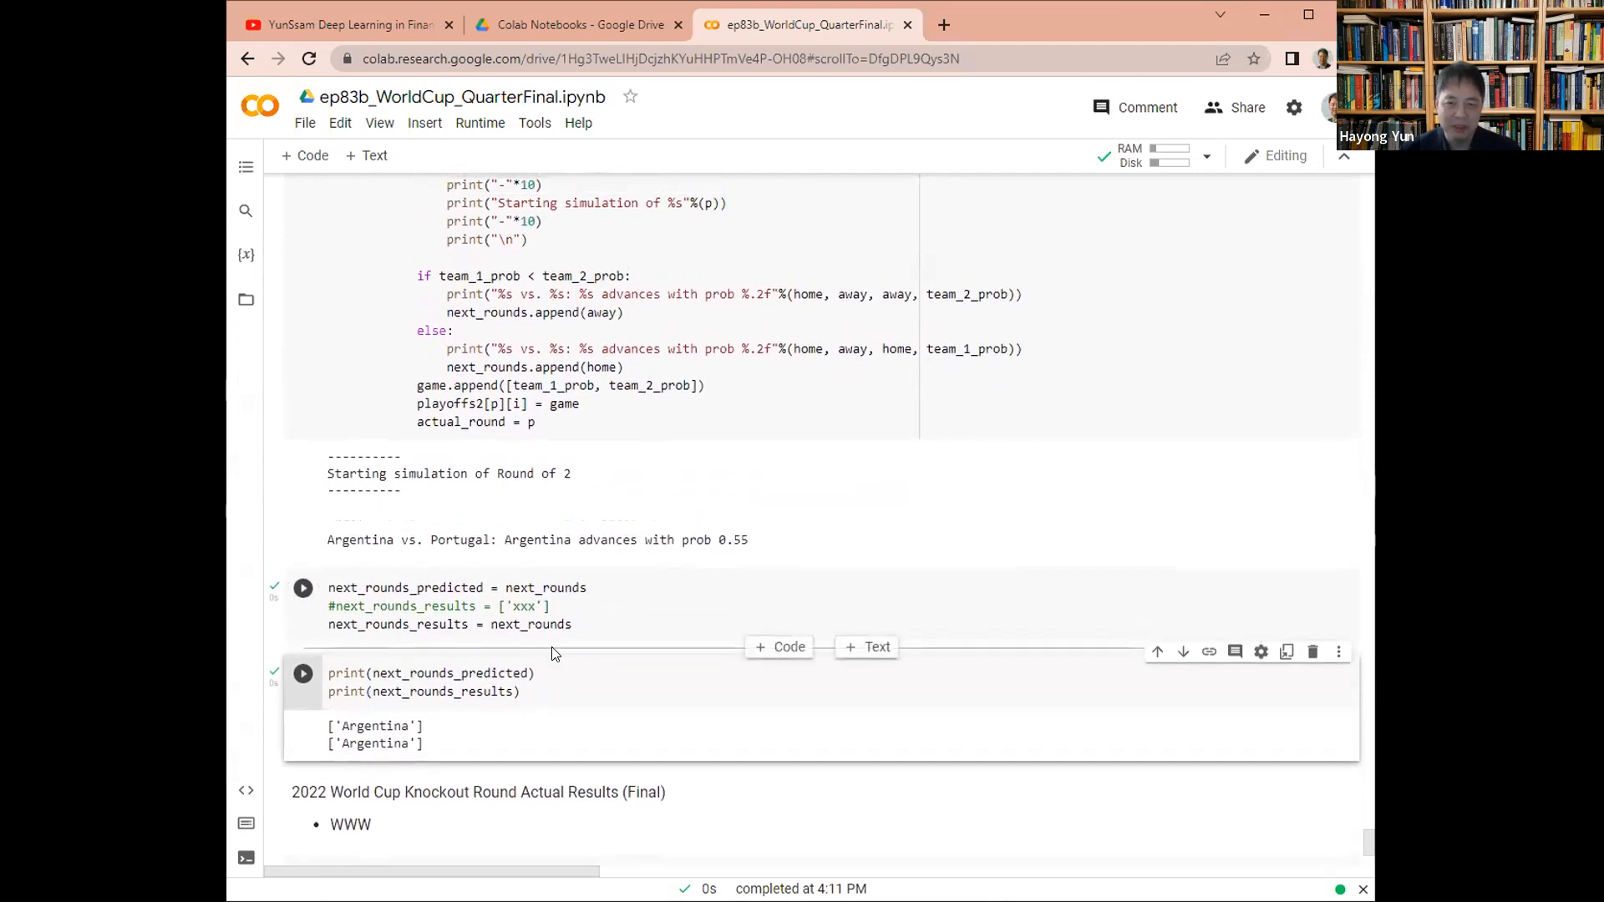
click(302, 588)
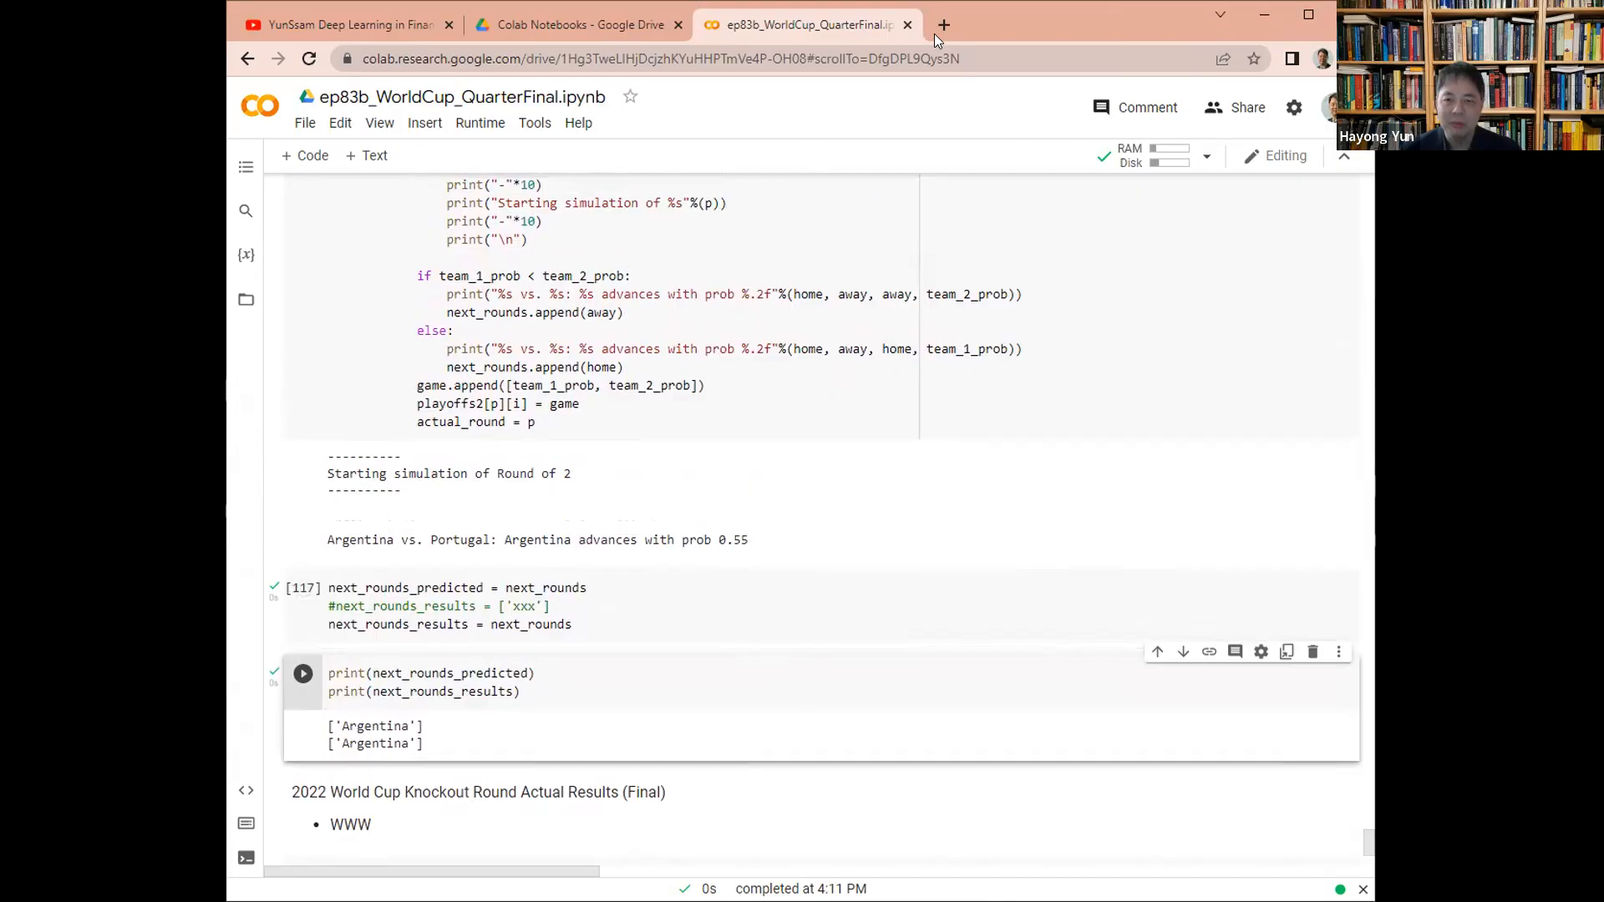